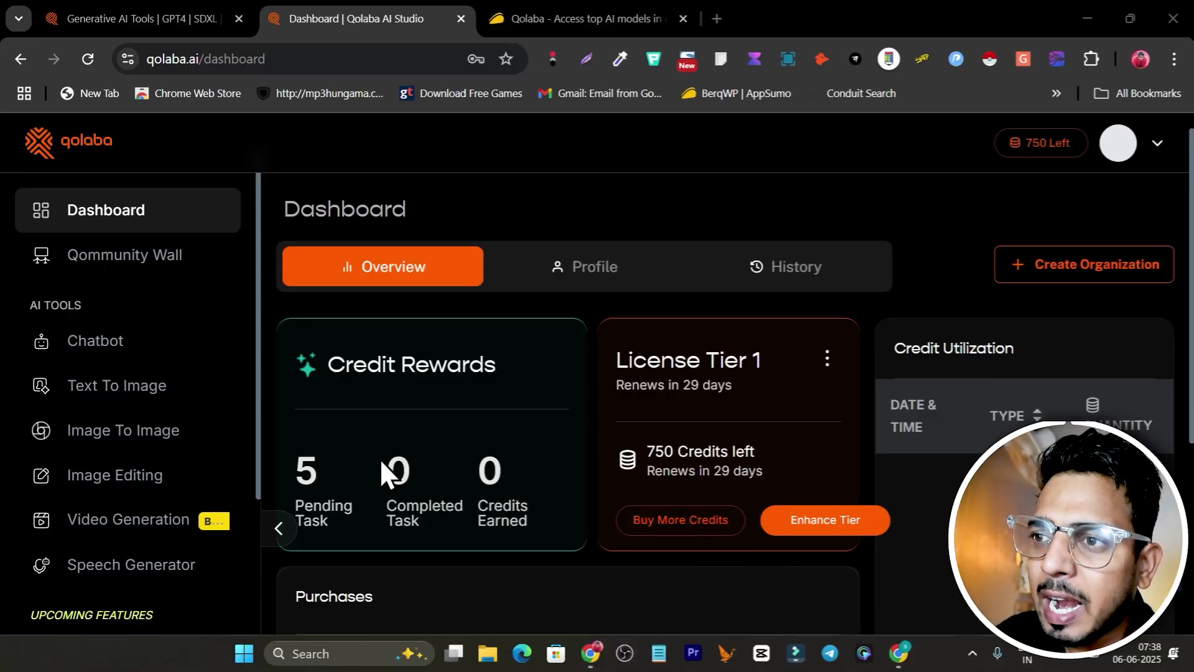
mouse_move(143, 187)
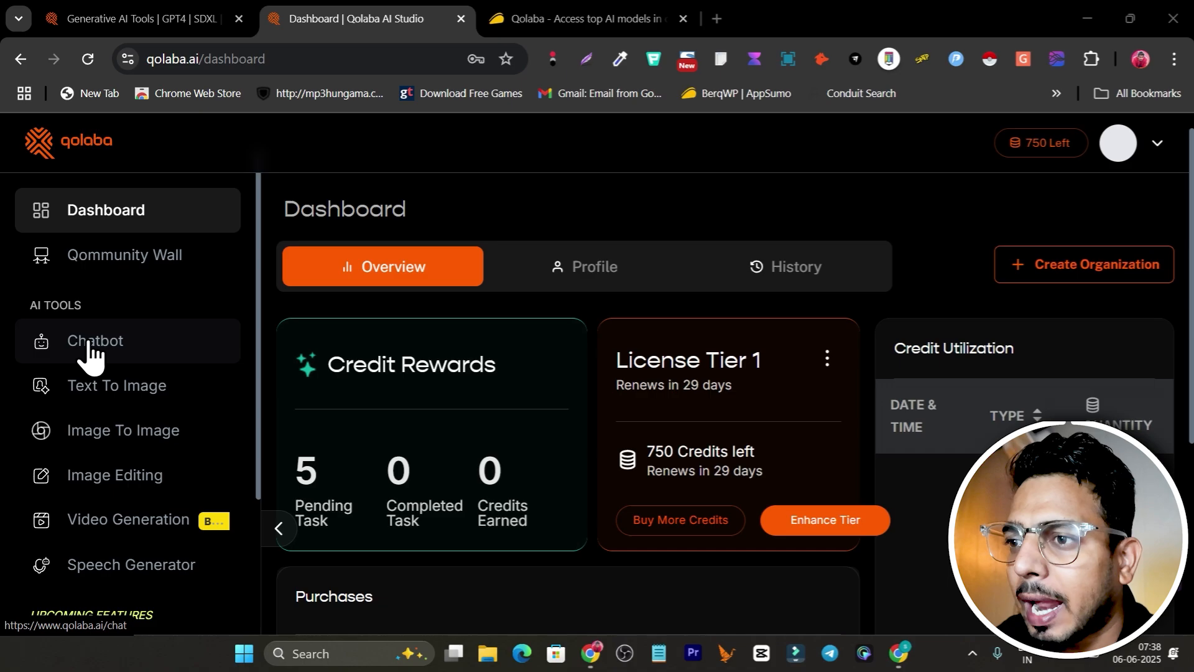
Step: Scroll through the Select AI Model list of GPT, Claude, Gemini, DeepSeek and Grok models with credit costs
click(95, 340)
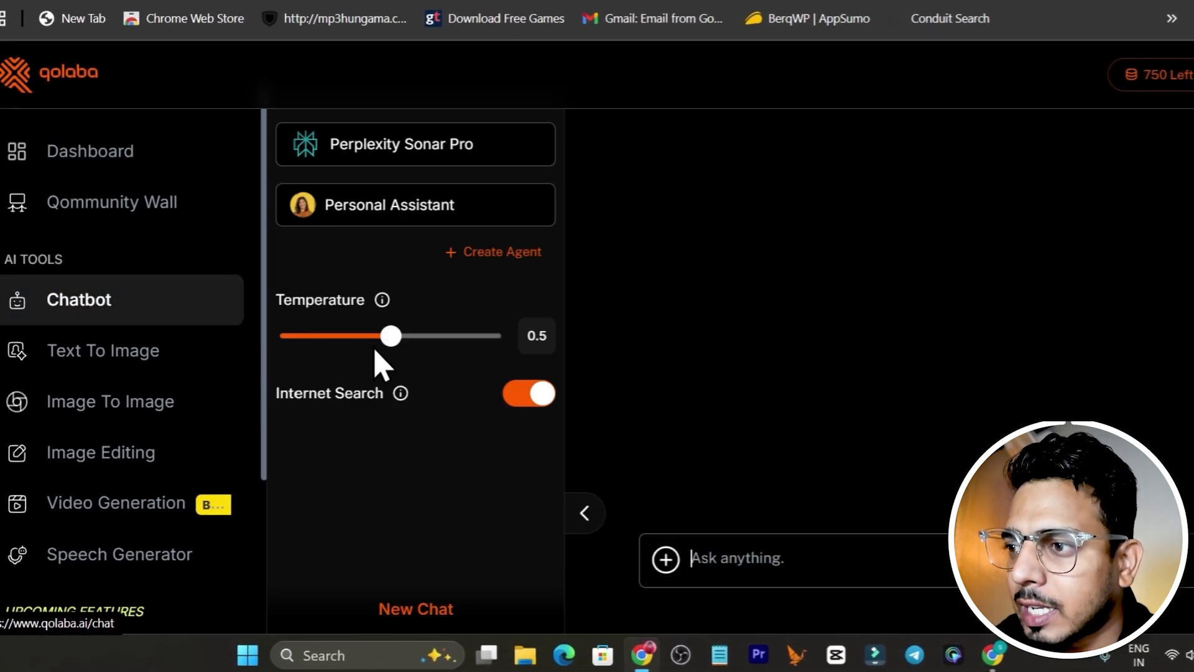
click(406, 145)
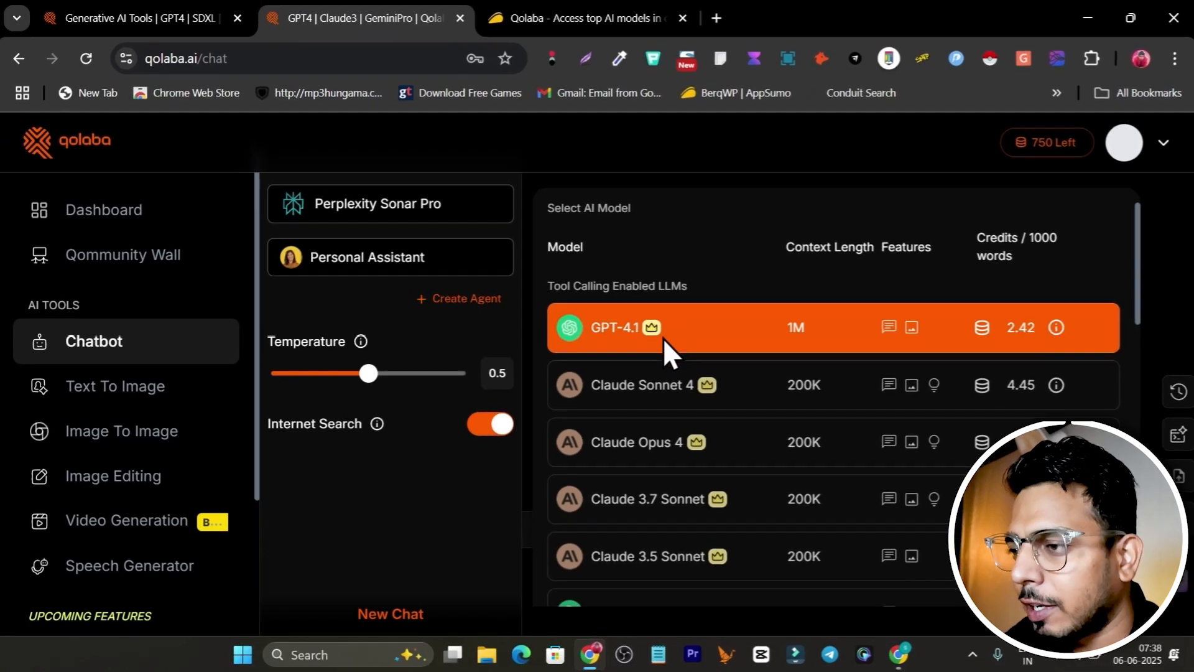
scroll(down, 3)
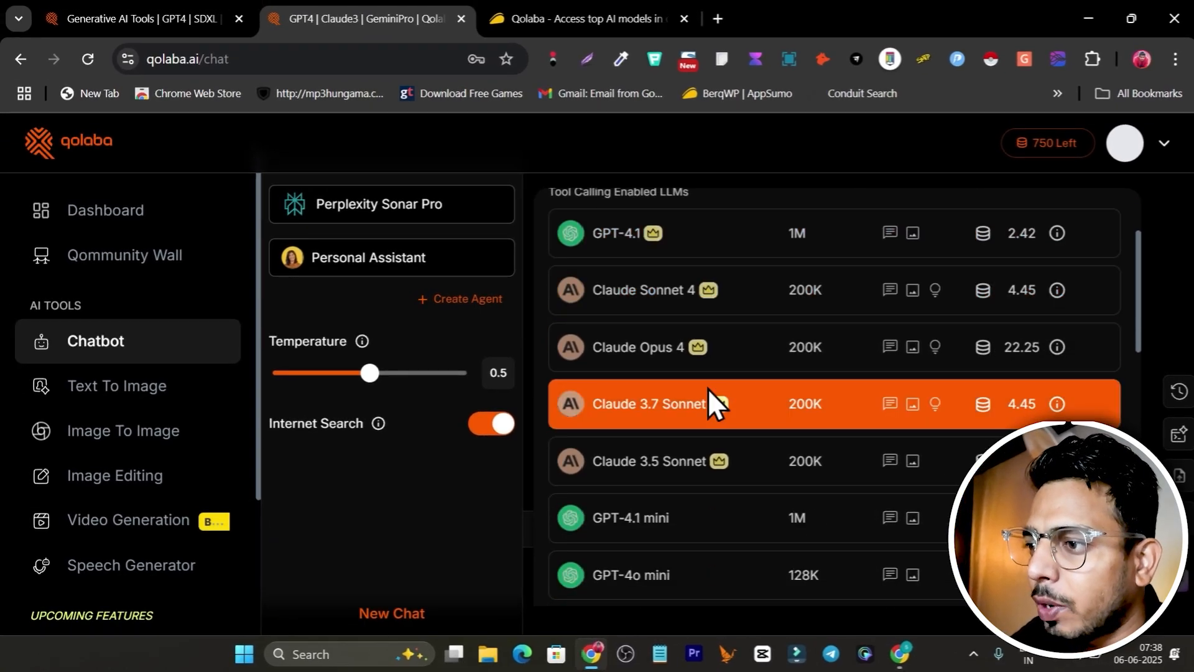
scroll(down, 3)
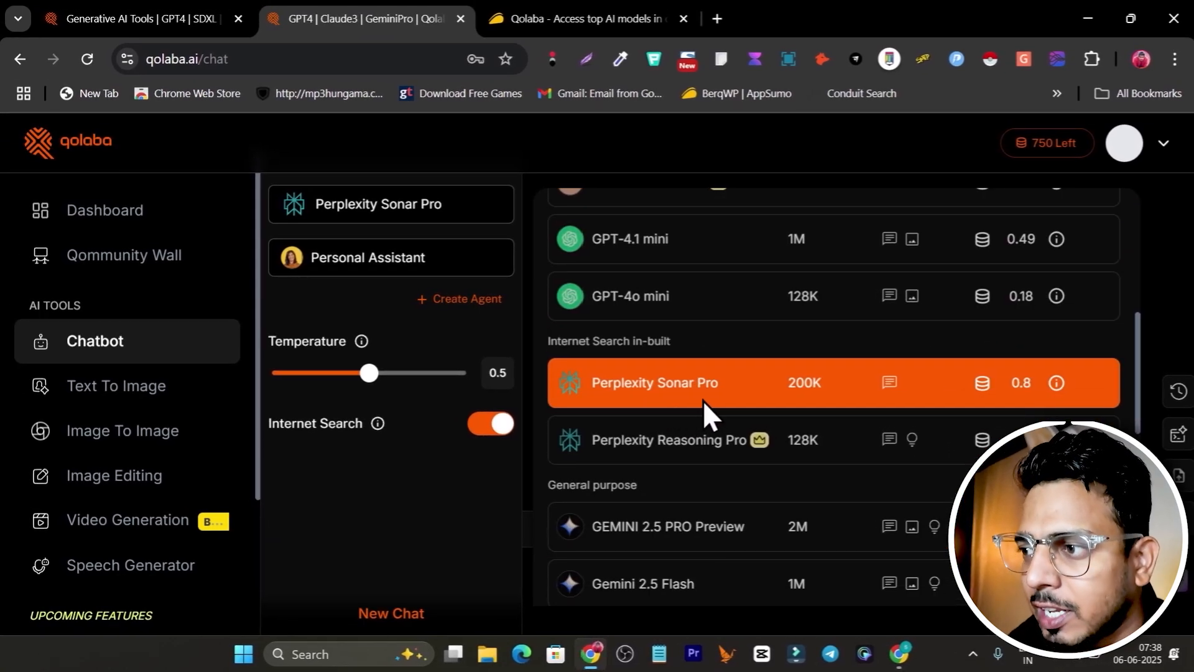
scroll(down, 3)
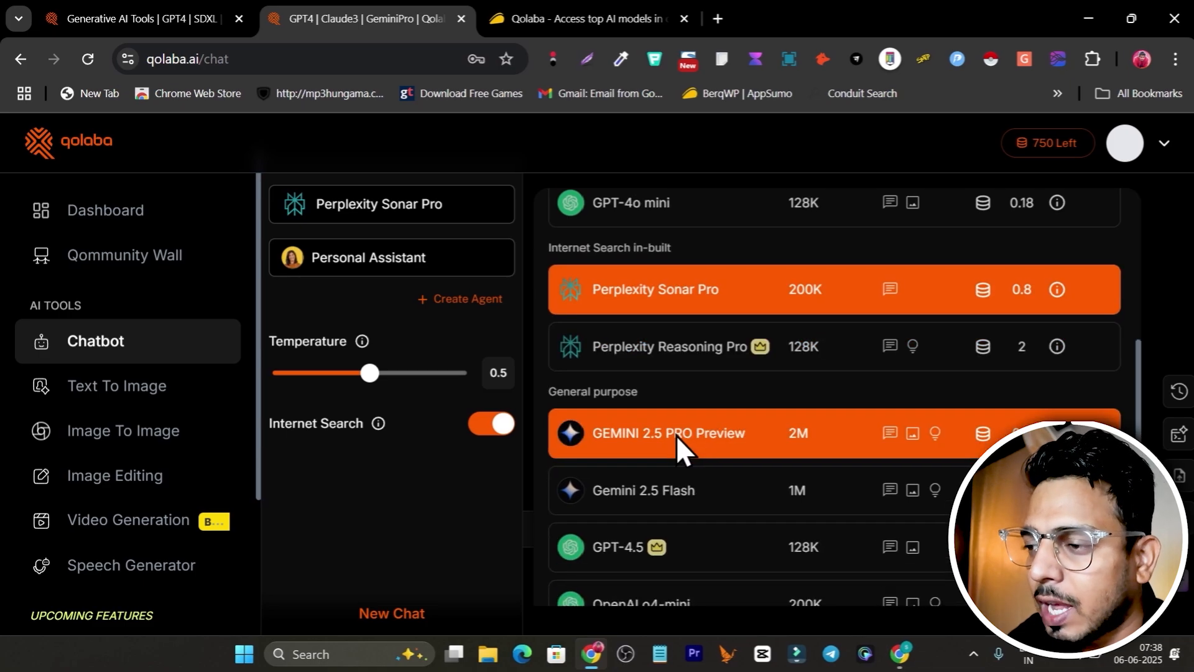
scroll(down, 3)
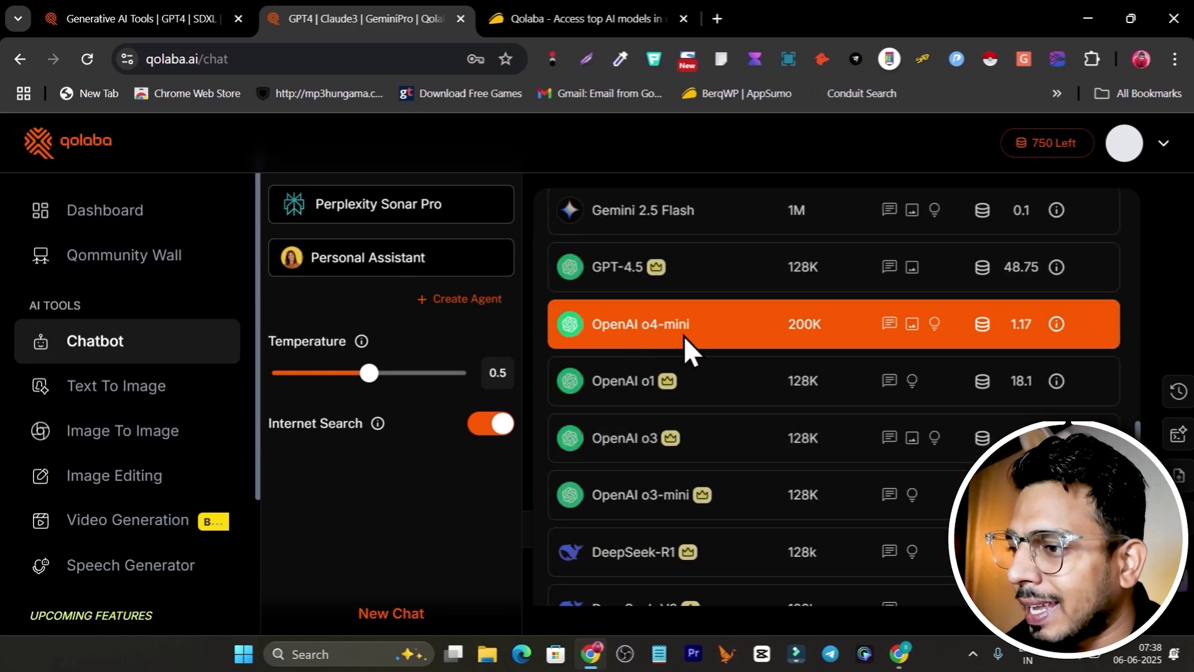
scroll(down, 3)
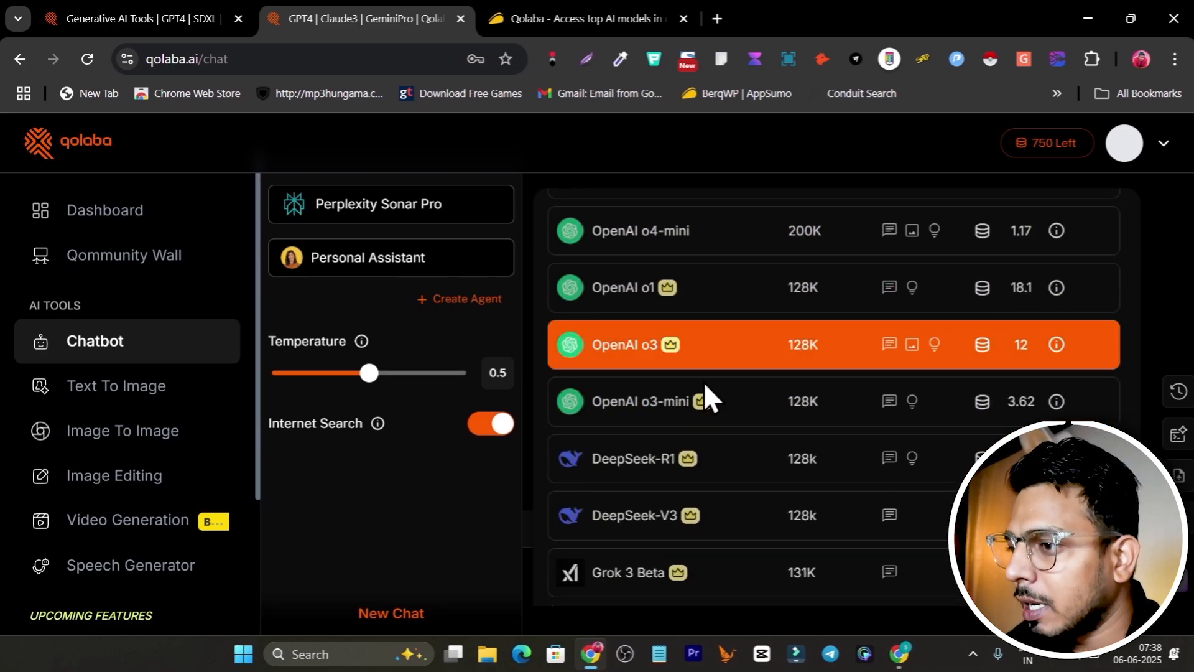
scroll(down, 3)
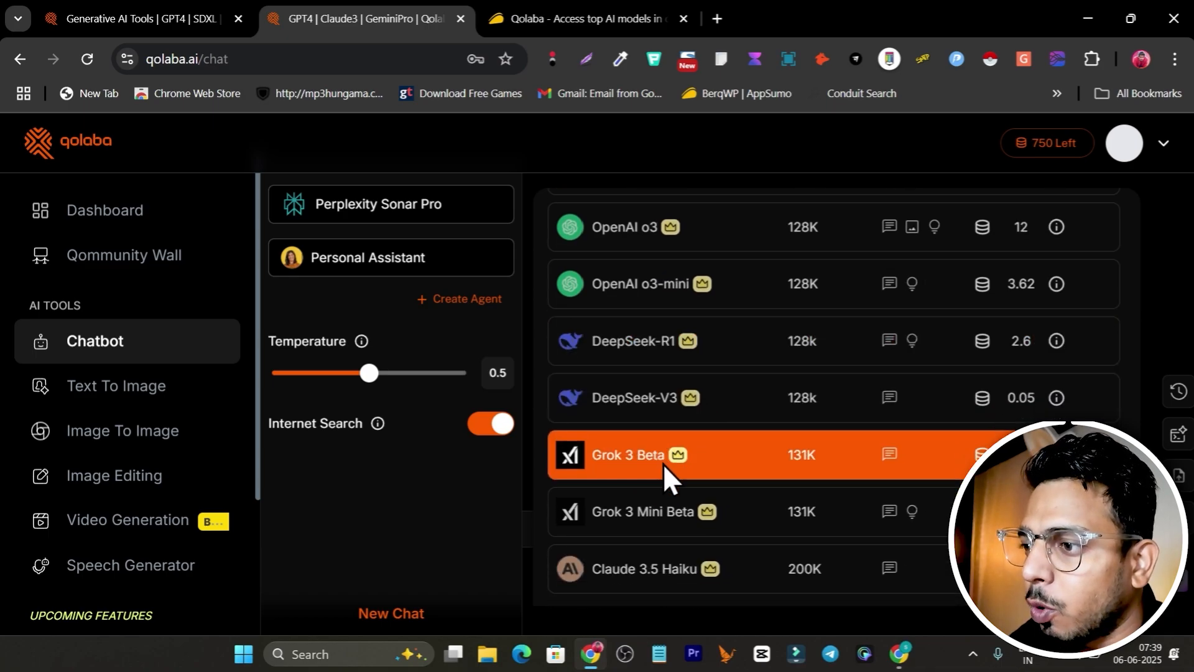
scroll(down, 3)
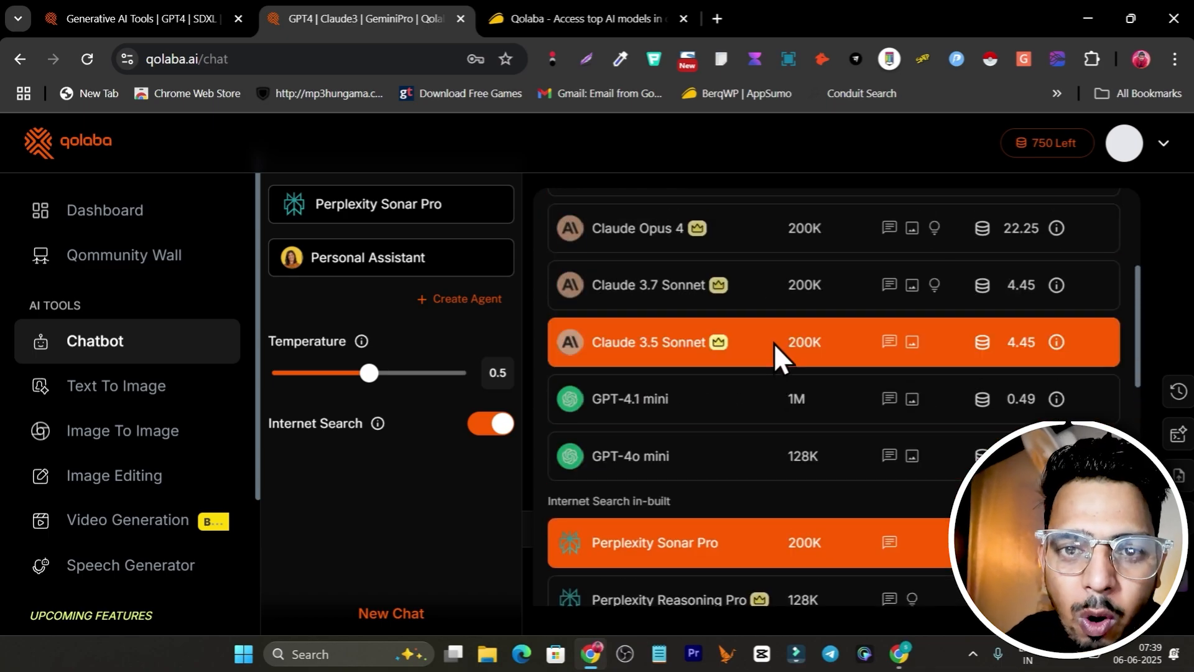
mouse_move(736, 406)
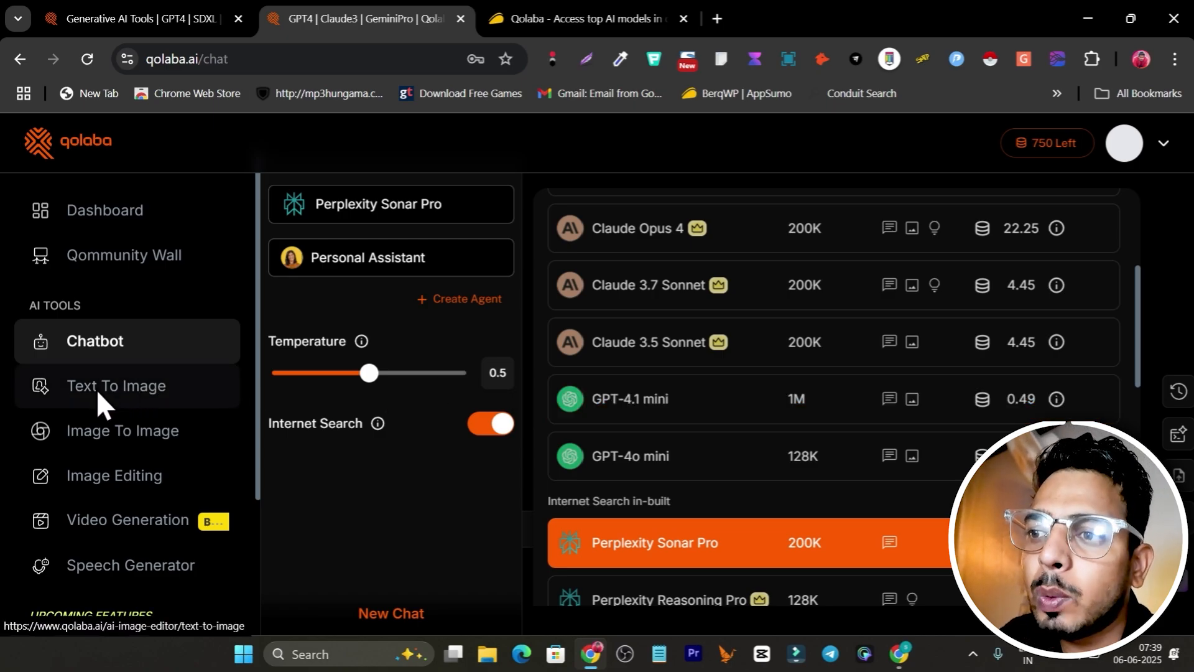
mouse_move(162, 418)
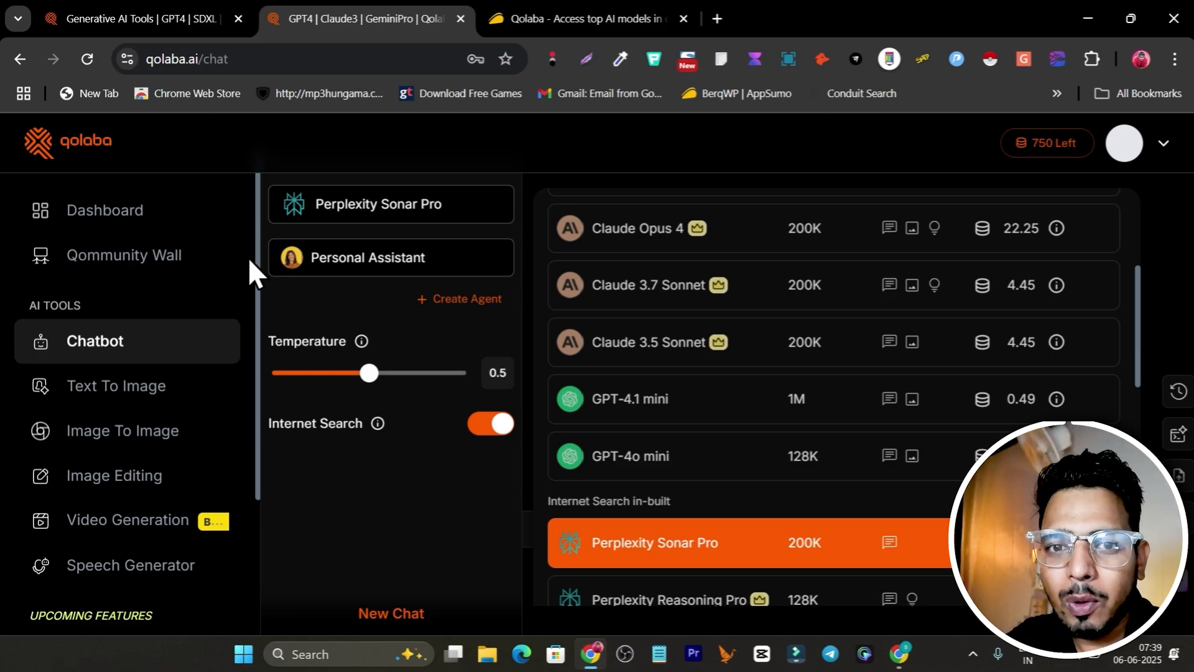
click(569, 19)
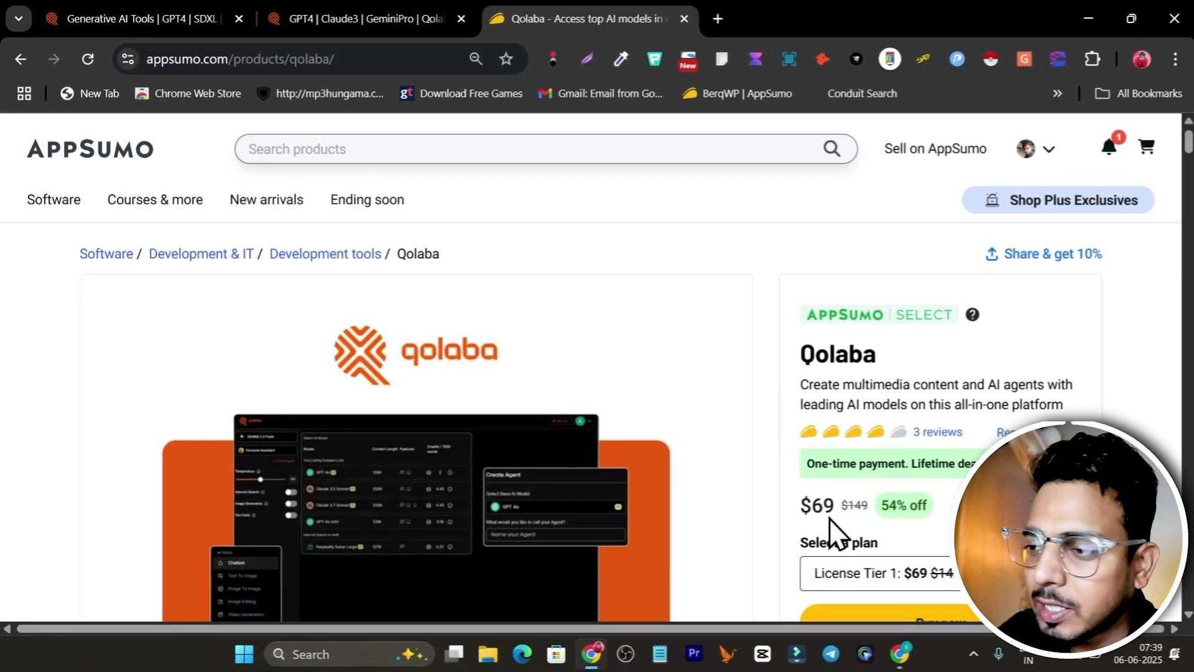
Step: Highlight part of the TL;DR summary, then switch to the Plans & features lifetime-tier table
scroll(down, 3)
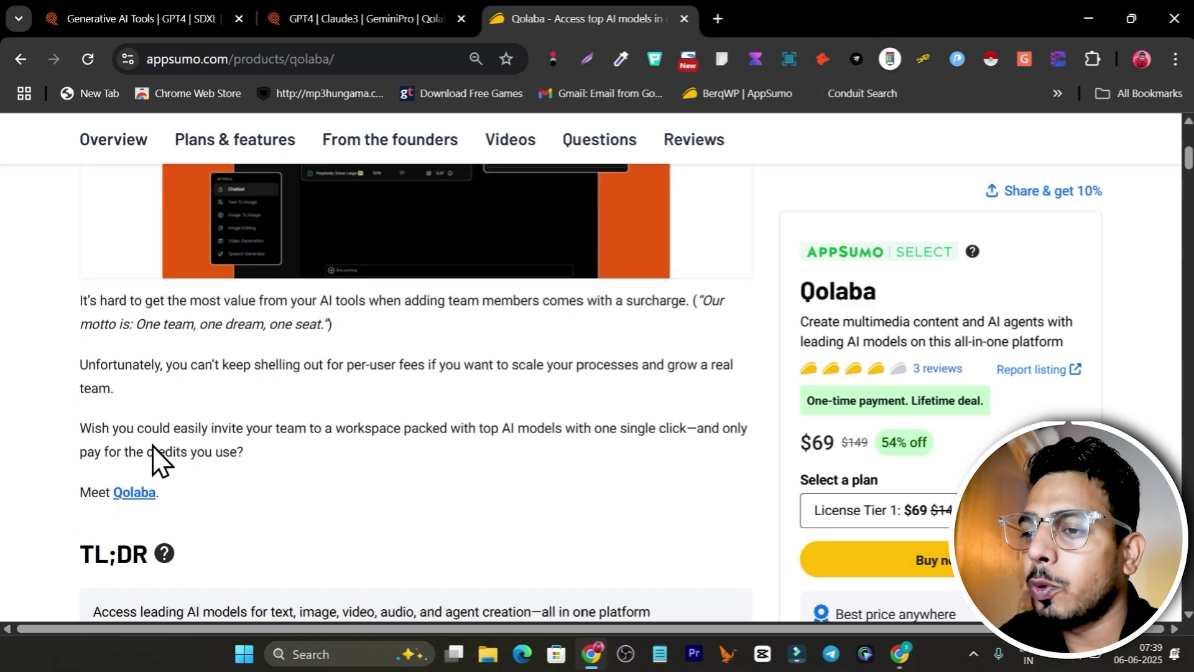
scroll(down, 3)
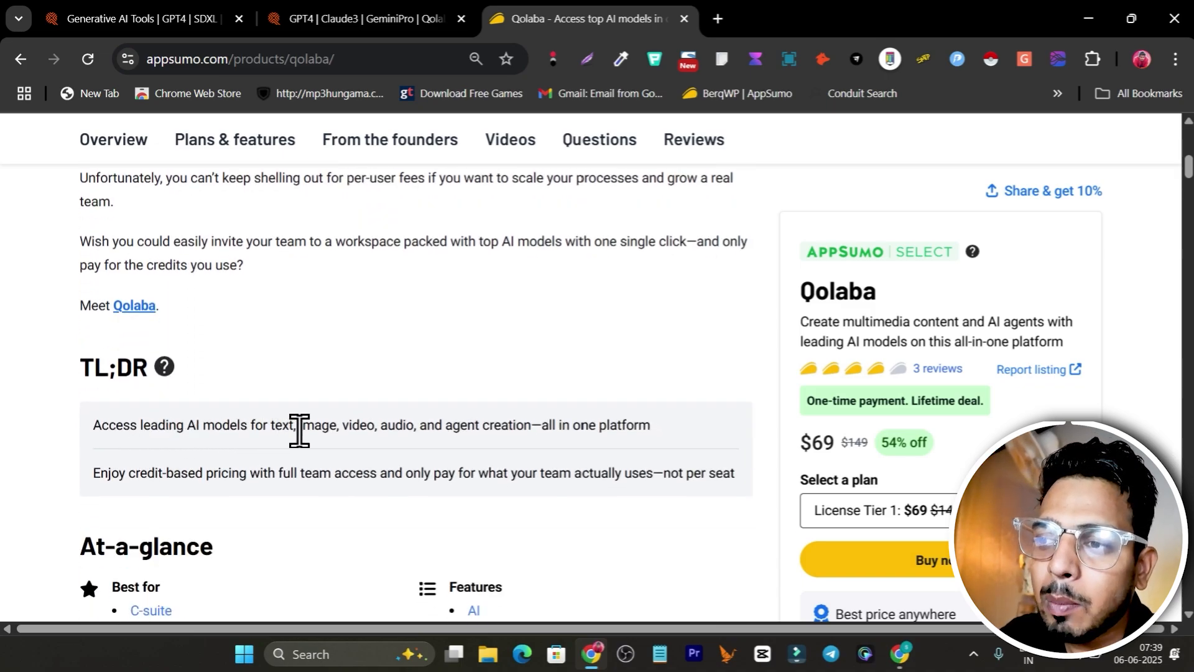
mouse_move(445, 436)
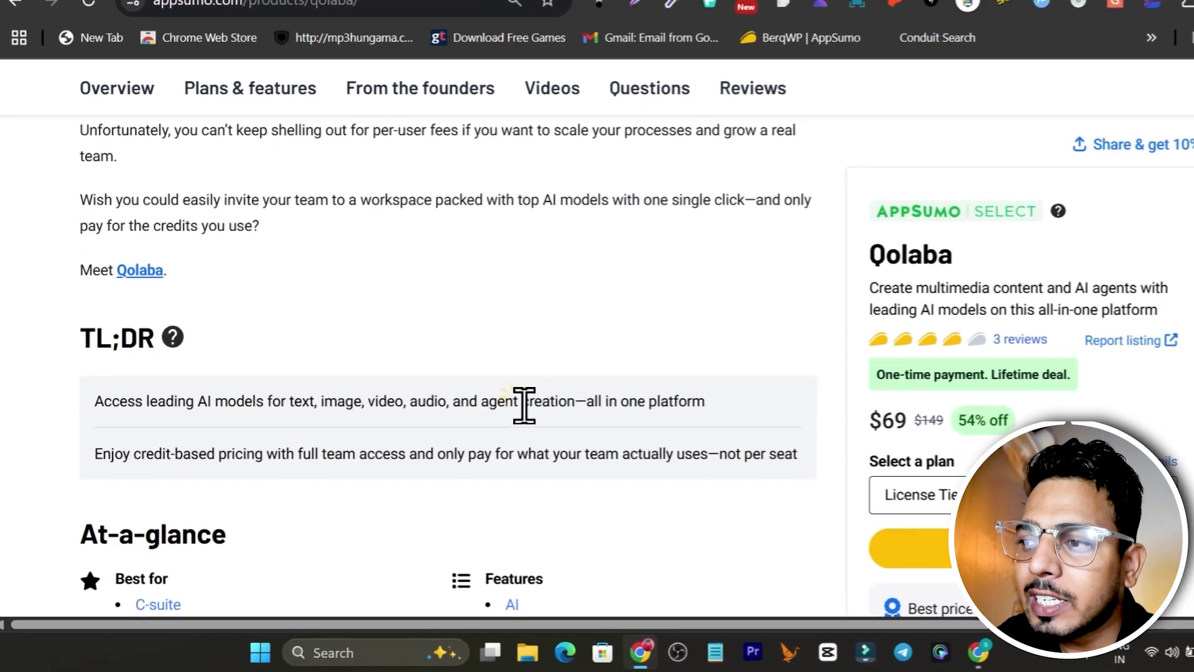
drag(523, 391, 659, 390)
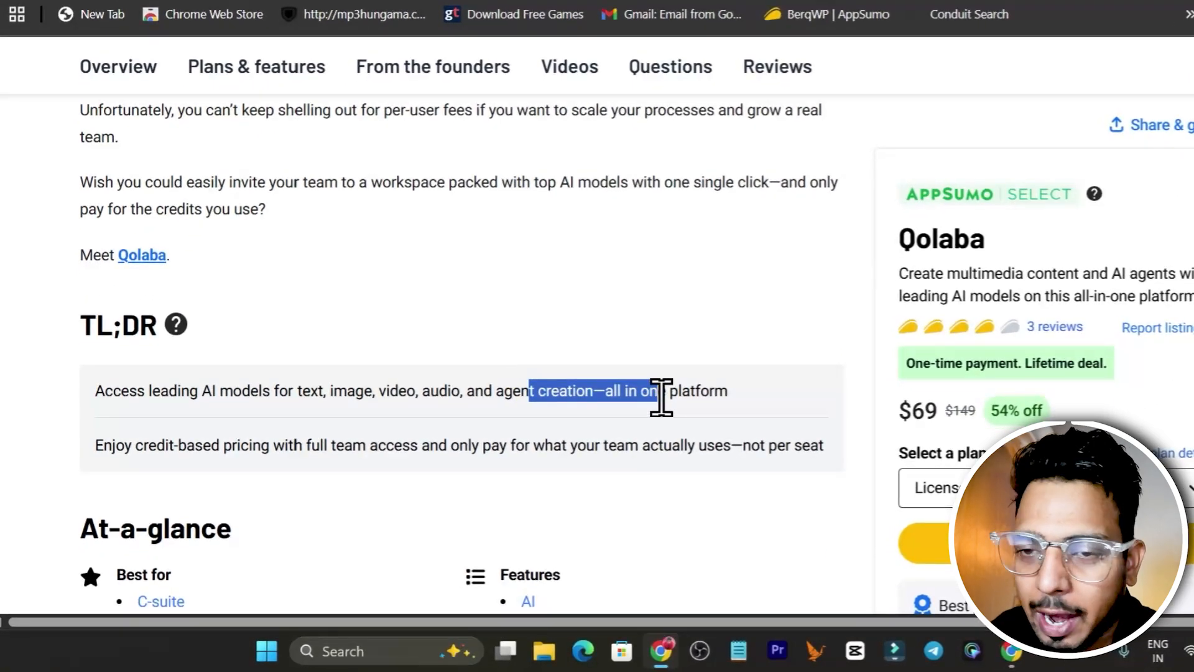
click(256, 66)
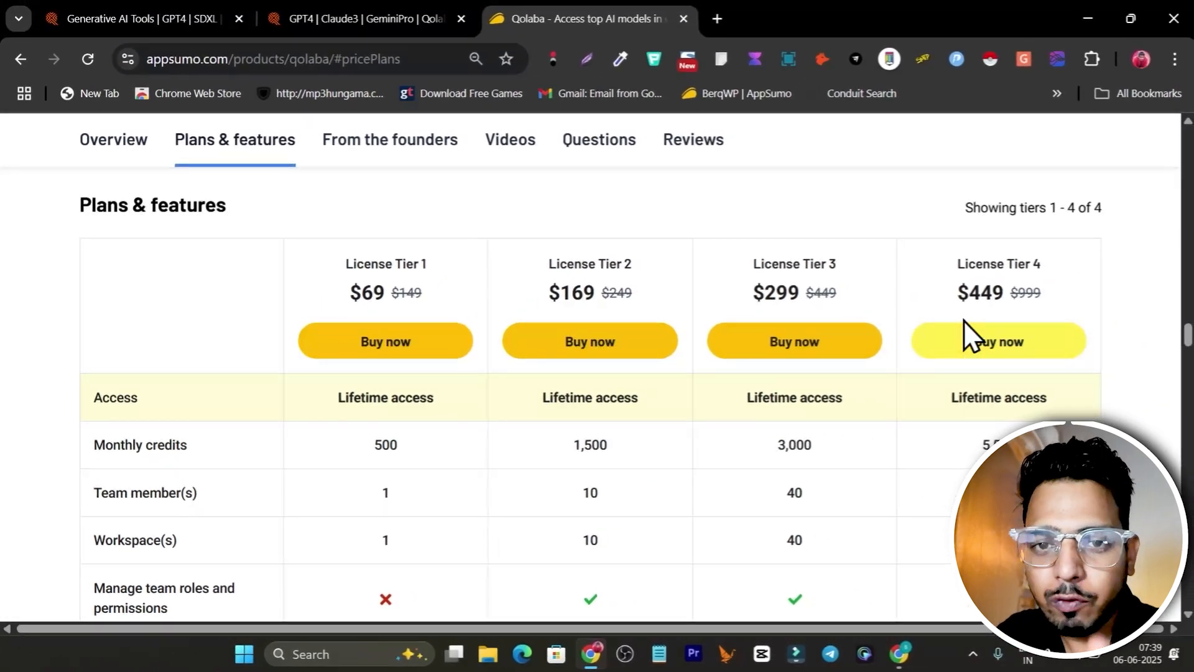
mouse_move(299, 414)
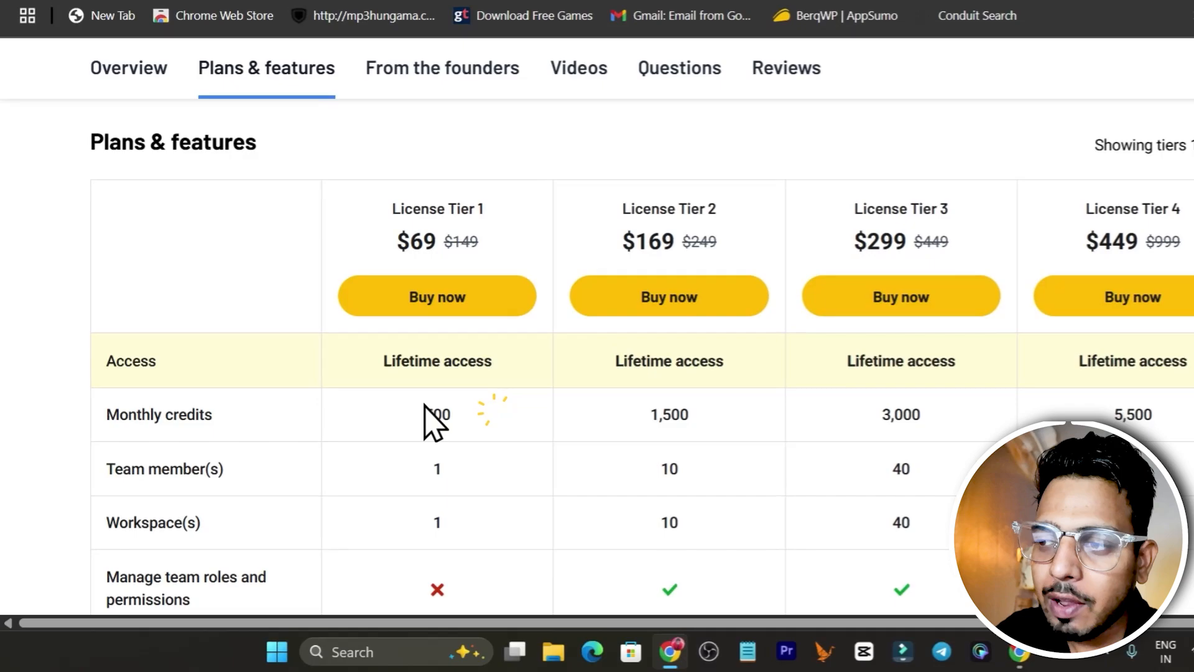
double_click(415, 428)
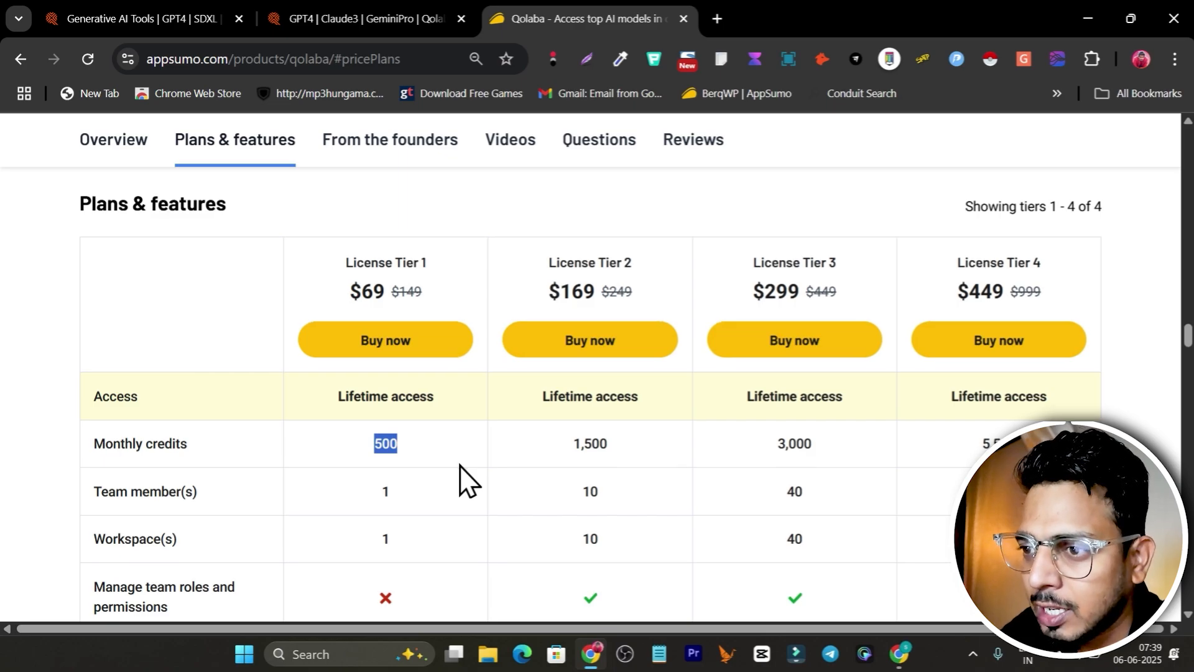
scroll(down, 3)
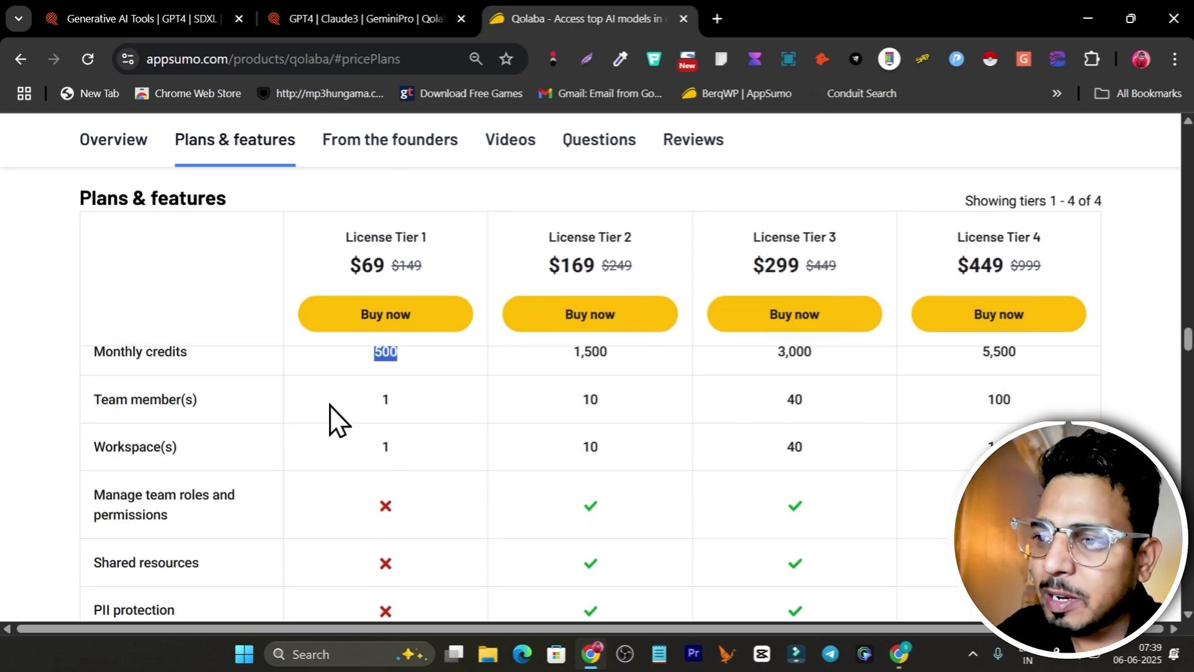
mouse_move(380, 466)
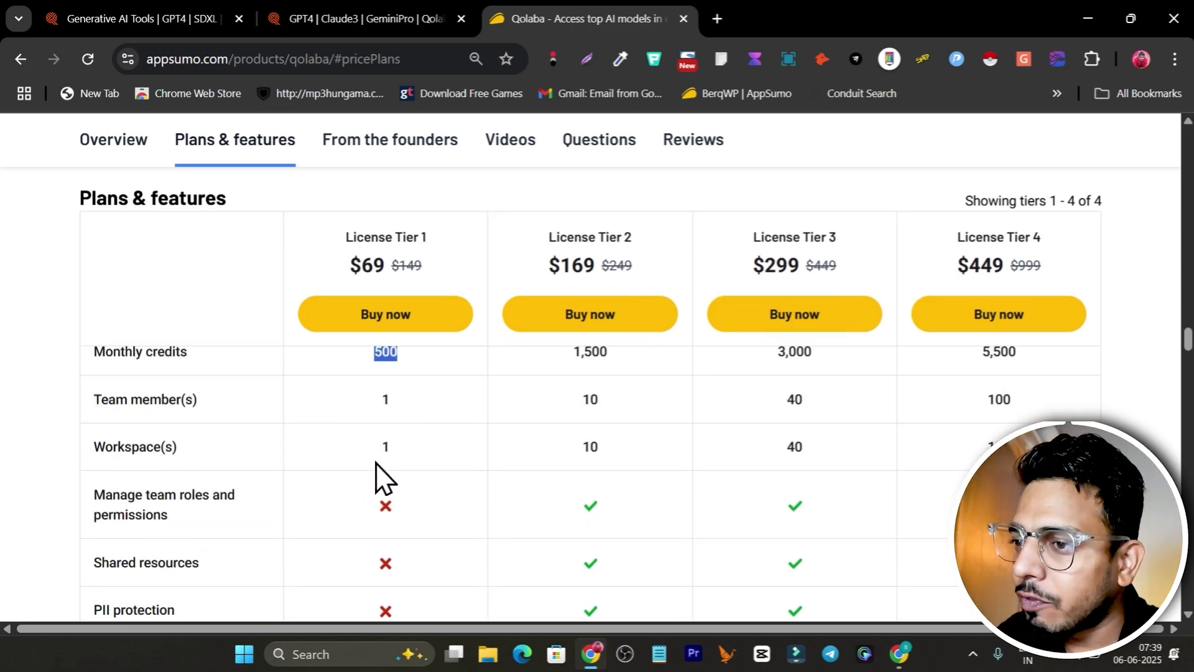
scroll(down, 3)
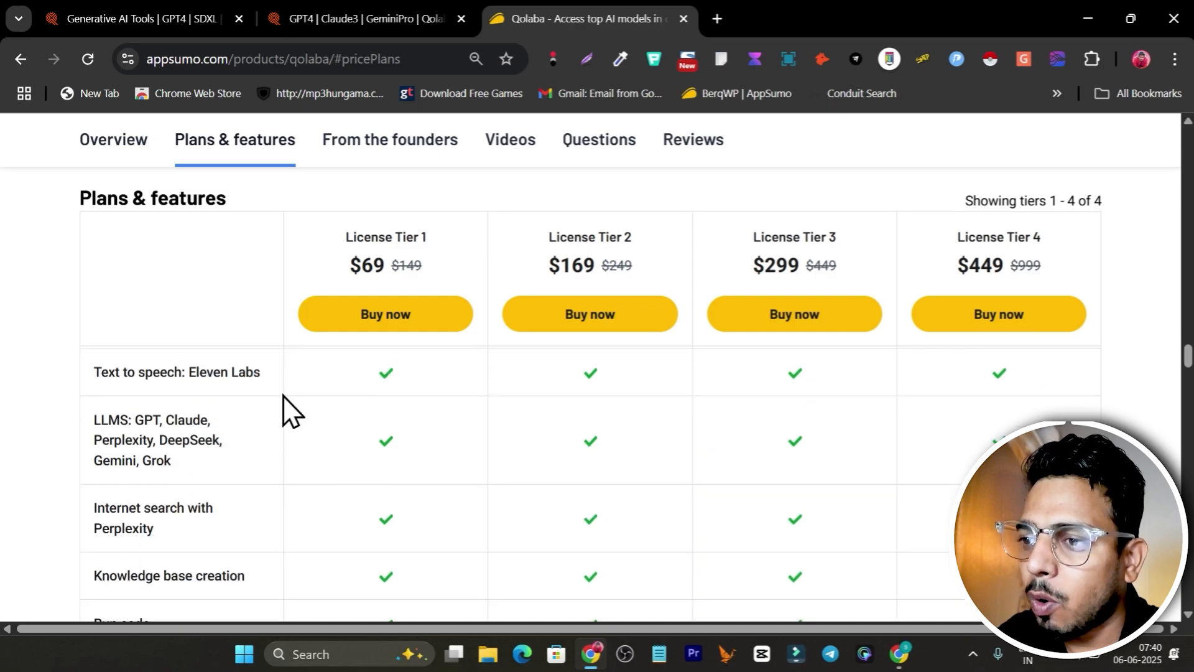
scroll(down, 3)
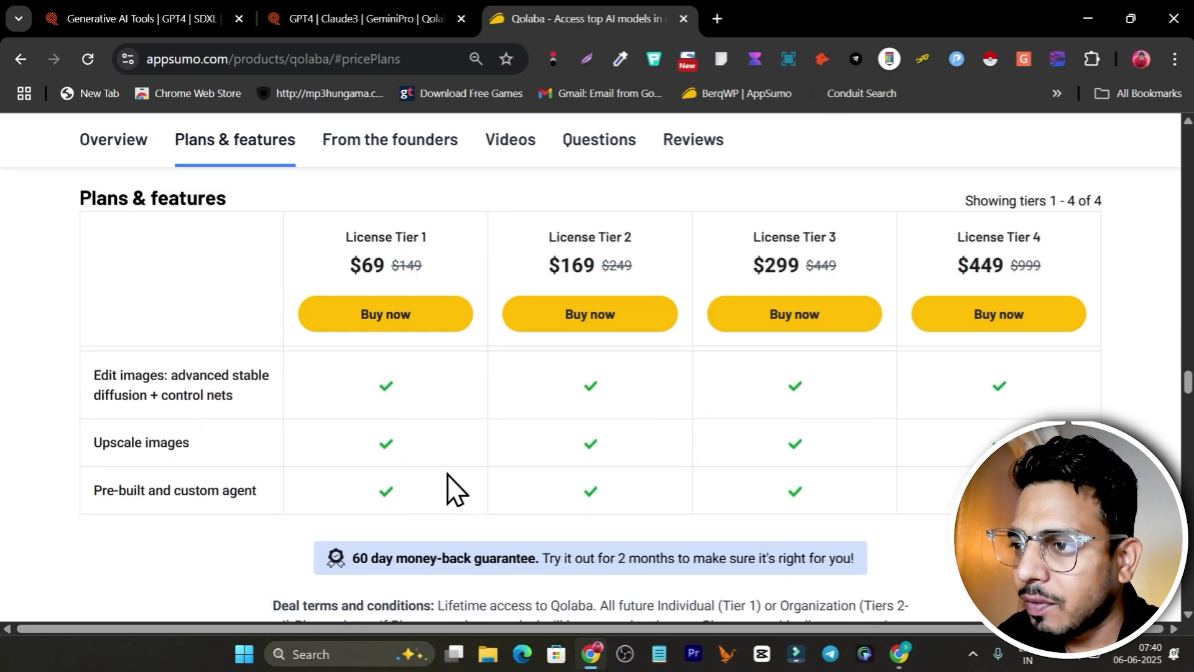
scroll(up, 3)
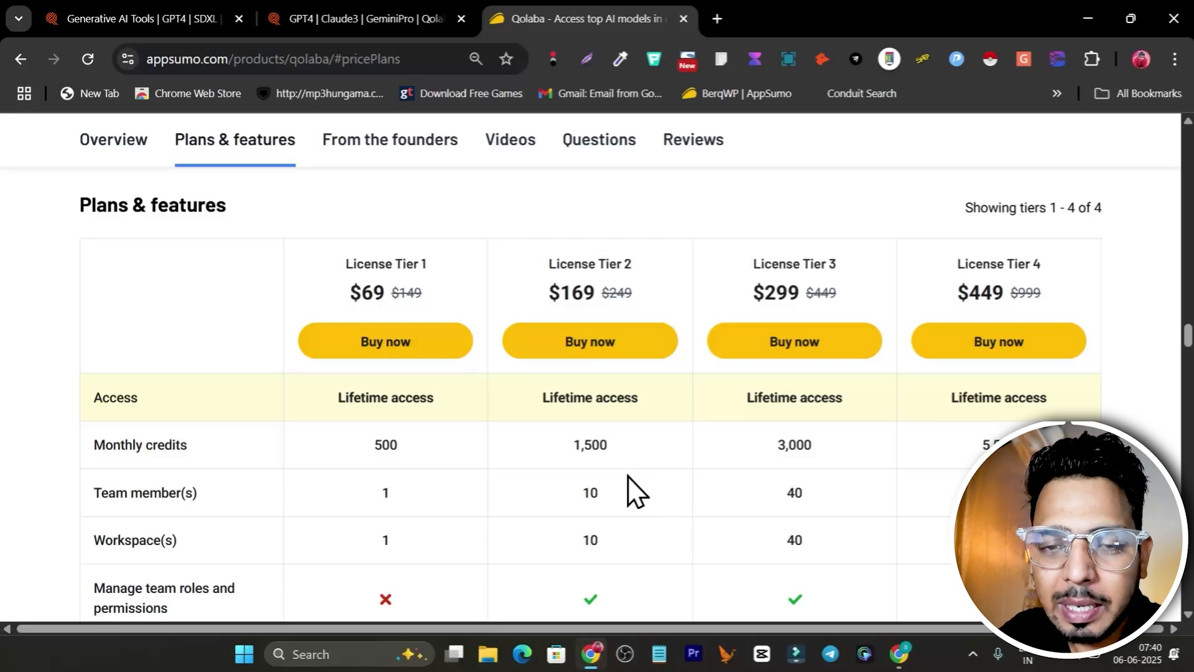
scroll(down, 3)
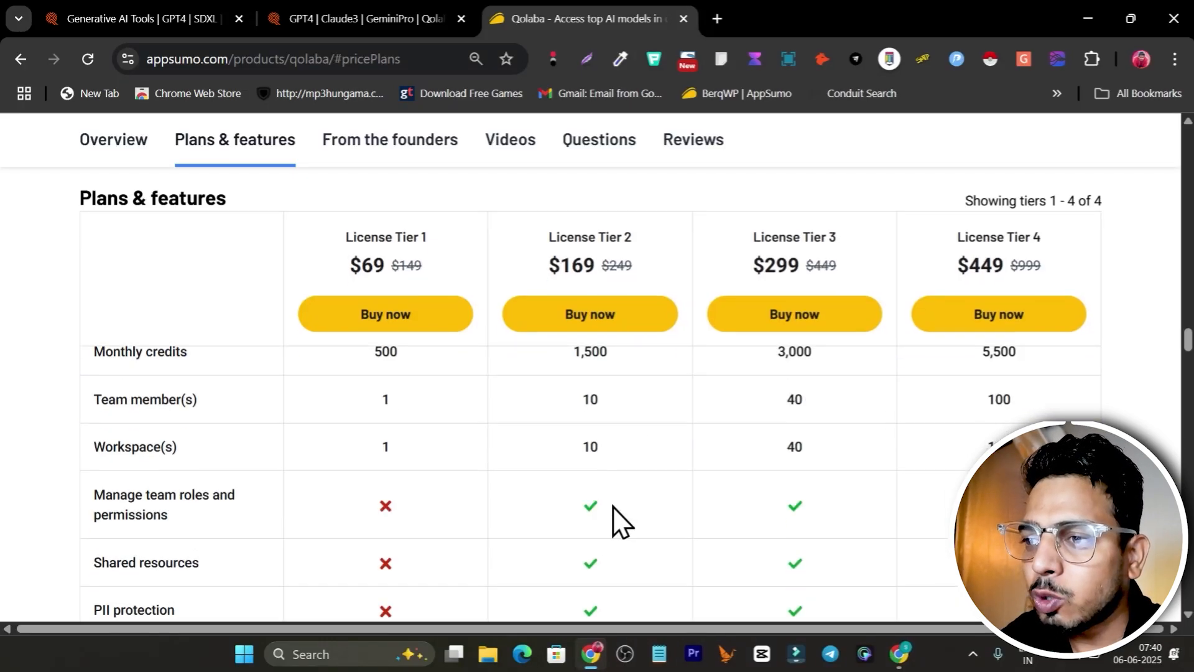
scroll(down, 3)
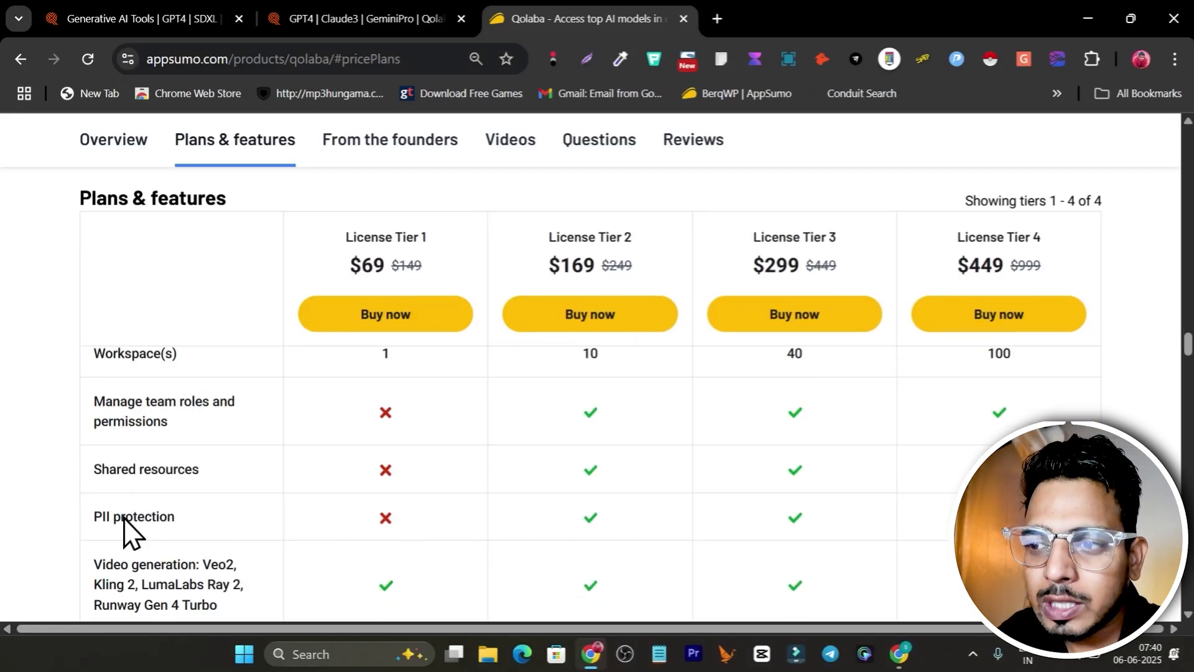
mouse_move(602, 552)
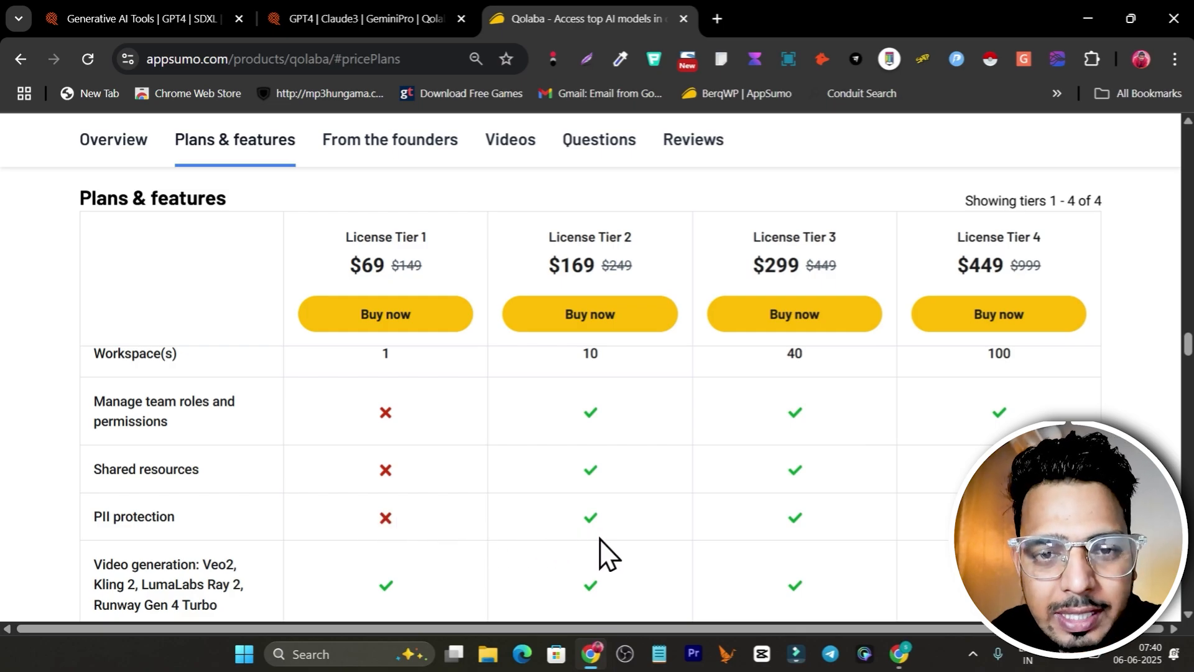
mouse_move(317, 132)
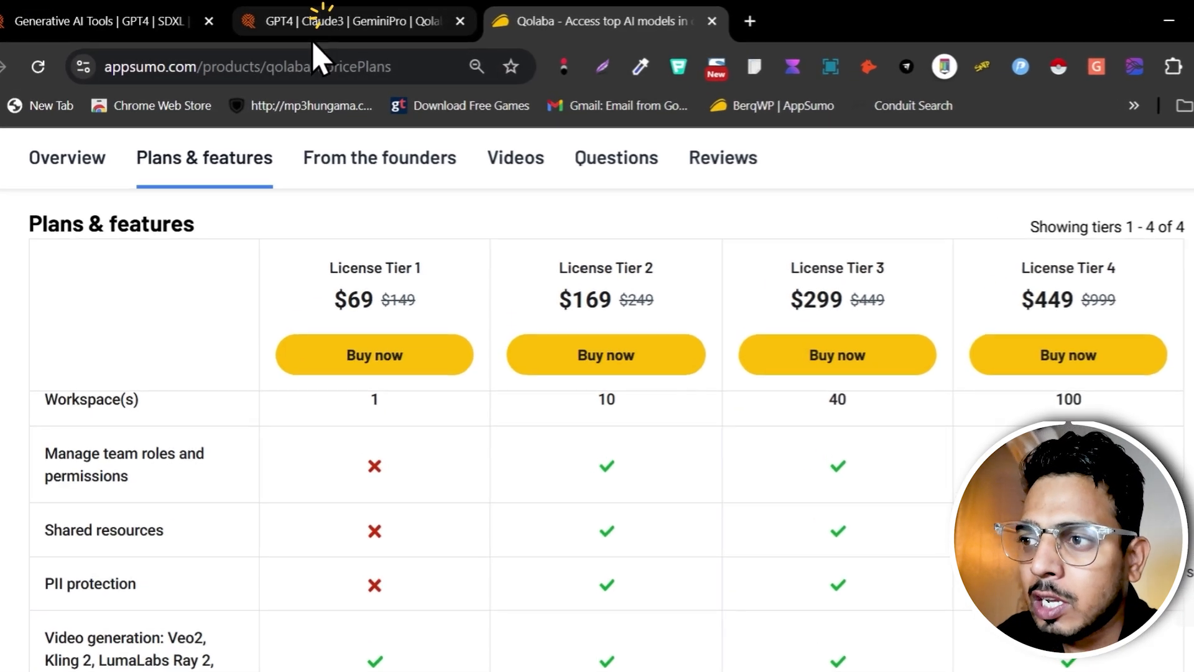
Step: Return to the Qolaba dashboard Overview showing License Tier 1, 750 credits and the $69 AppSumo purchase
click(337, 20)
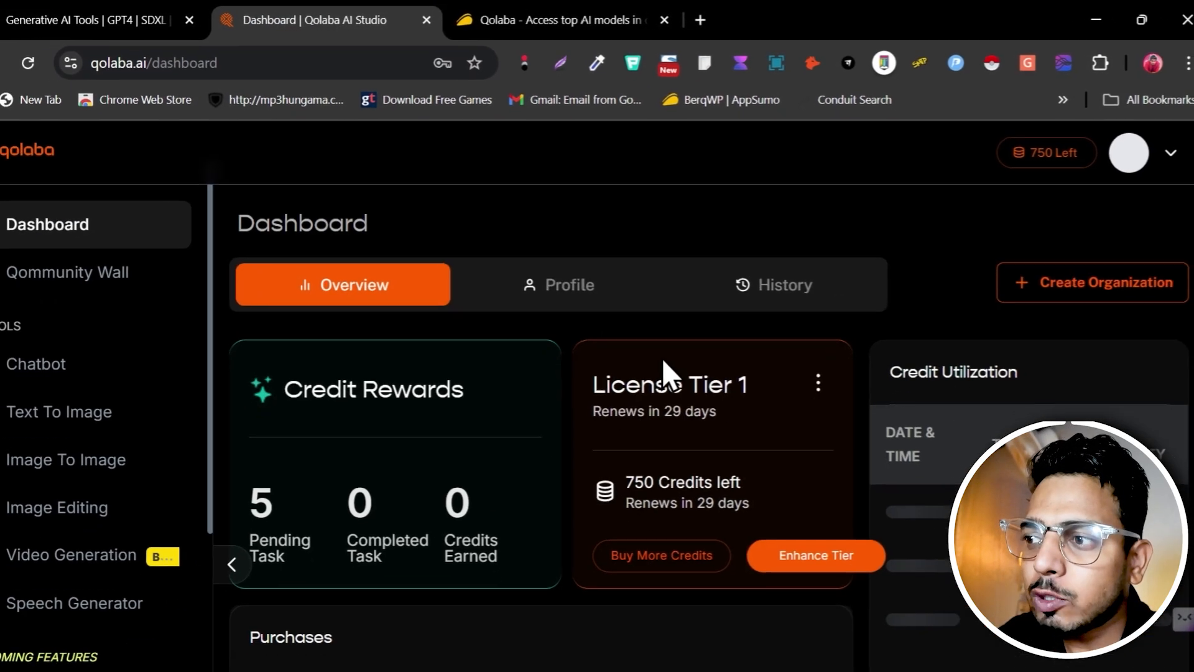
scroll(down, 3)
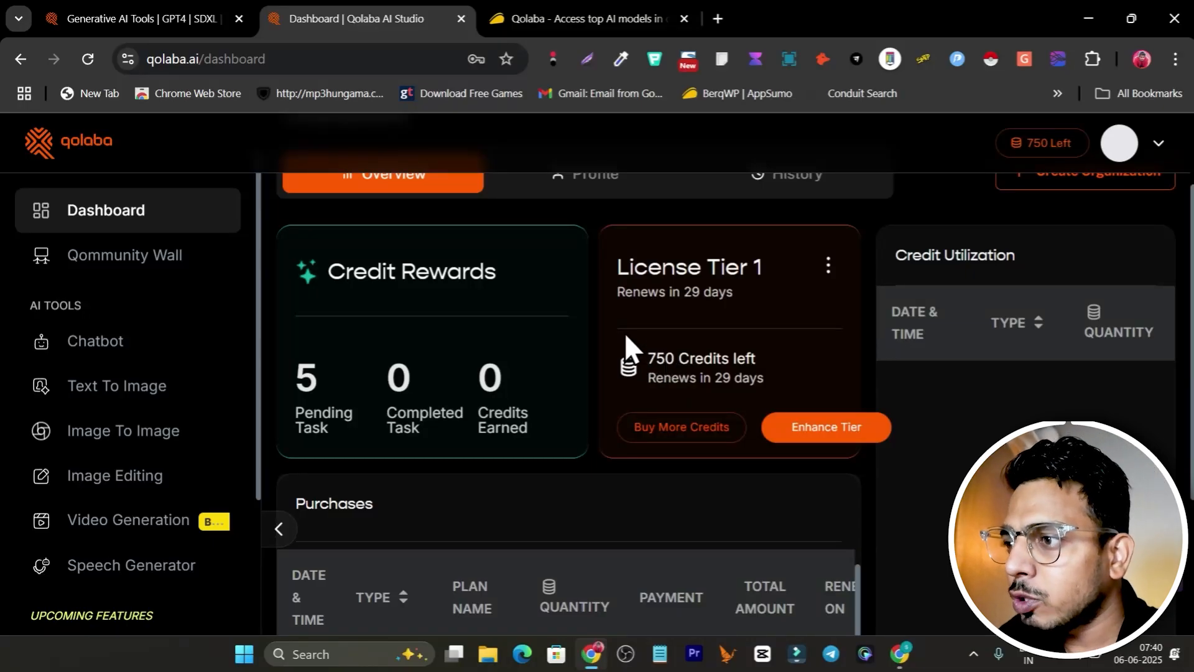
scroll(down, 3)
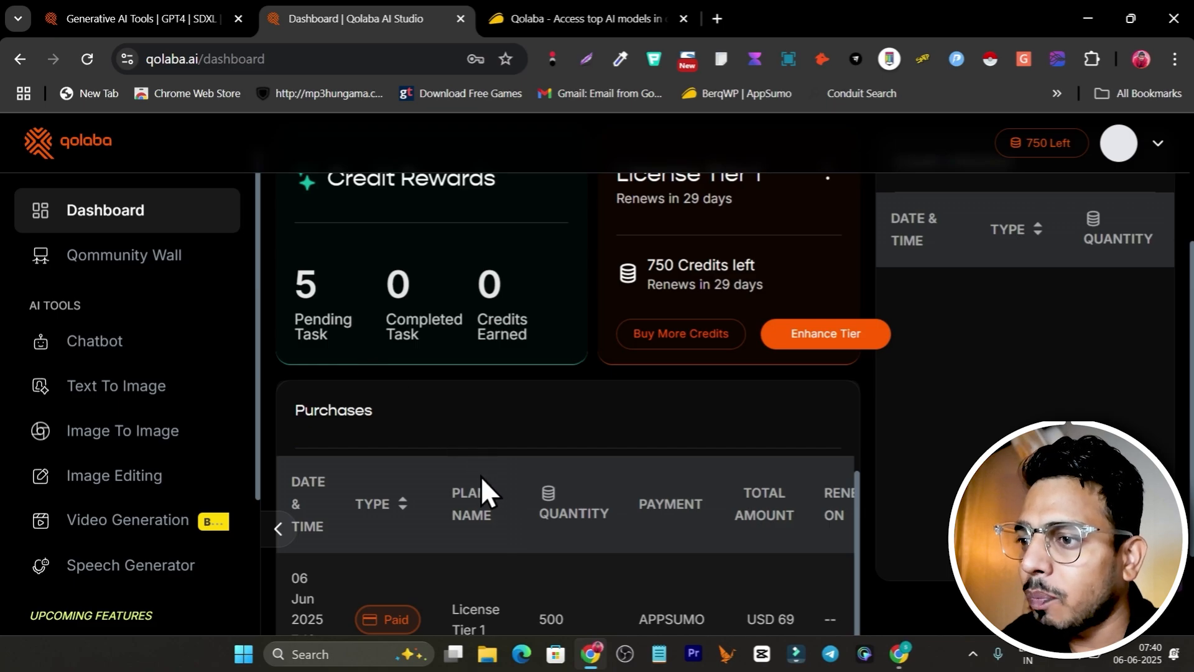
scroll(down, 3)
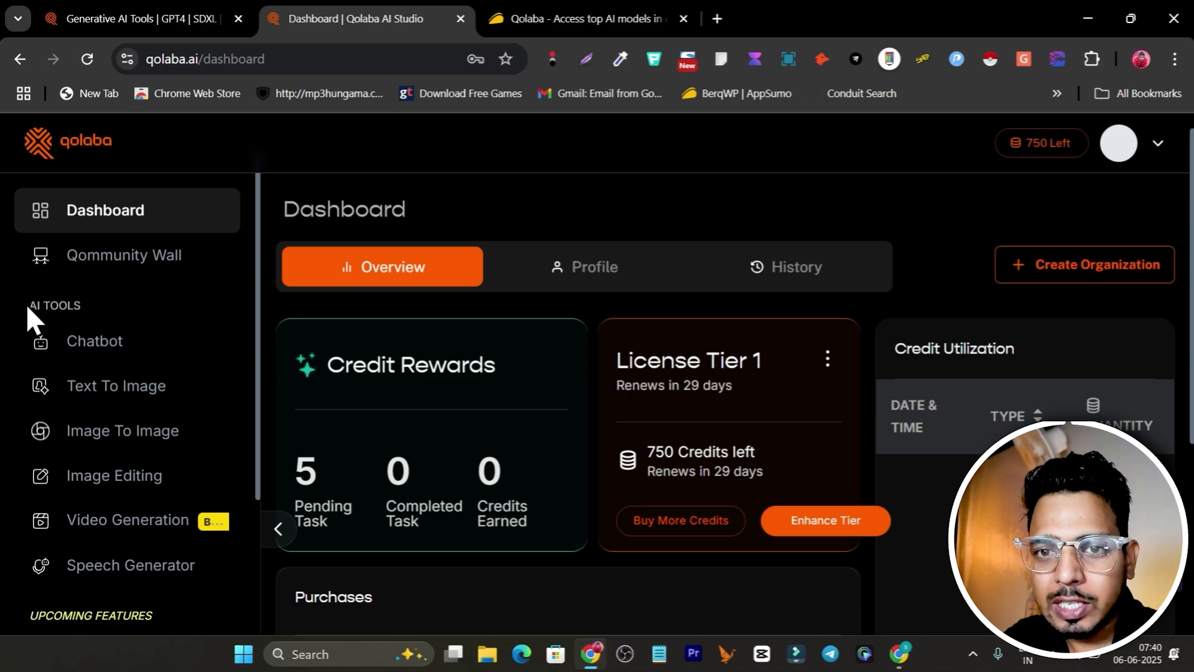
mouse_move(43, 344)
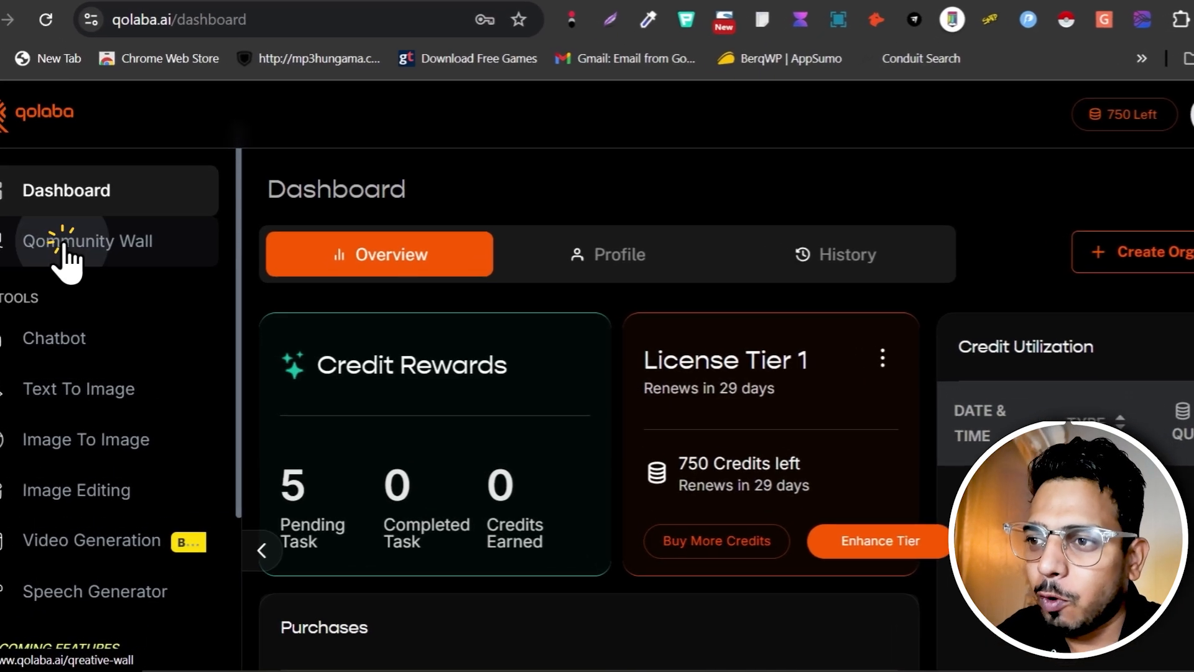
Step: Visit the Qommunity Wall, then choose GPT-4.1 as the chatbot model with Internet Search off
click(68, 242)
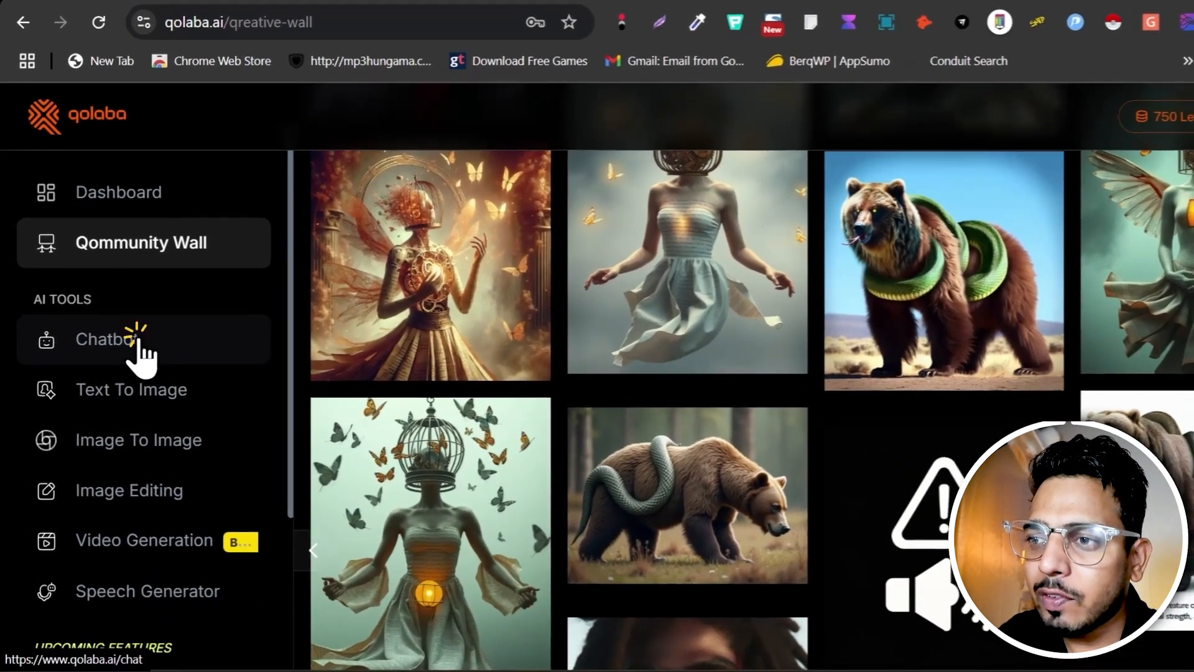
click(112, 340)
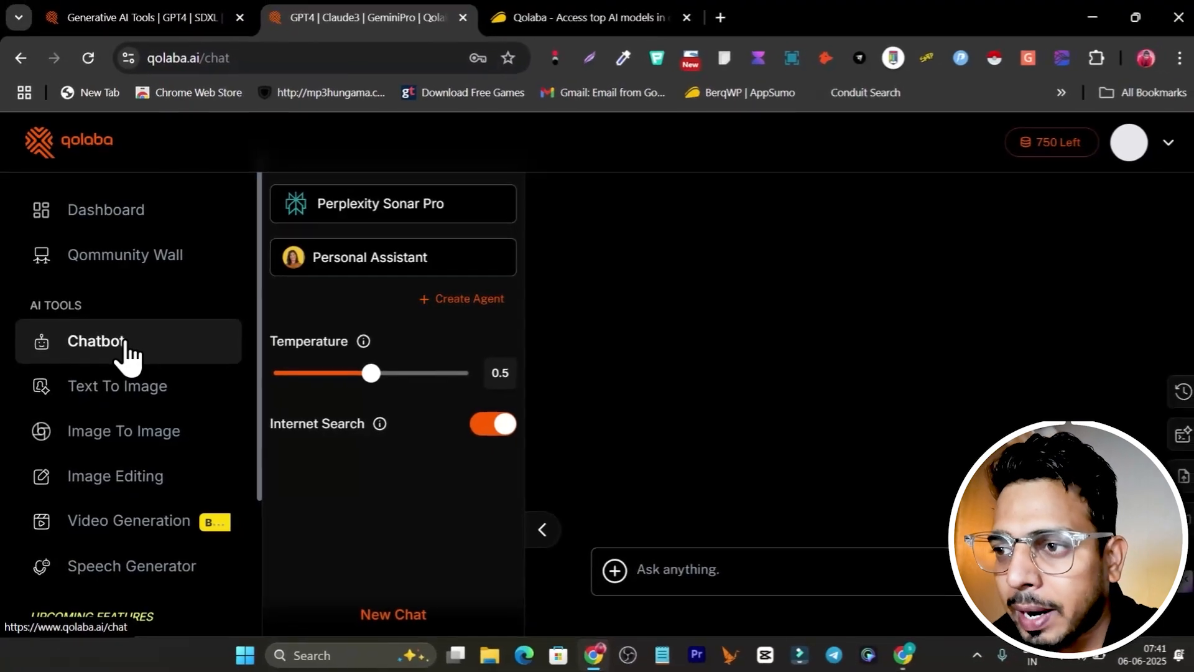
mouse_move(405, 535)
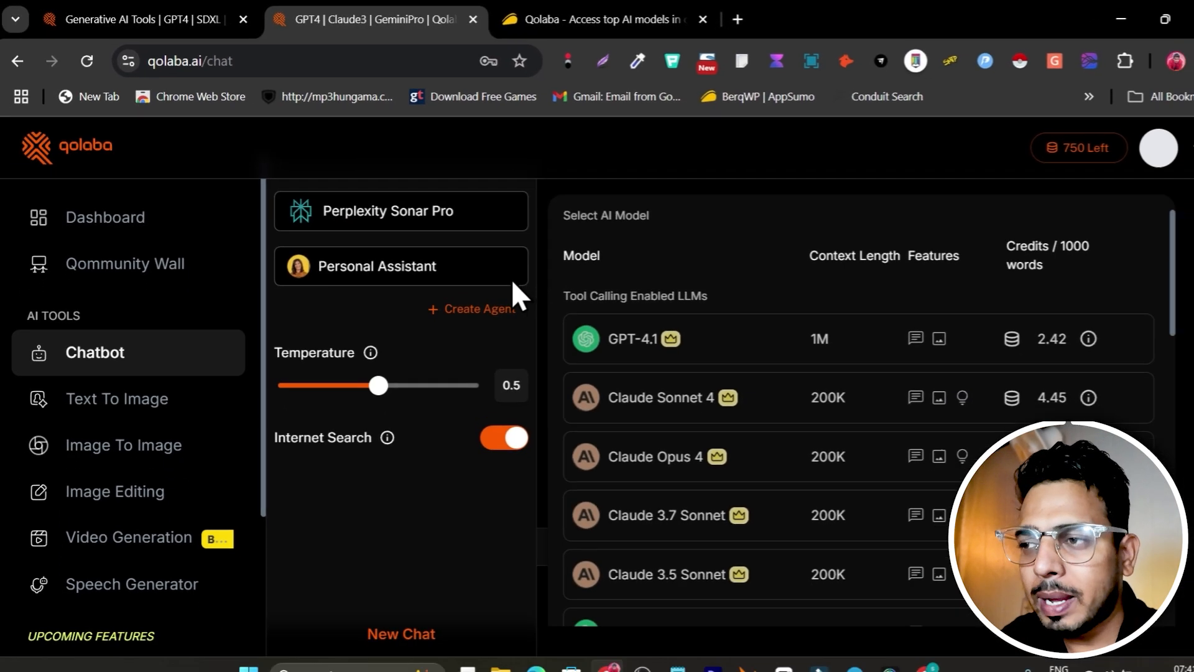
scroll(down, 3)
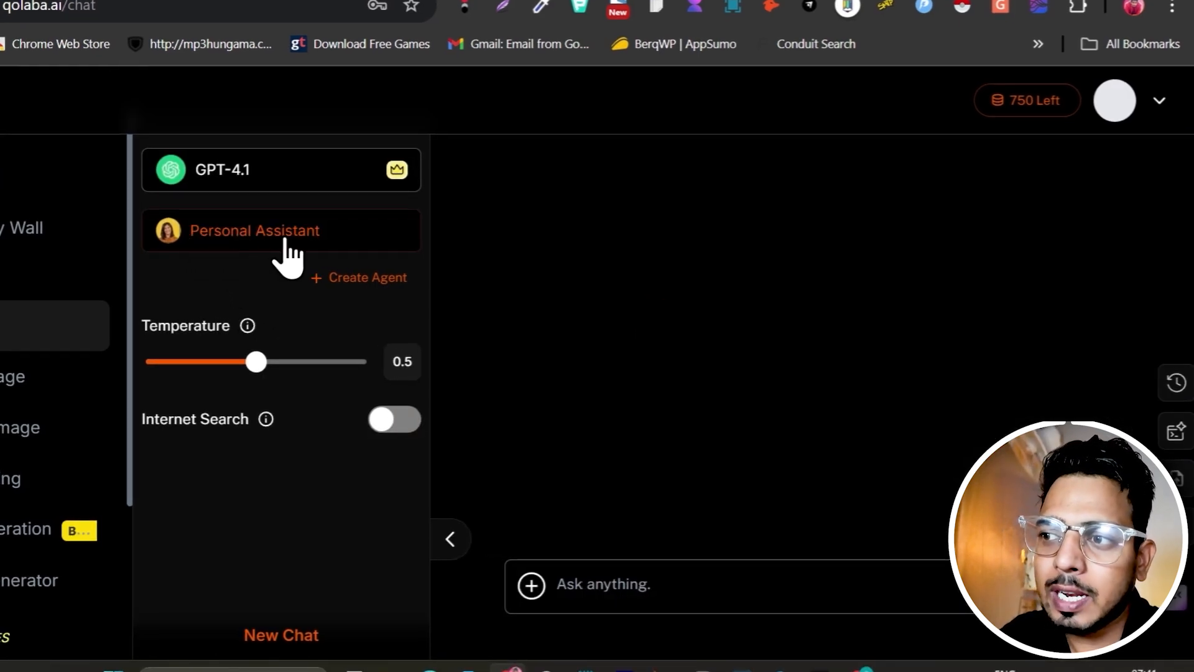
Step: Select Social Media Manager from the AI agents list and show the file/URL/knowledge-base attachment options
click(254, 231)
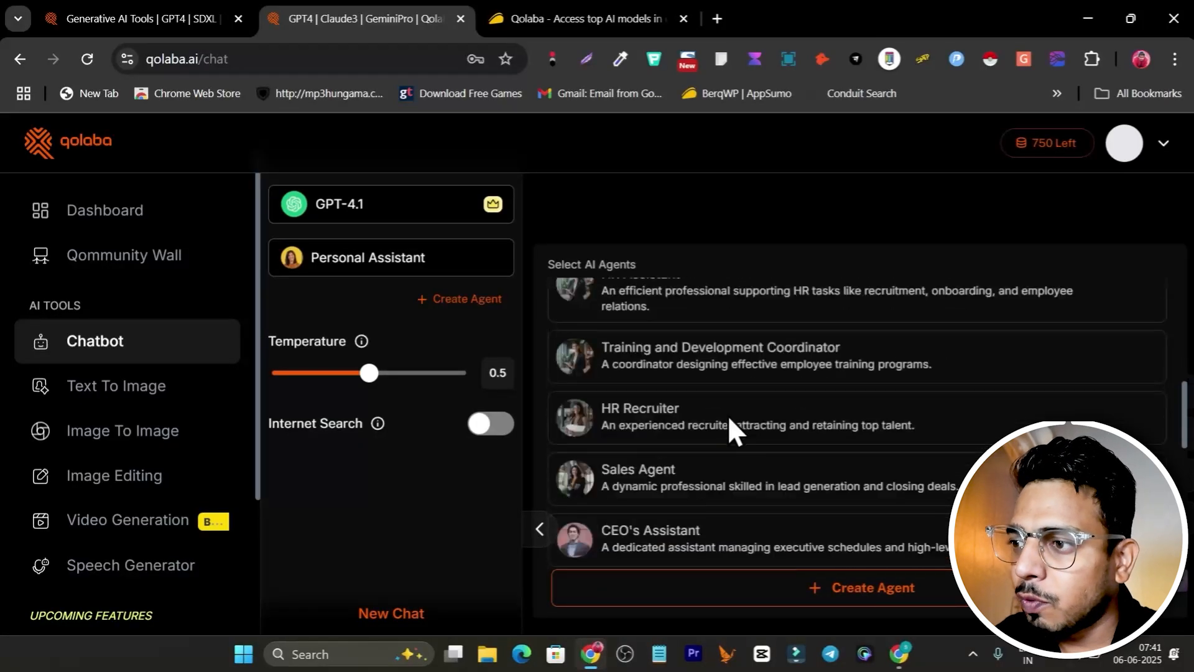
scroll(down, 3)
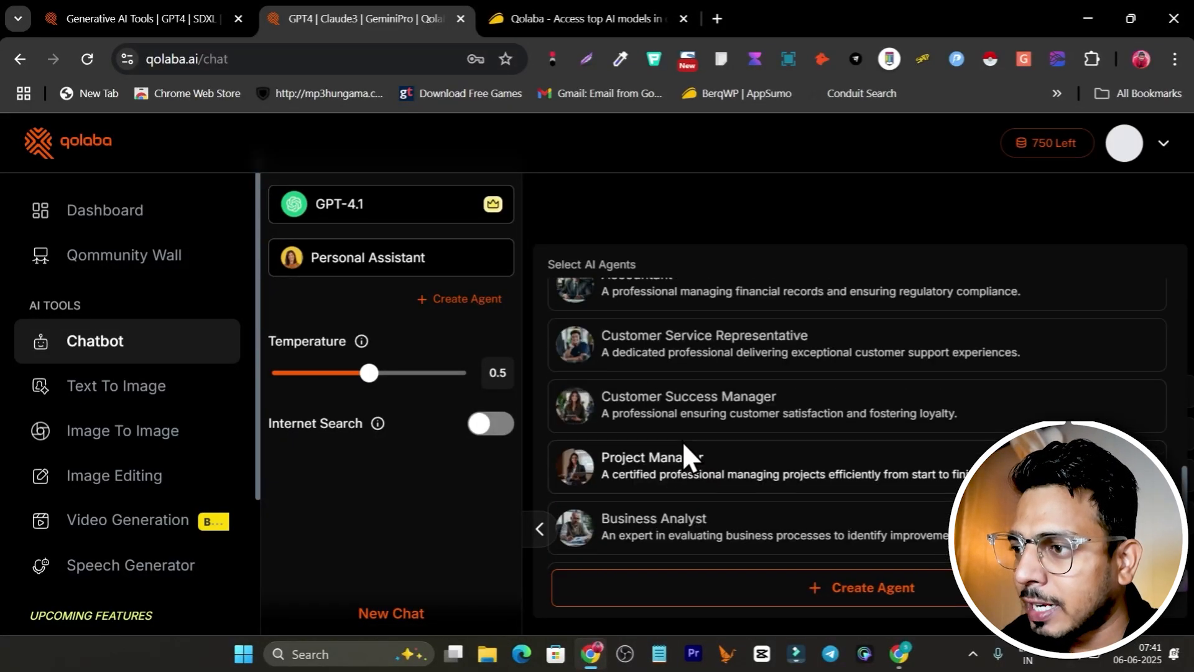
scroll(down, 3)
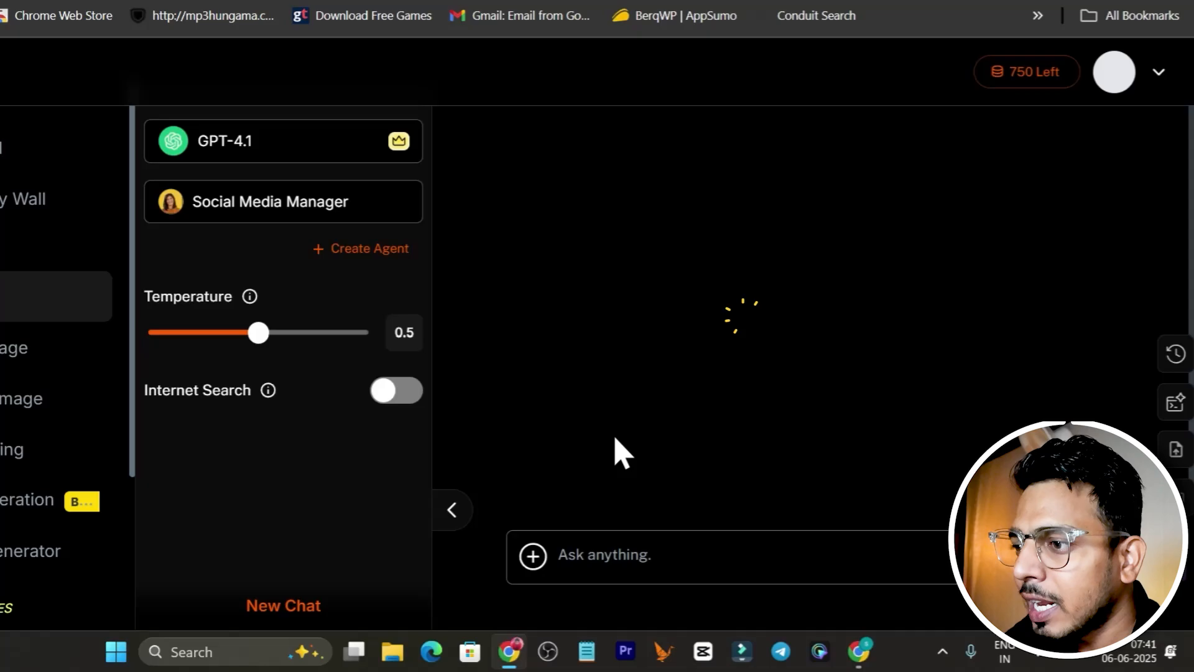
click(532, 554)
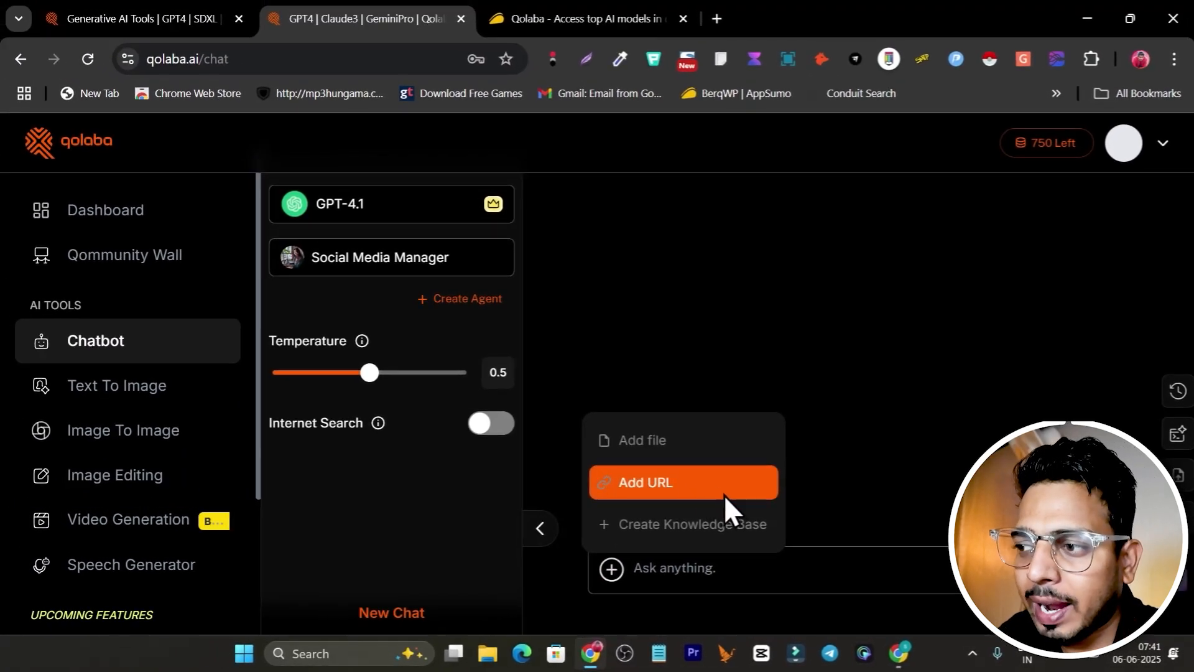
mouse_move(719, 536)
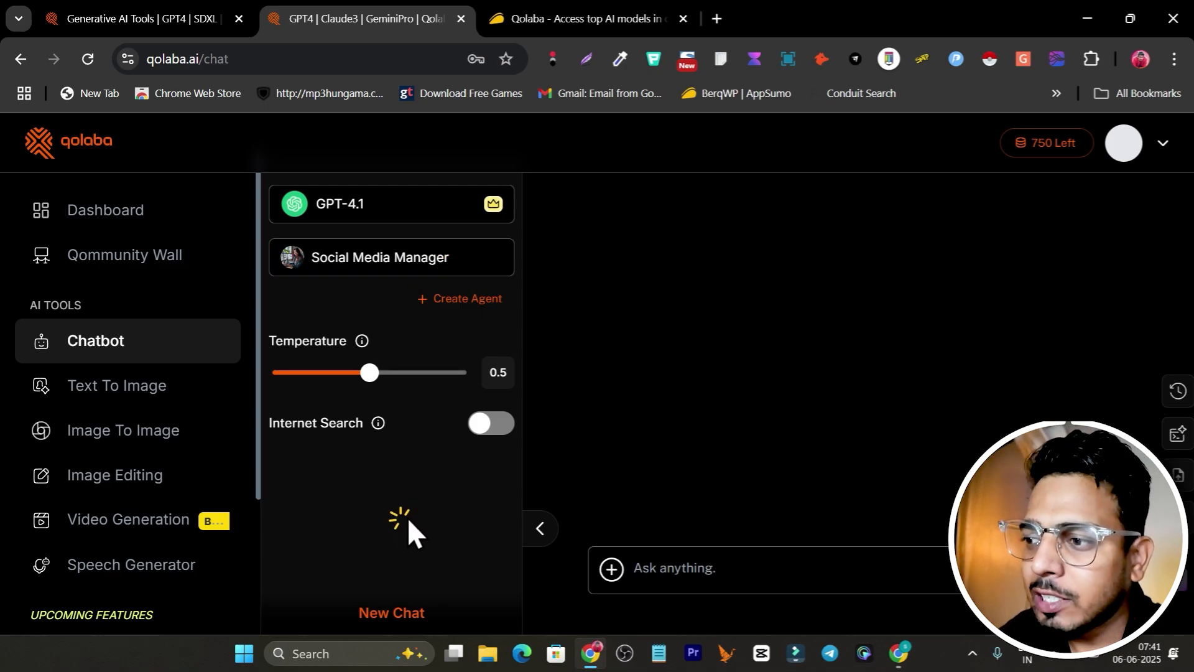
Step: Create an 'SEO Researcher' agent on Perplexity Reasoning Pro that researches a topic online and outputs an outline
click(391, 256)
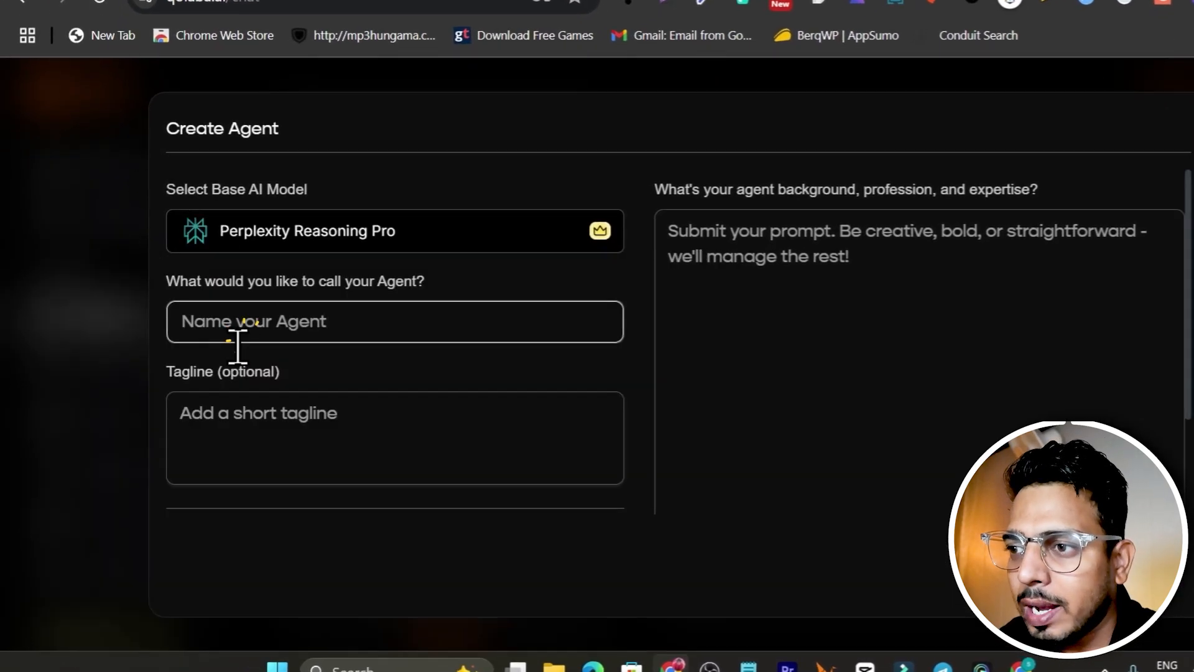
text(SEO Researcher)
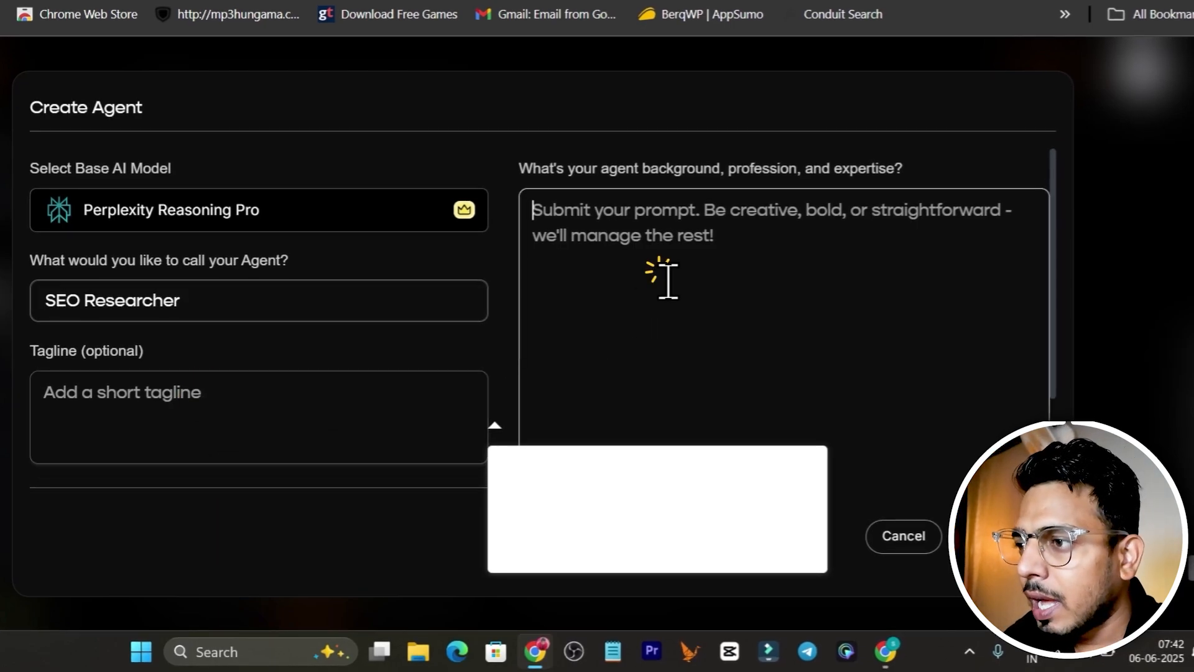
text(This agent go to internet and research informtion for my given topic and give output in outlines)
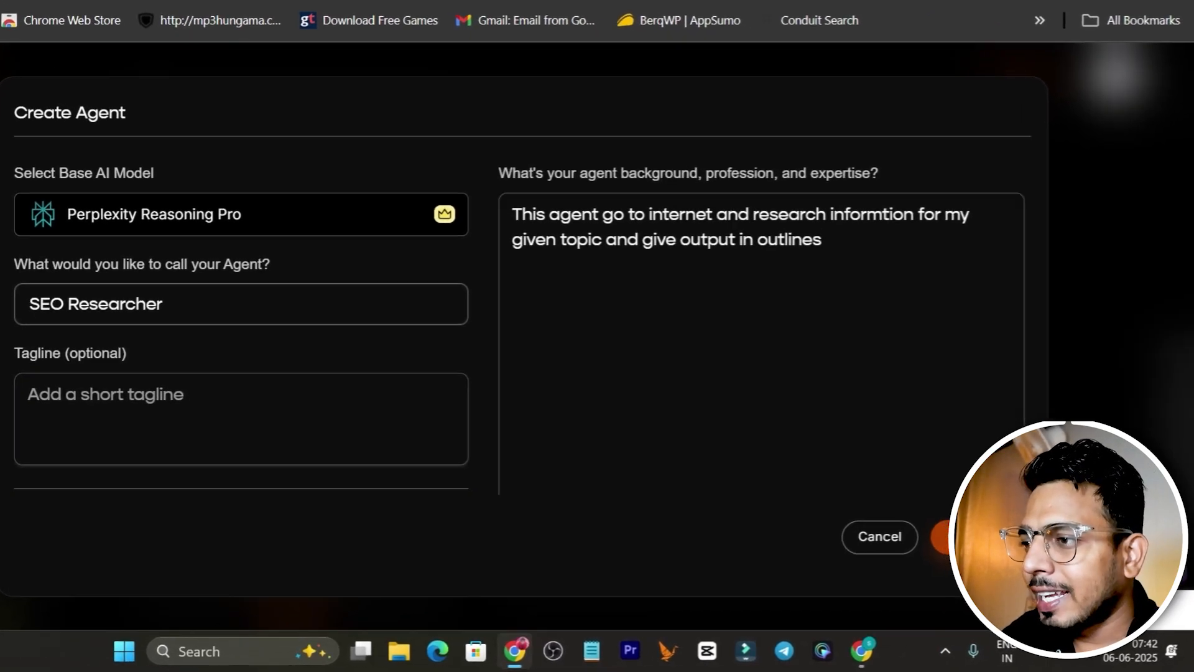
click(941, 537)
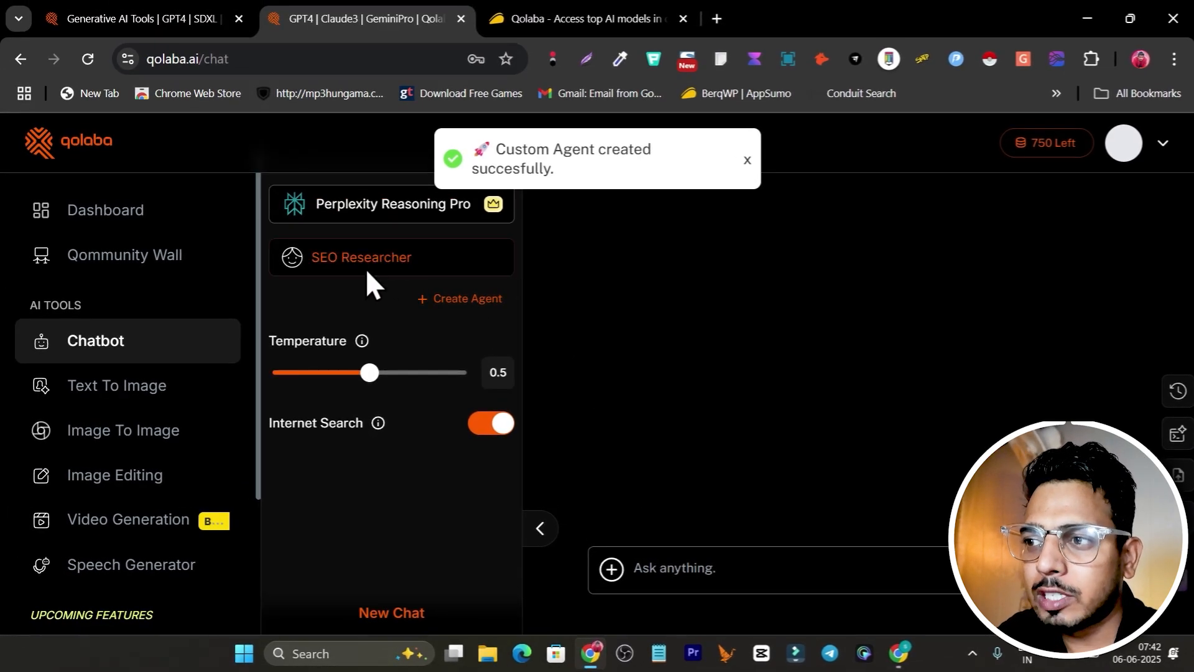
mouse_move(353, 241)
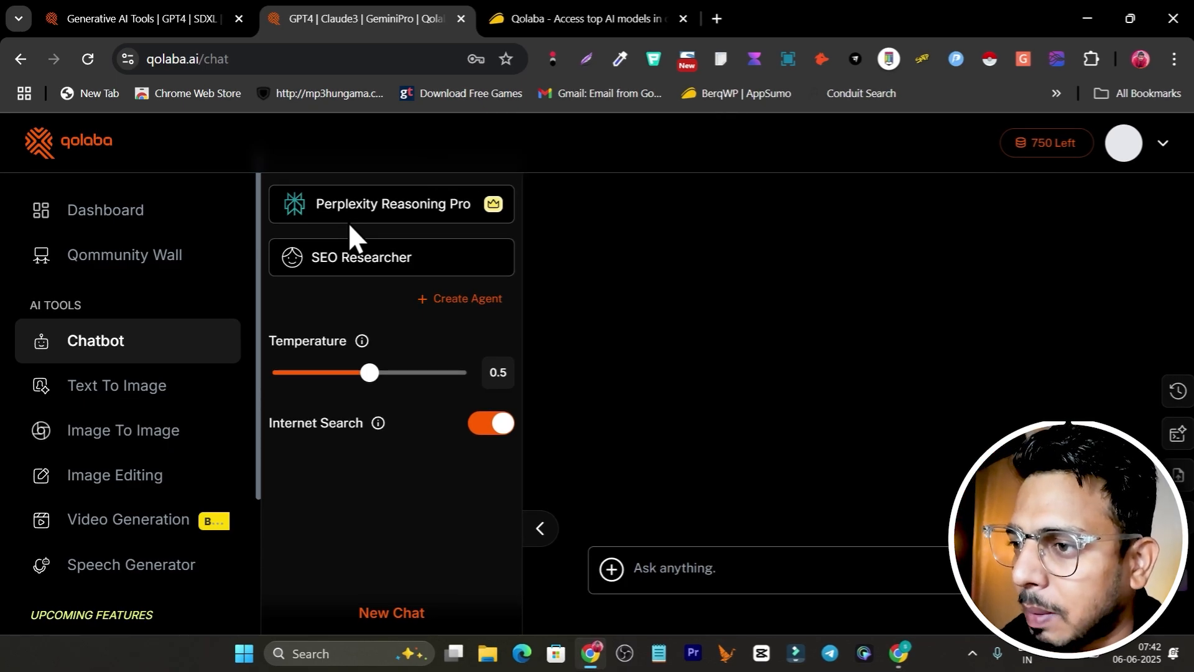
mouse_move(647, 480)
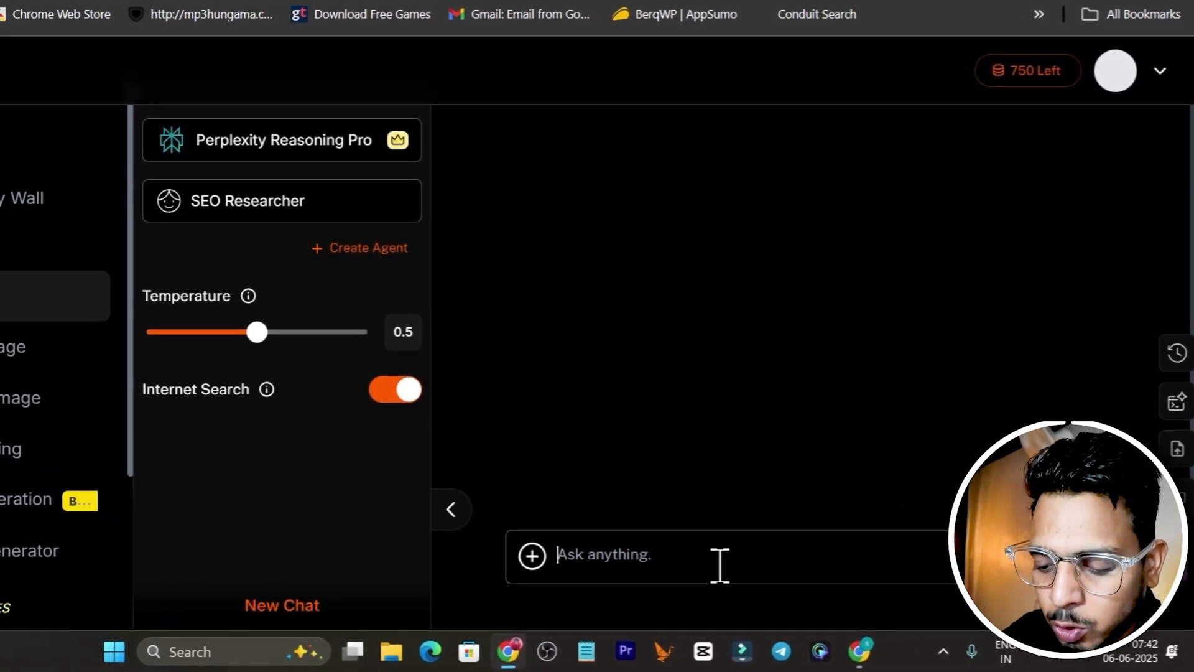
Step: Ask the SEO Researcher for 'Top 10 Best DC Generators' and read through its ranked breakdown
text(To)
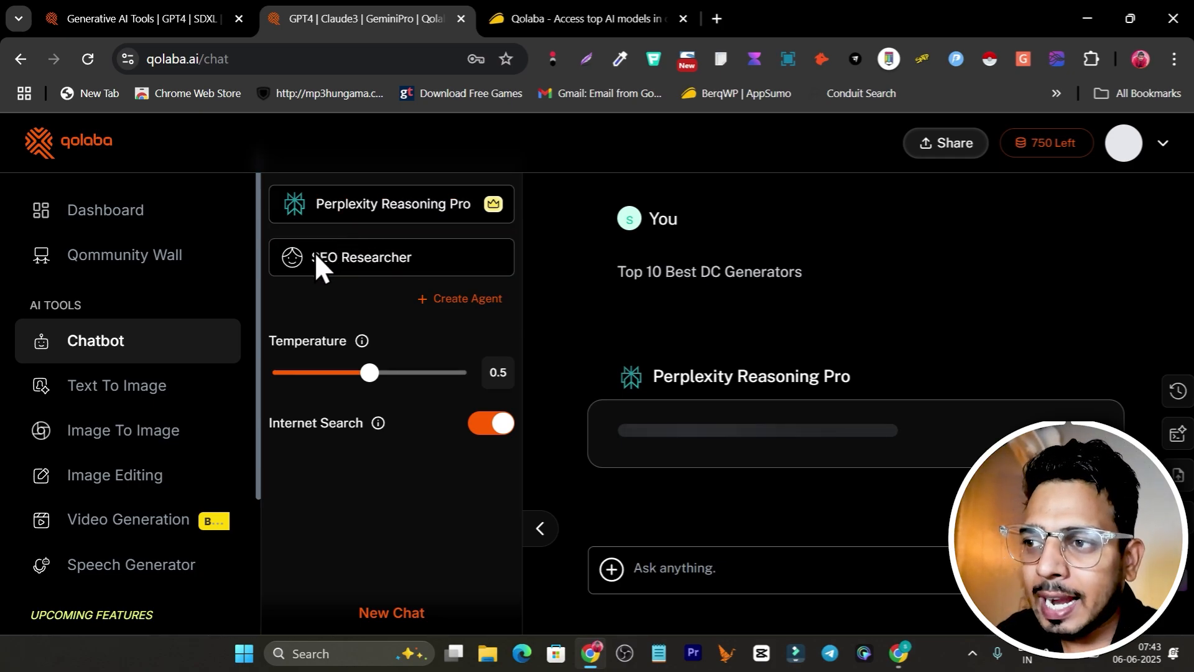
mouse_move(756, 417)
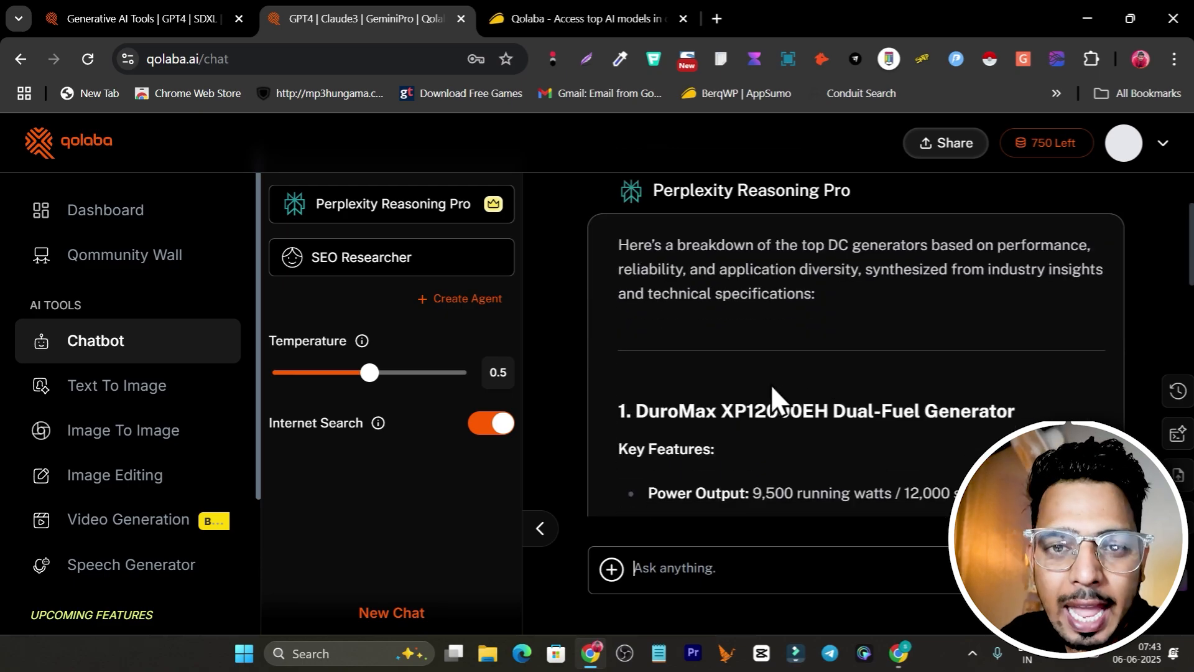
scroll(down, 3)
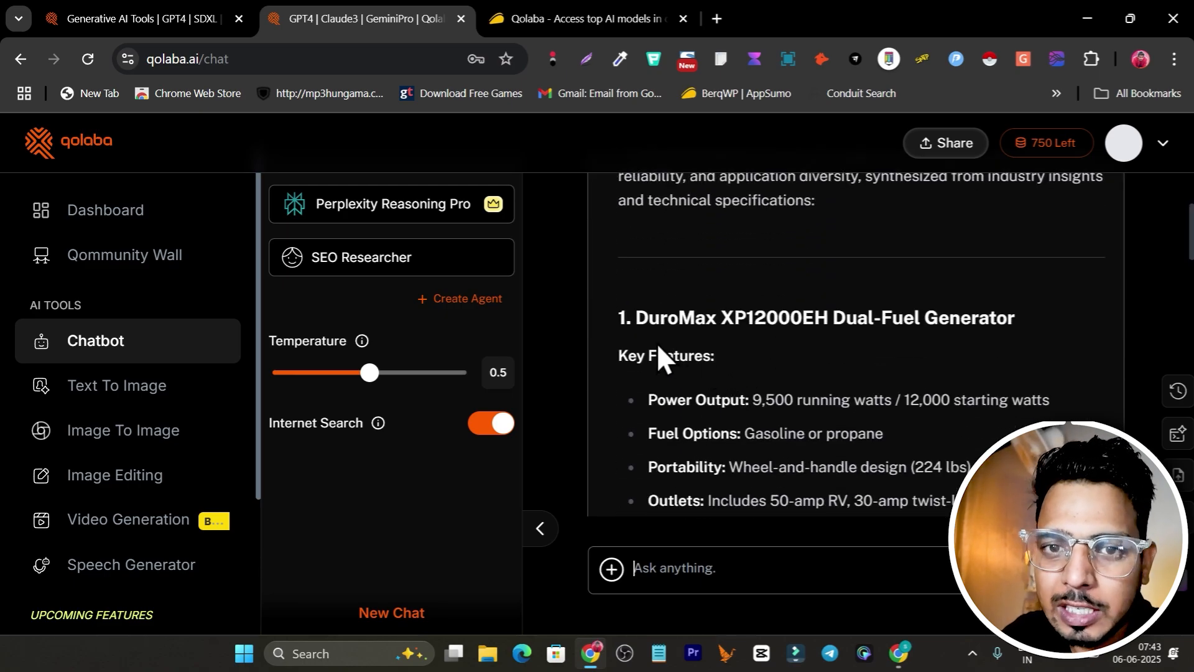
mouse_move(736, 391)
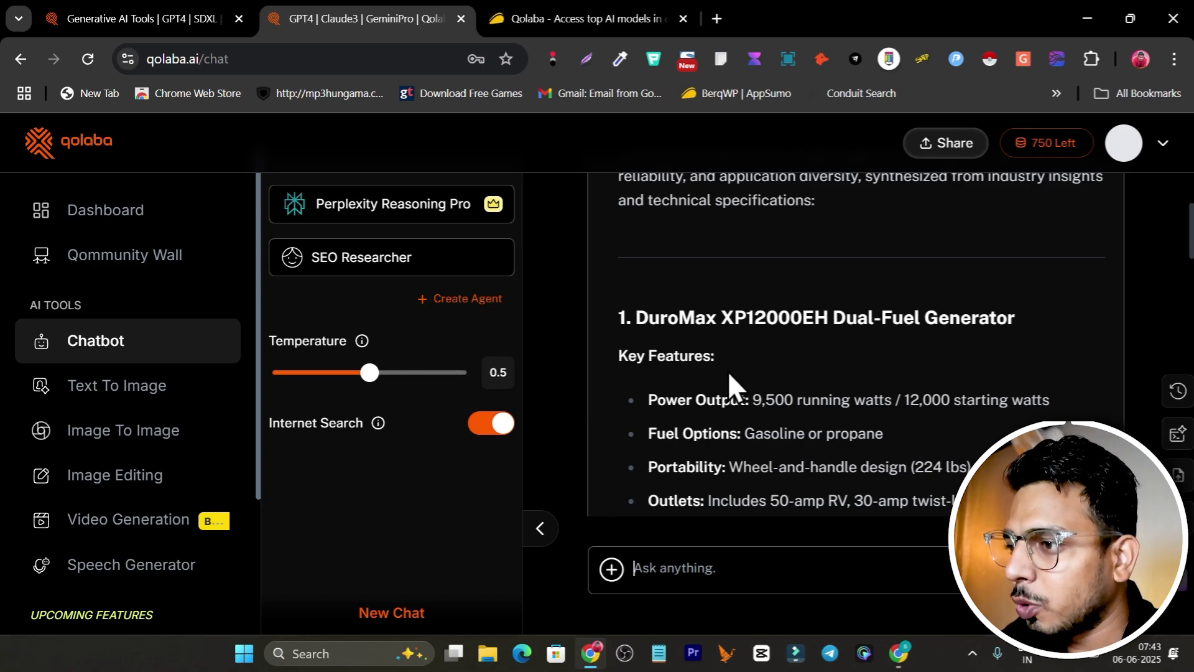
scroll(down, 3)
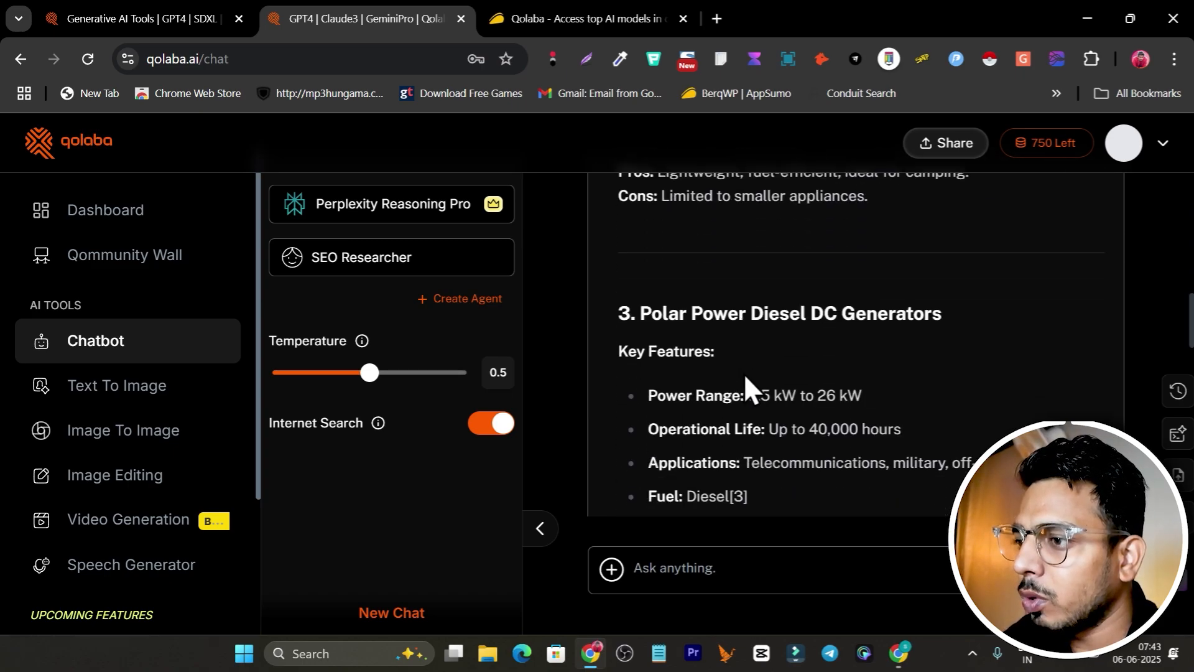
scroll(down, 3)
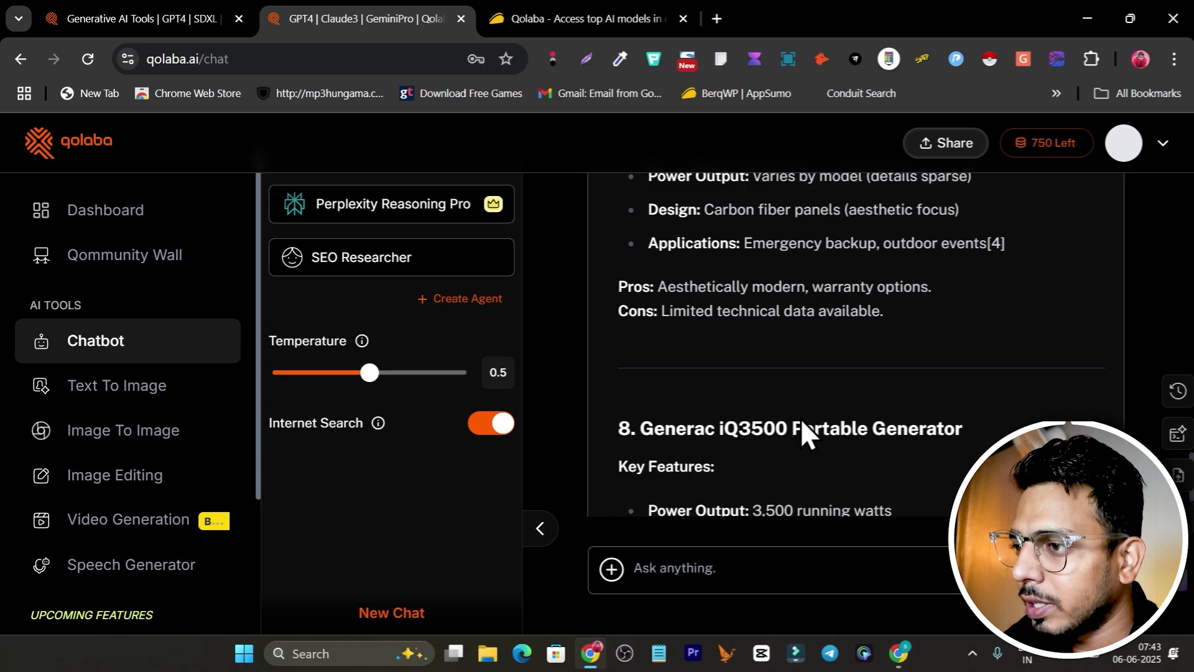
scroll(down, 3)
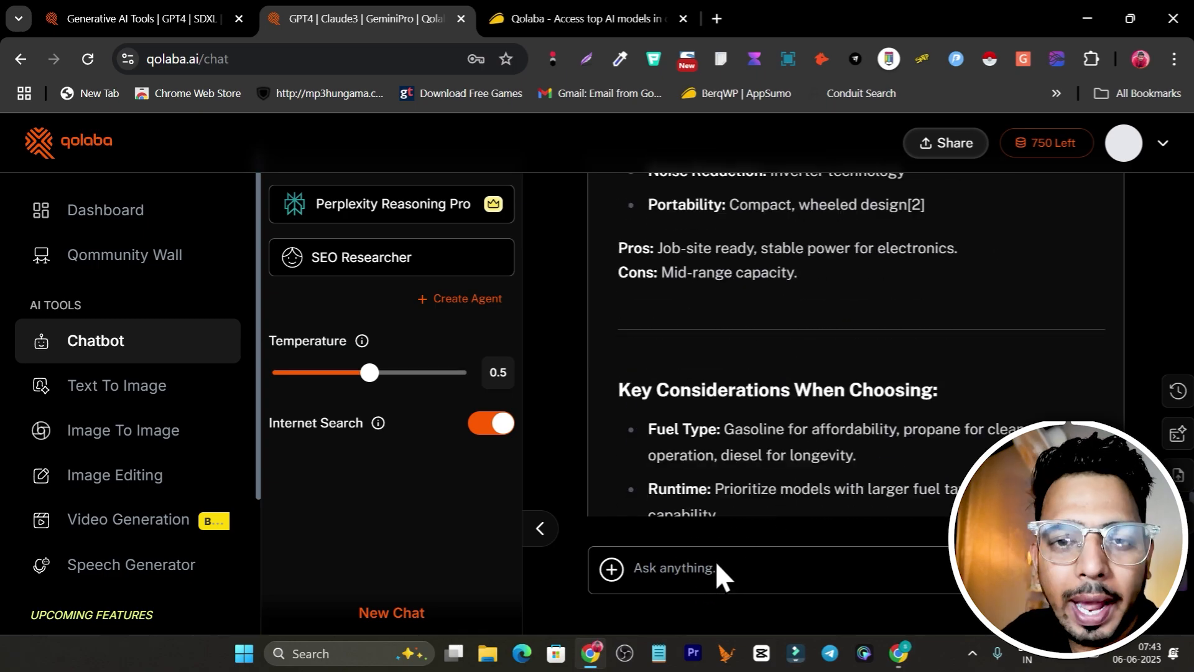
click(677, 567)
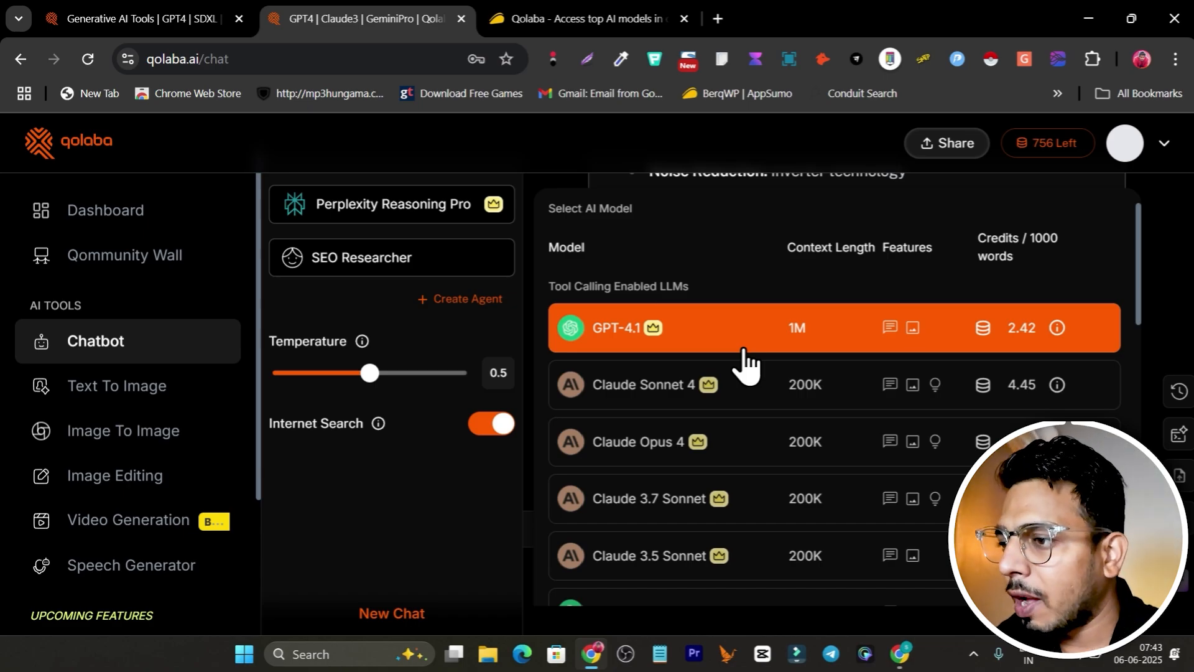
mouse_move(700, 363)
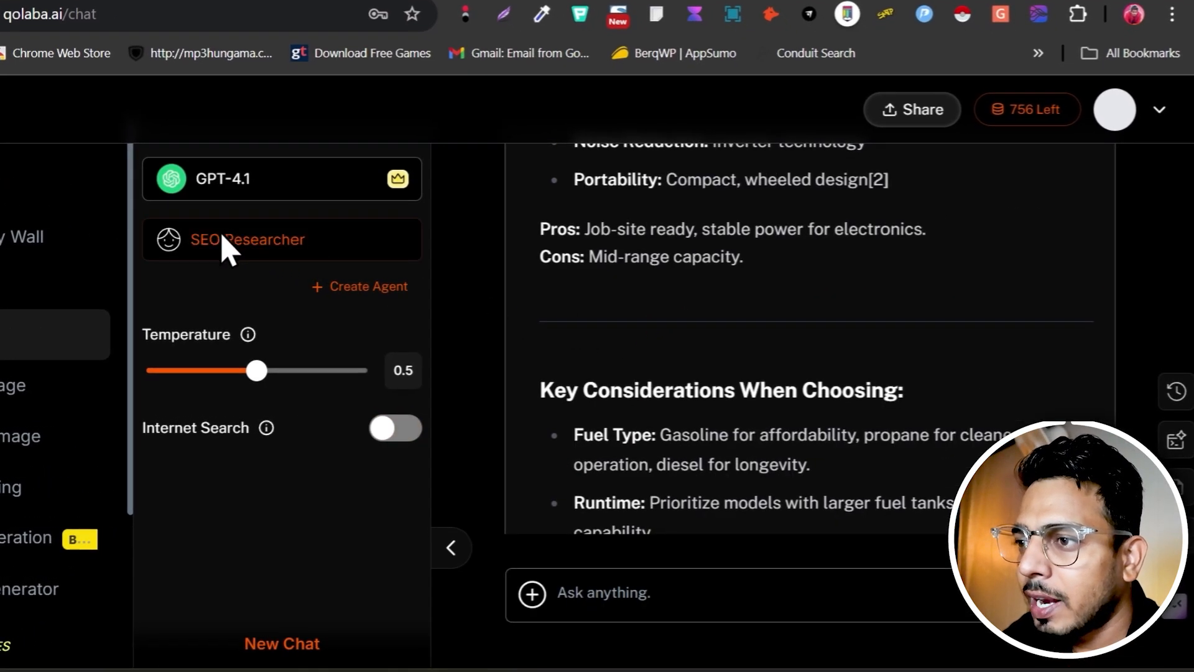
Step: Browse the full AI agents list down to the Create Agent option for a GPT-4.1 agent
click(249, 240)
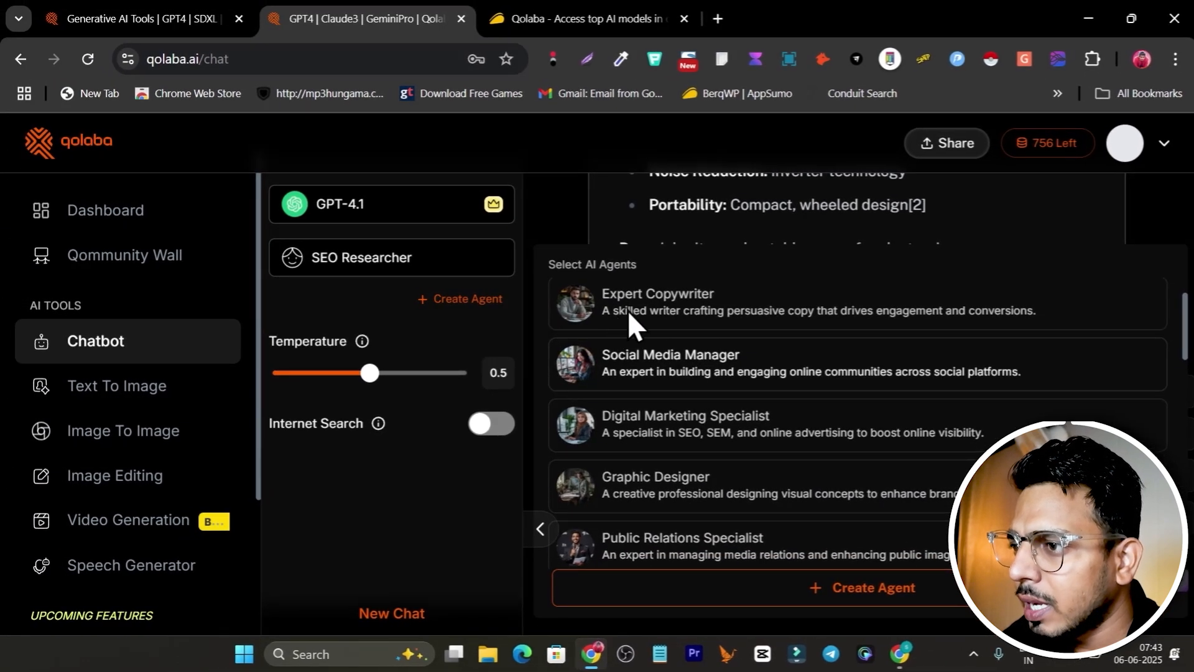
scroll(down, 3)
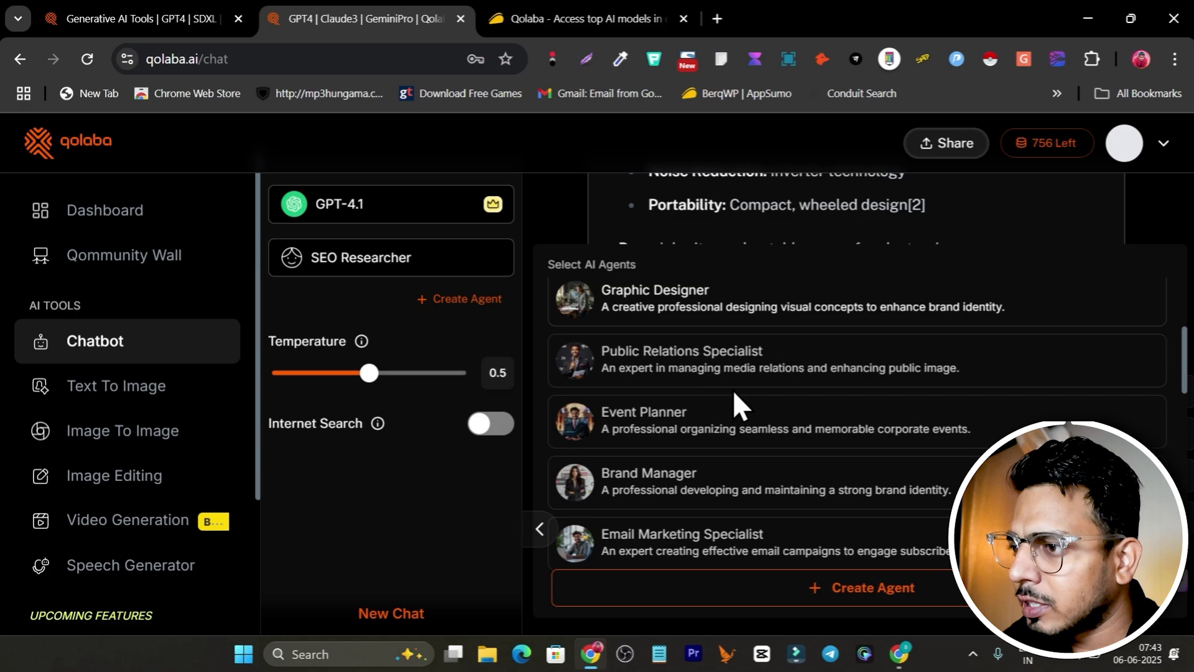
scroll(down, 3)
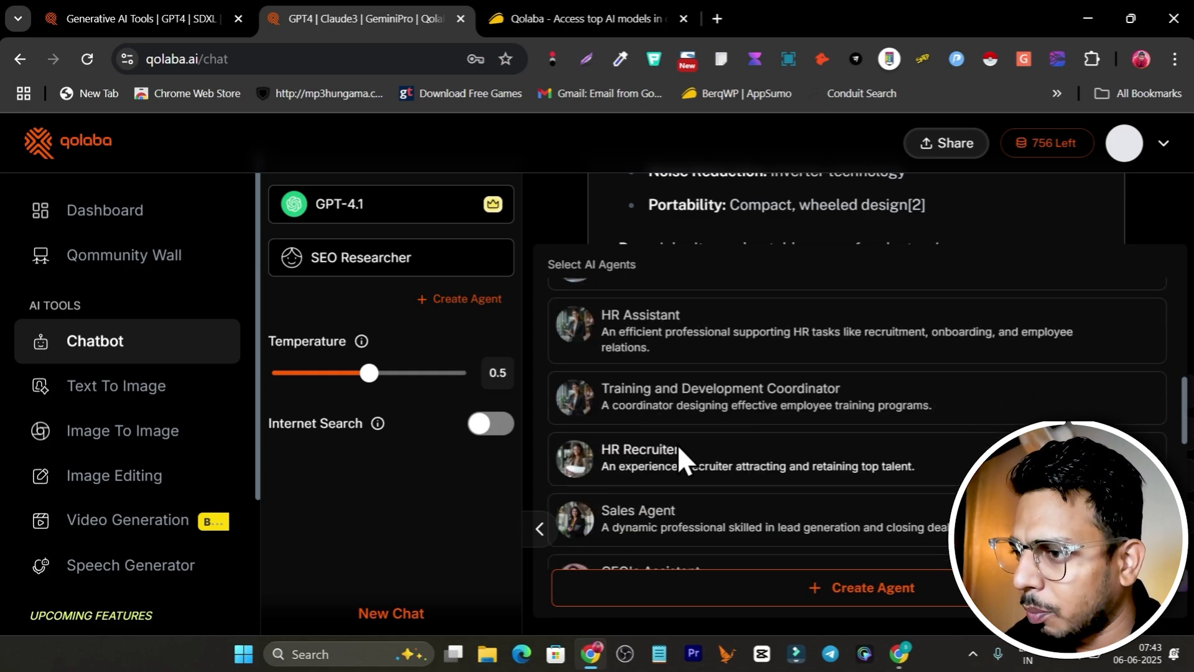
scroll(down, 3)
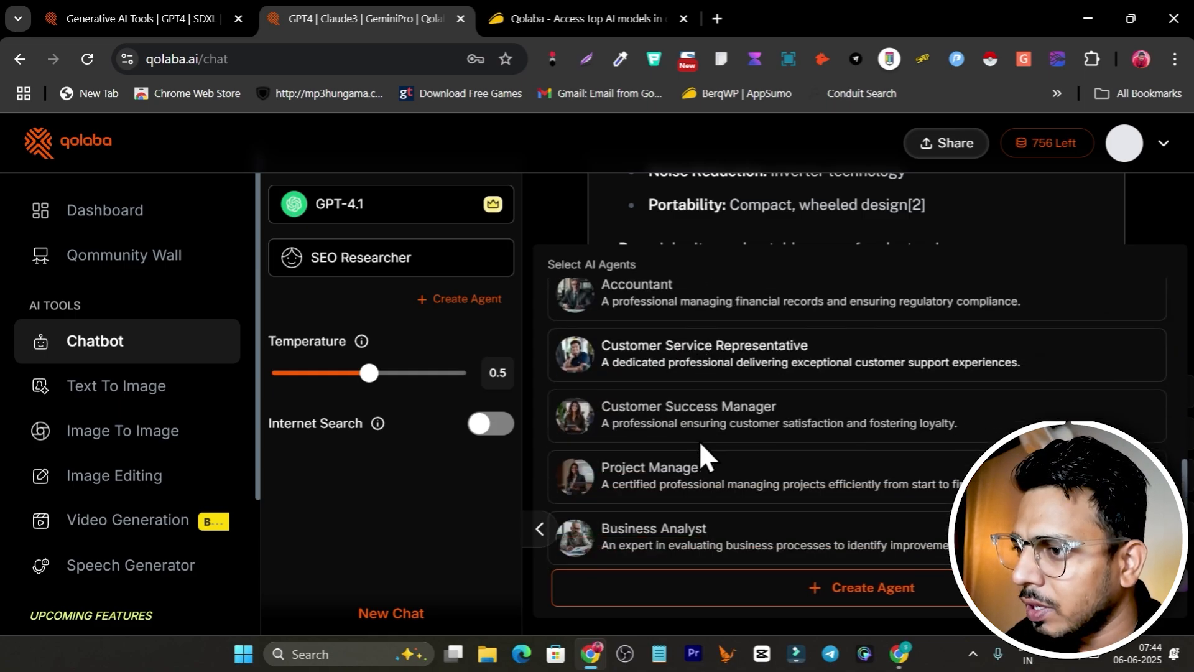
scroll(down, 3)
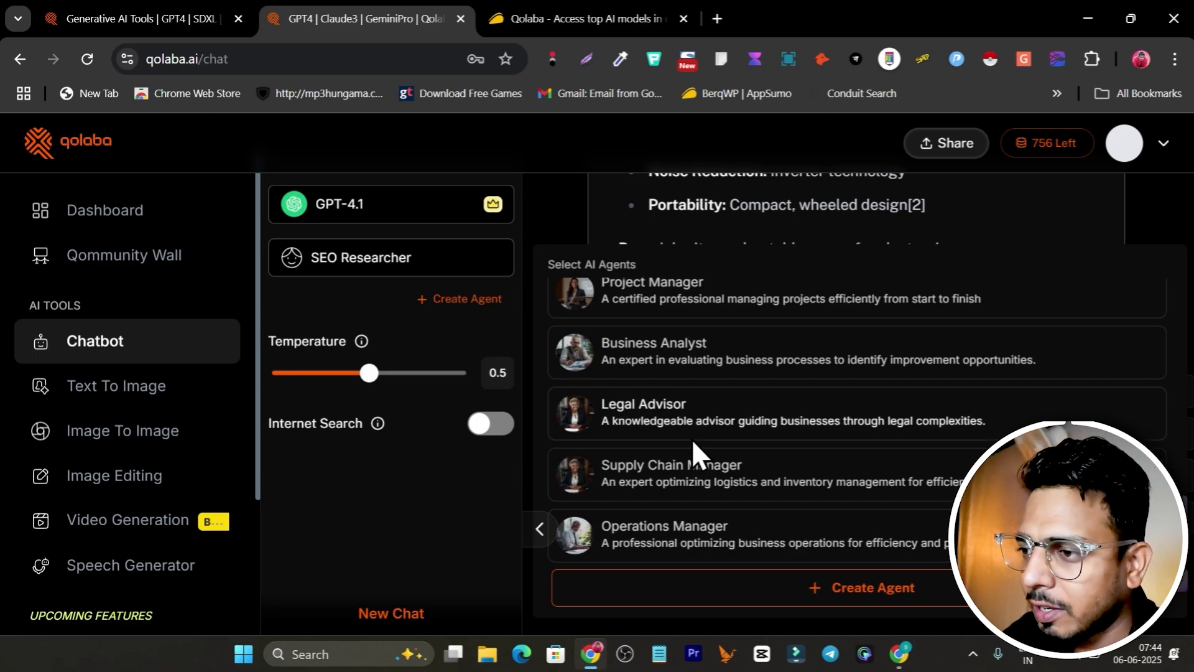
scroll(down, 3)
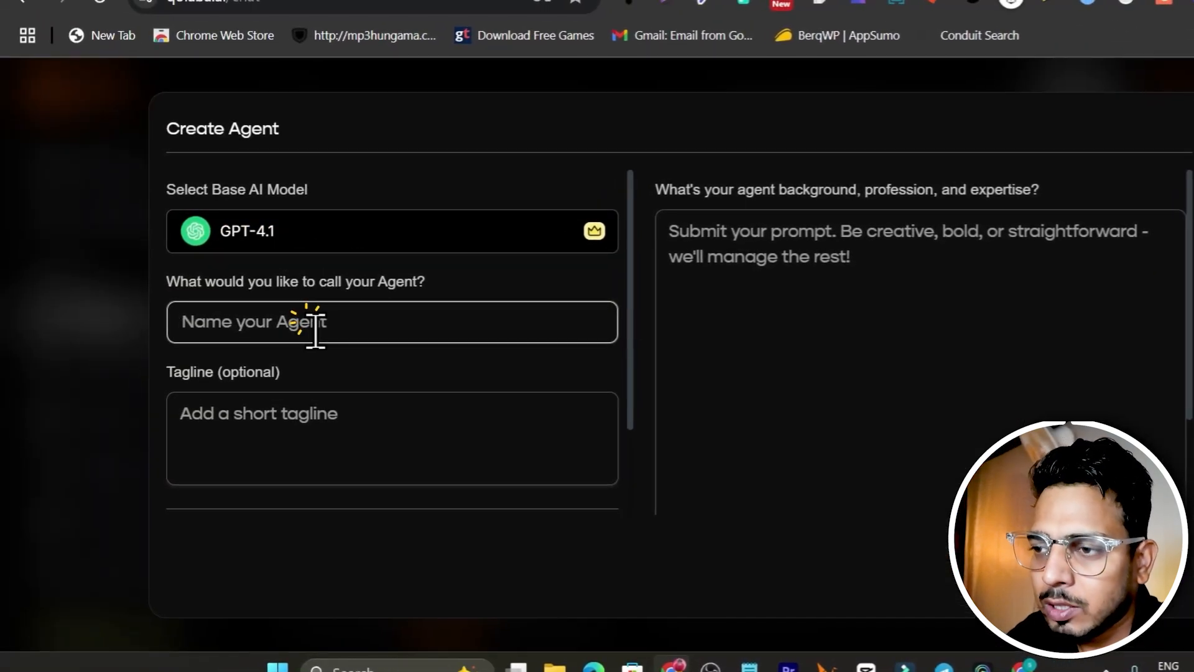
Step: Name the agent 'SEO writer' and brief it to turn a given topic into a detailed, SEO-optimised post for my website
text(SEO writer)
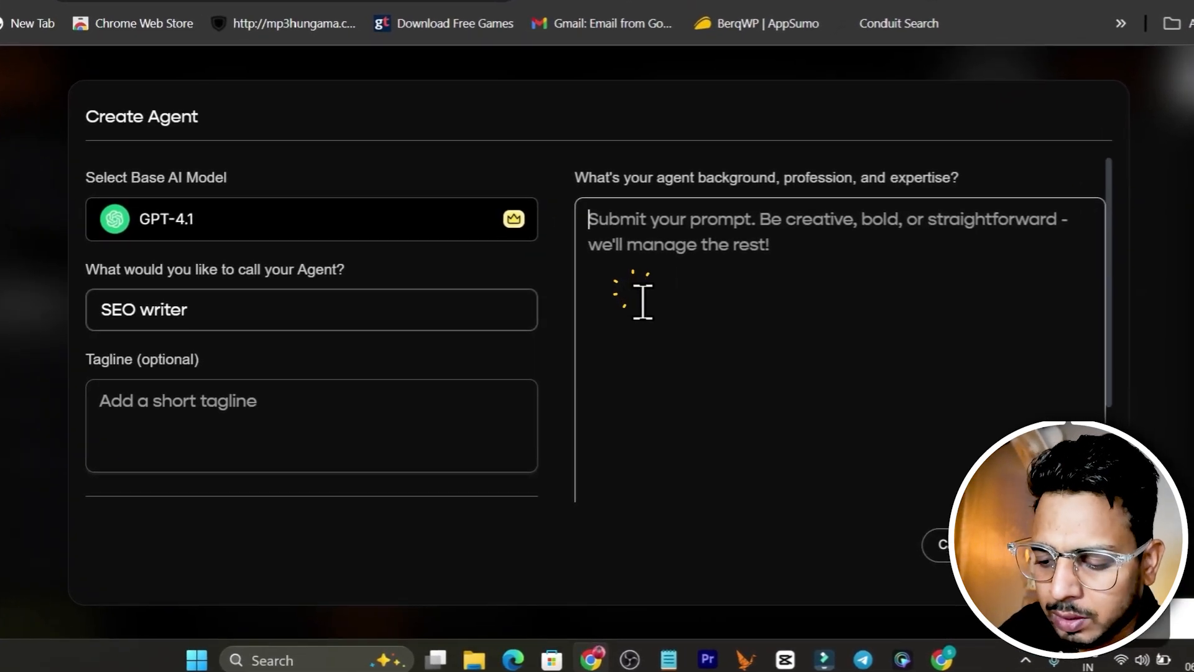
text(Turn the g)
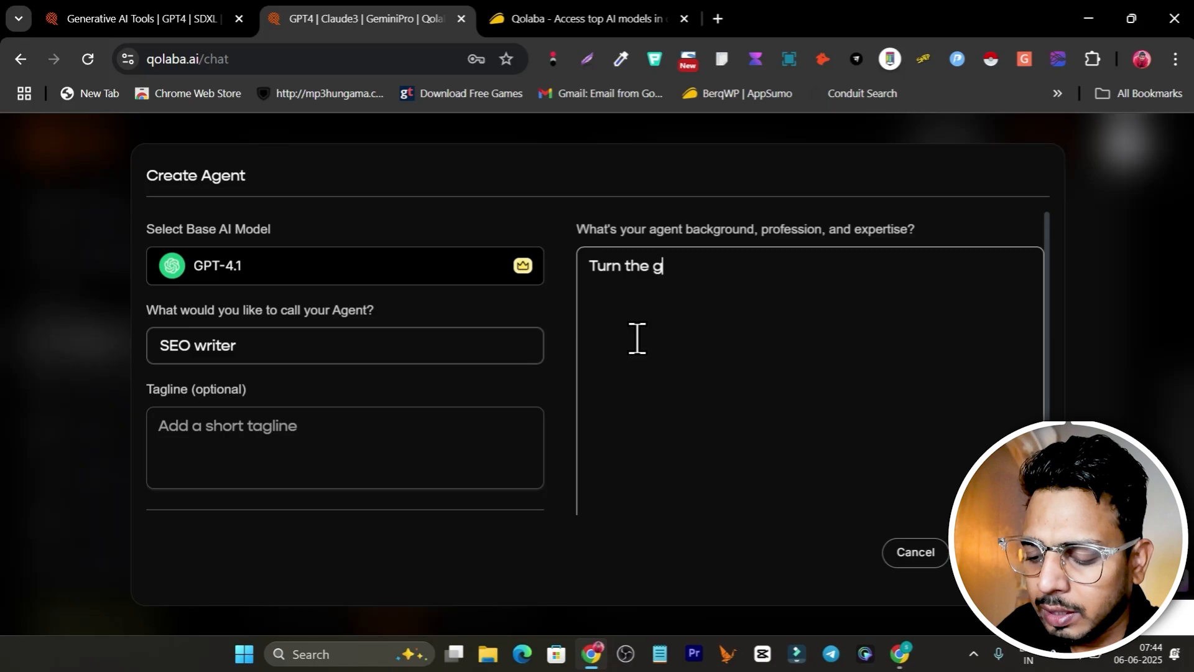
text(iven topic in goo)
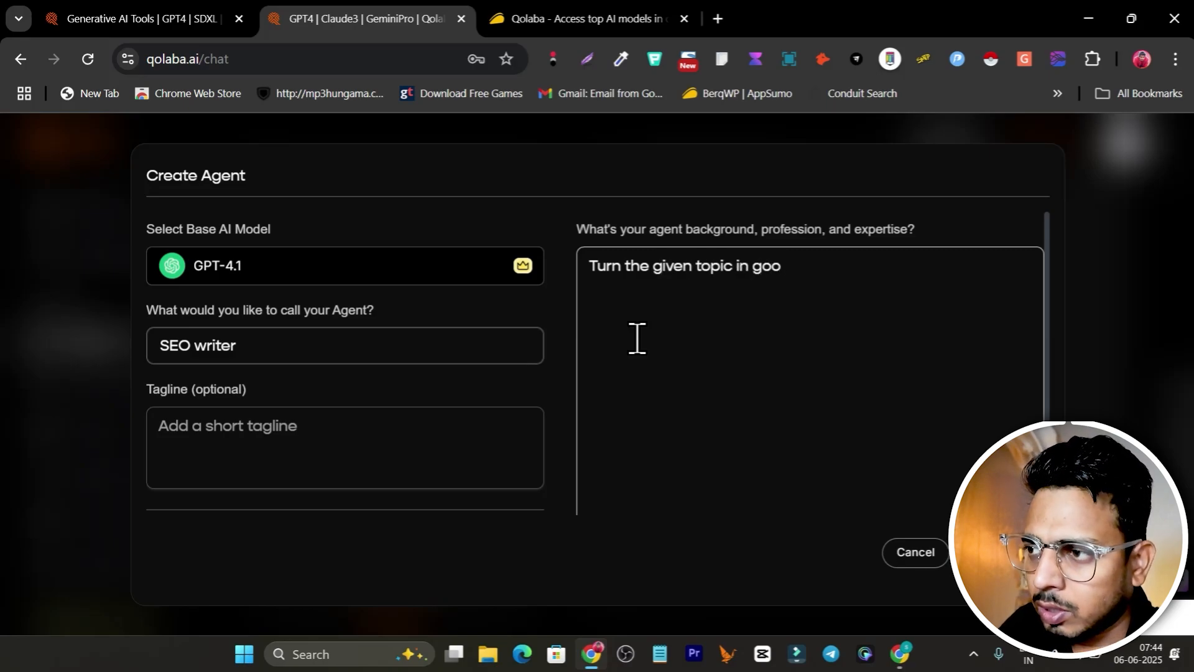
text(detailed SEO)
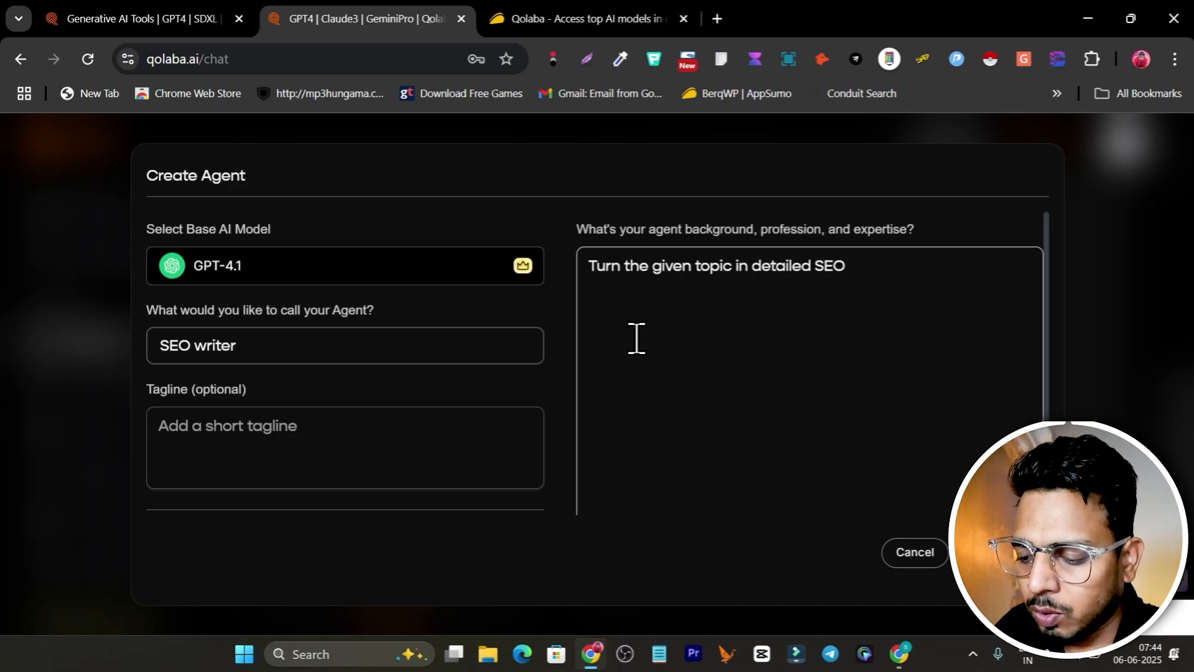
text(optimsed)
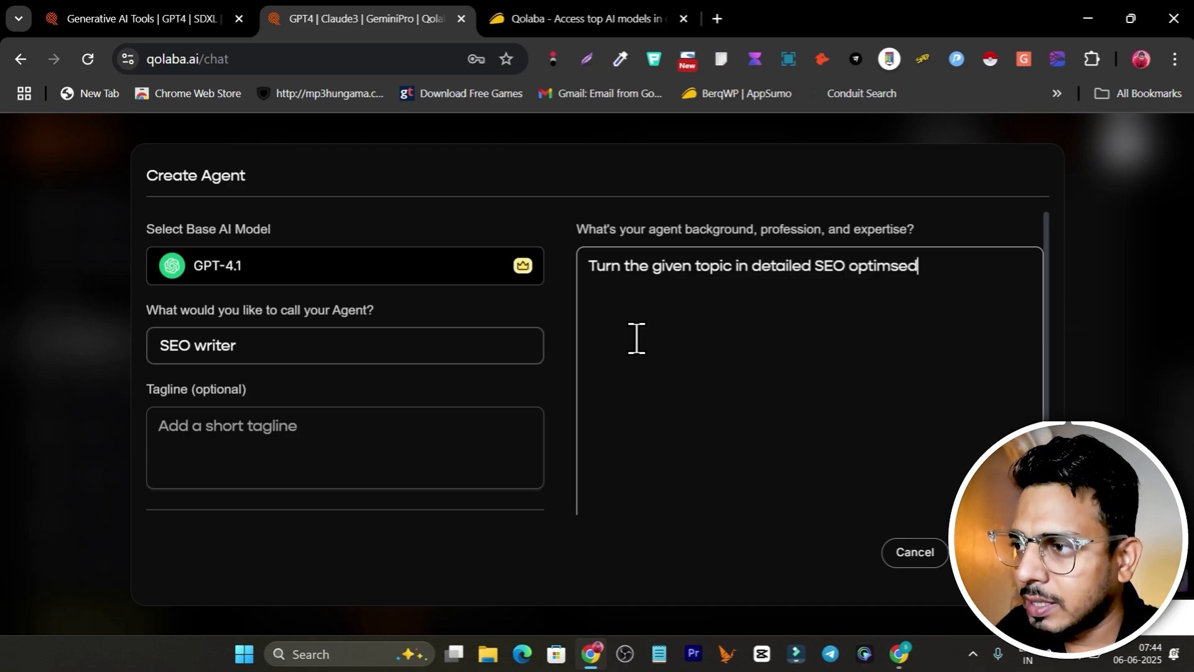
text(post ready to publish on m)
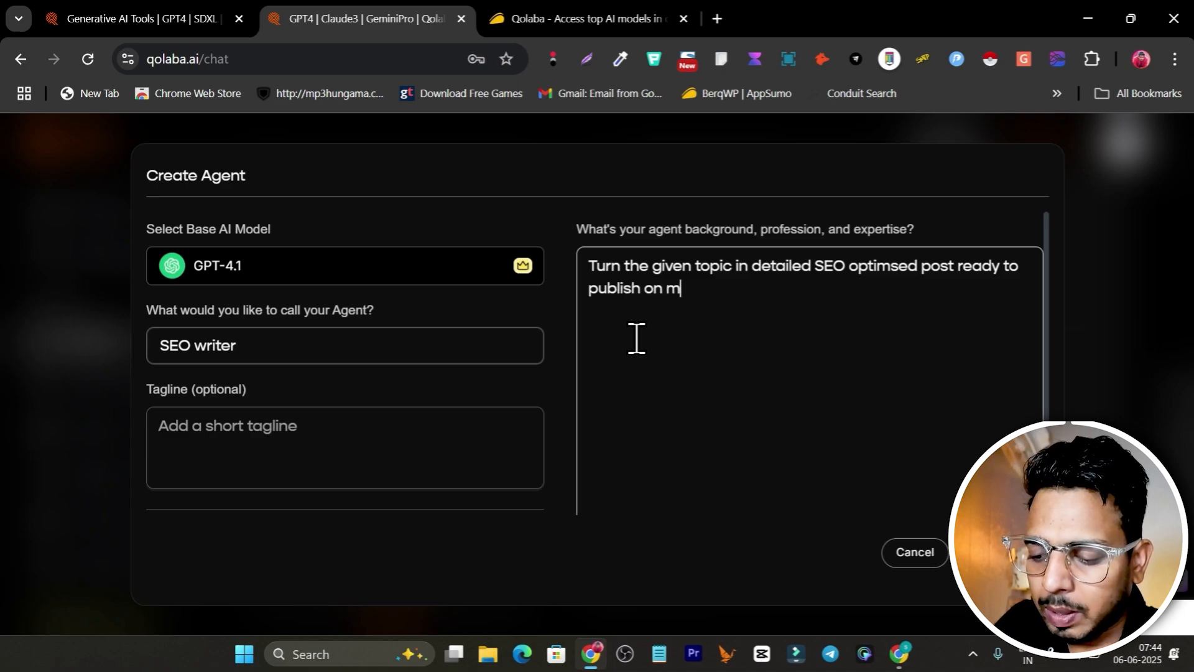
text(y website)
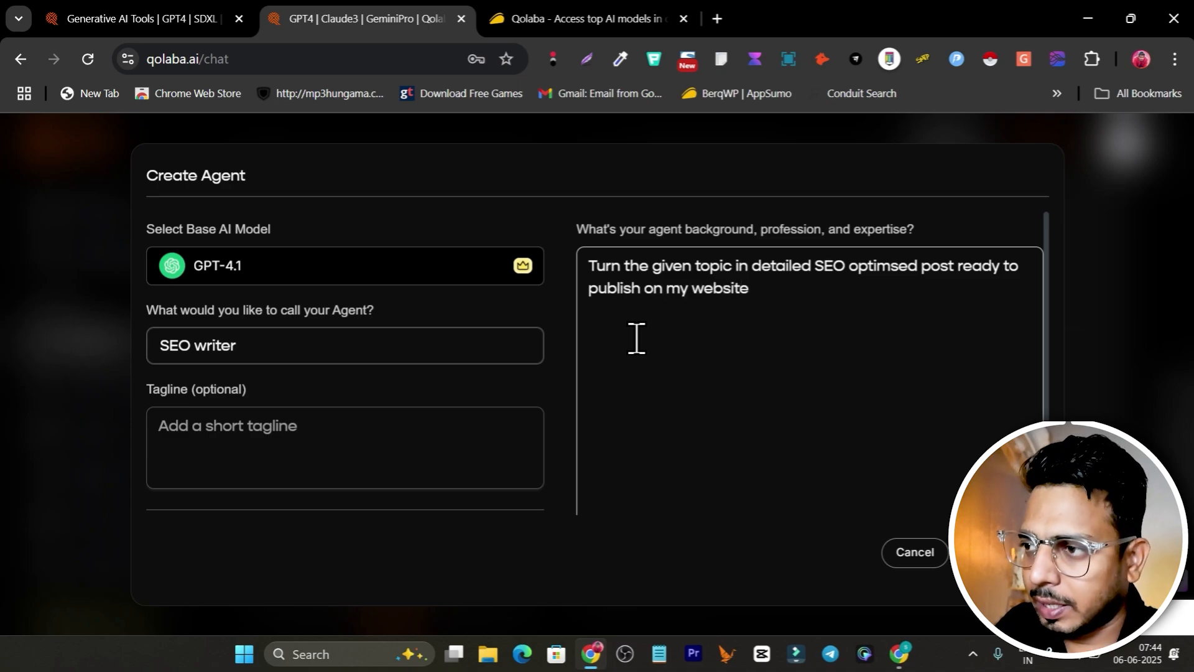
text(.)
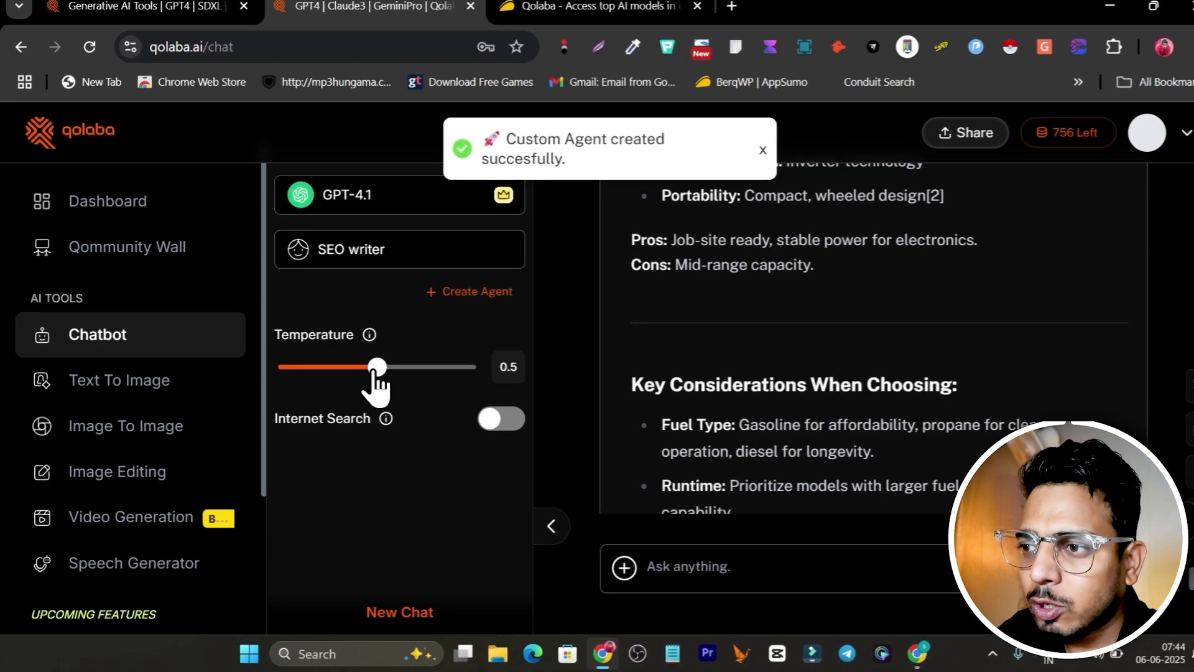
Step: Raise temperature to 0.8, enable internet search and keep GPT-4.1 as the model
drag(376, 365, 486, 331)
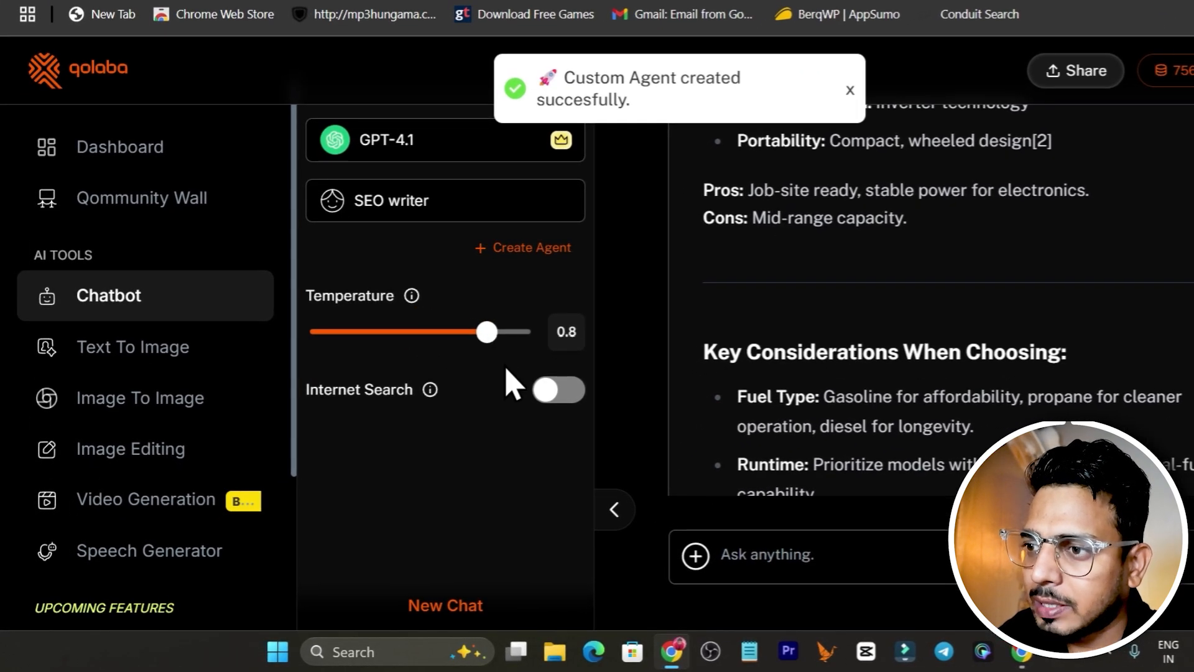
mouse_move(516, 408)
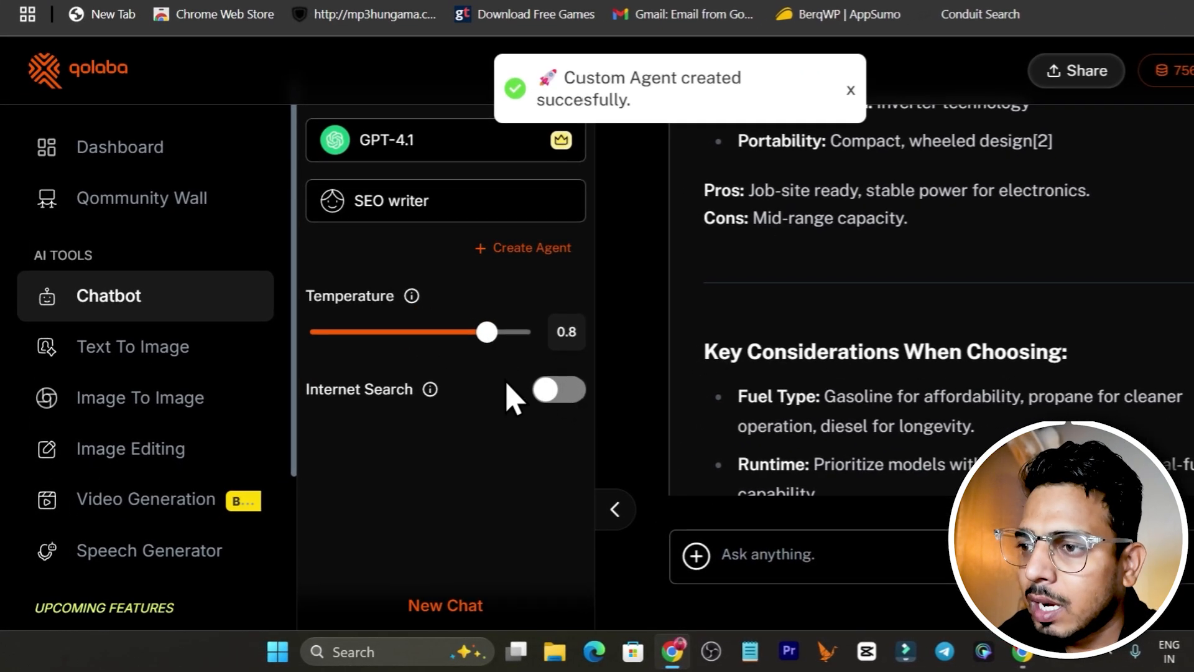
click(557, 389)
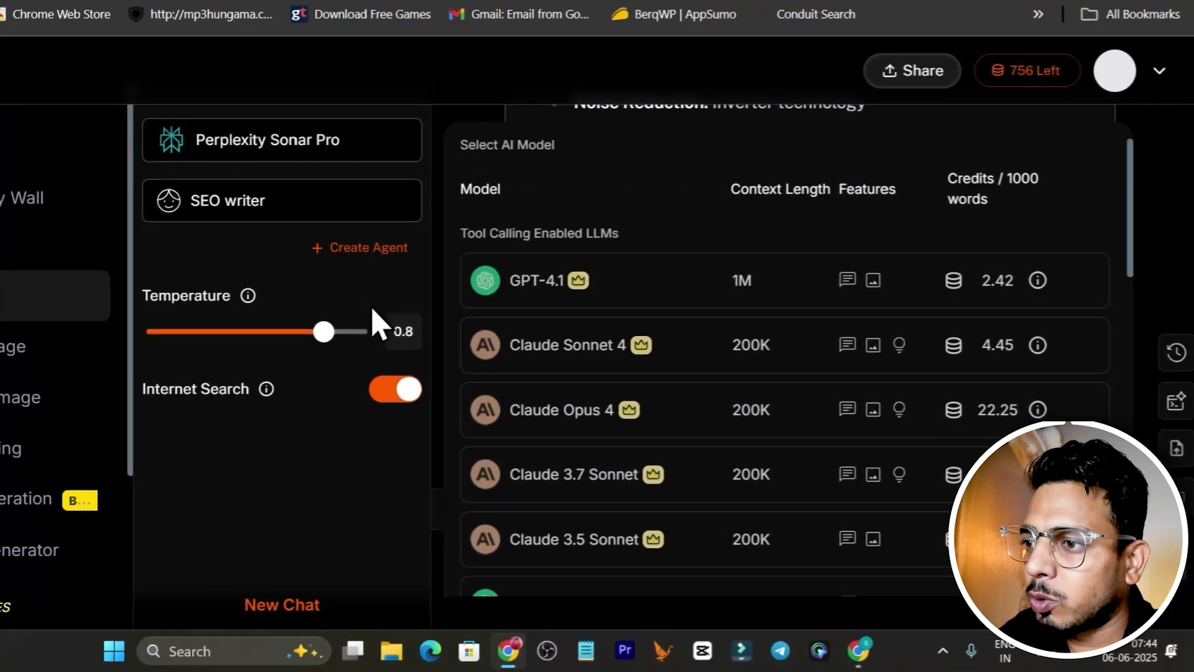
click(395, 388)
text(t)
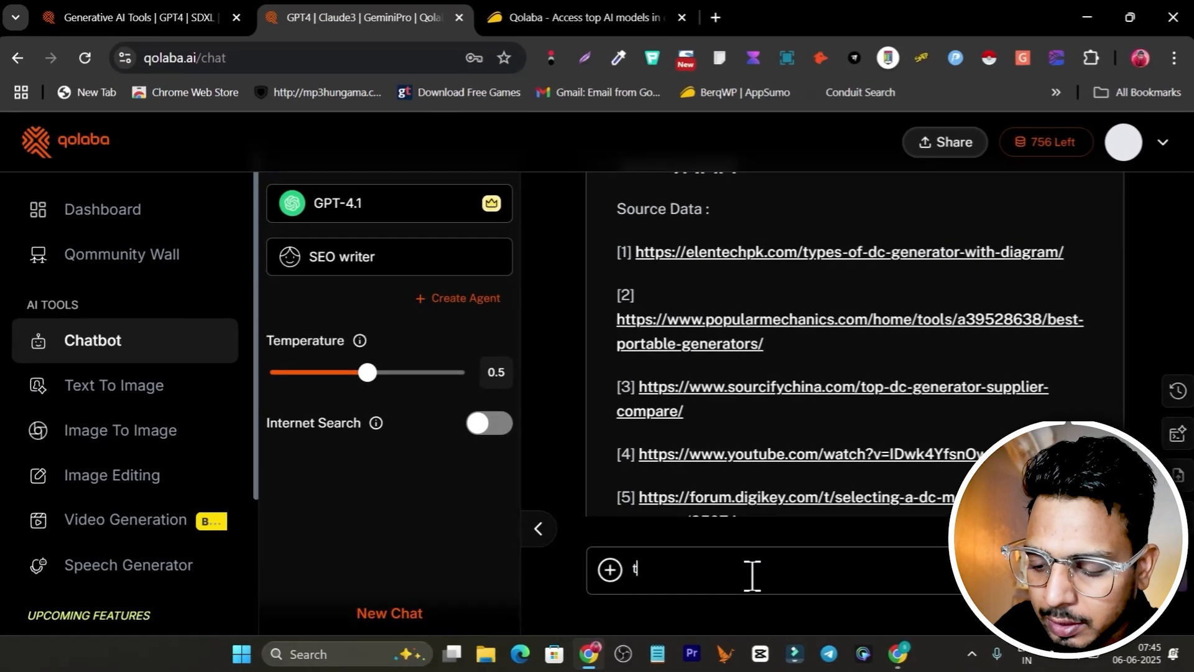
Step: Send 'turn it into blog post' and read the generated Top 10 Best DC Generators in 2025 article
text(urn it into)
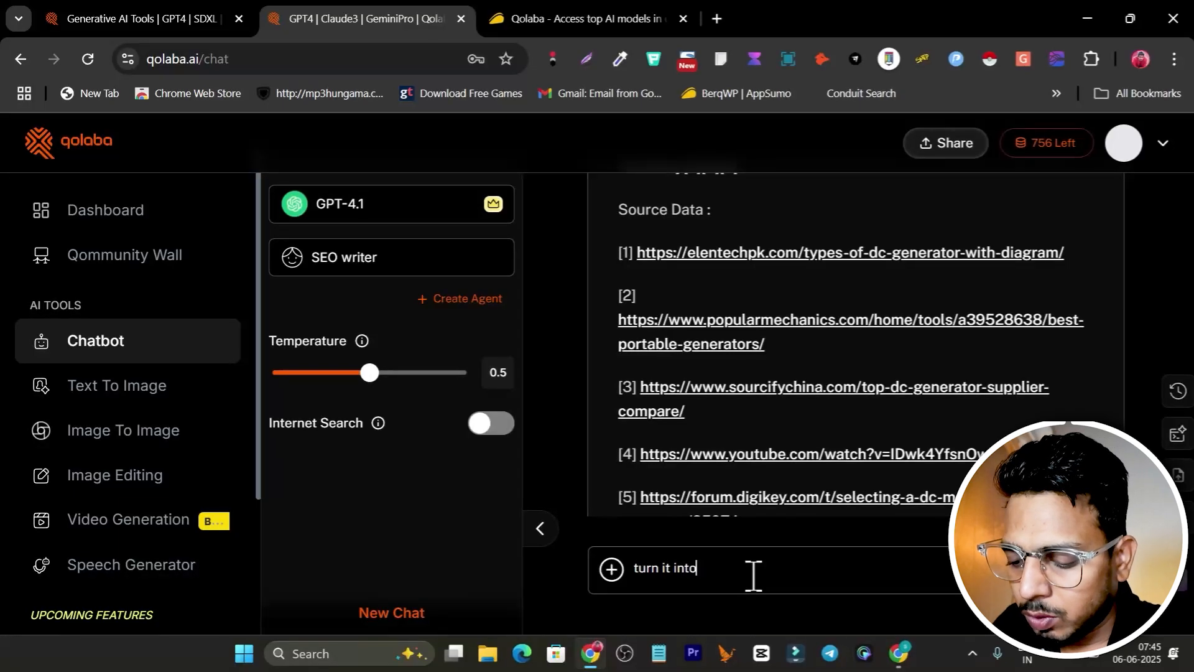
text(blog post)
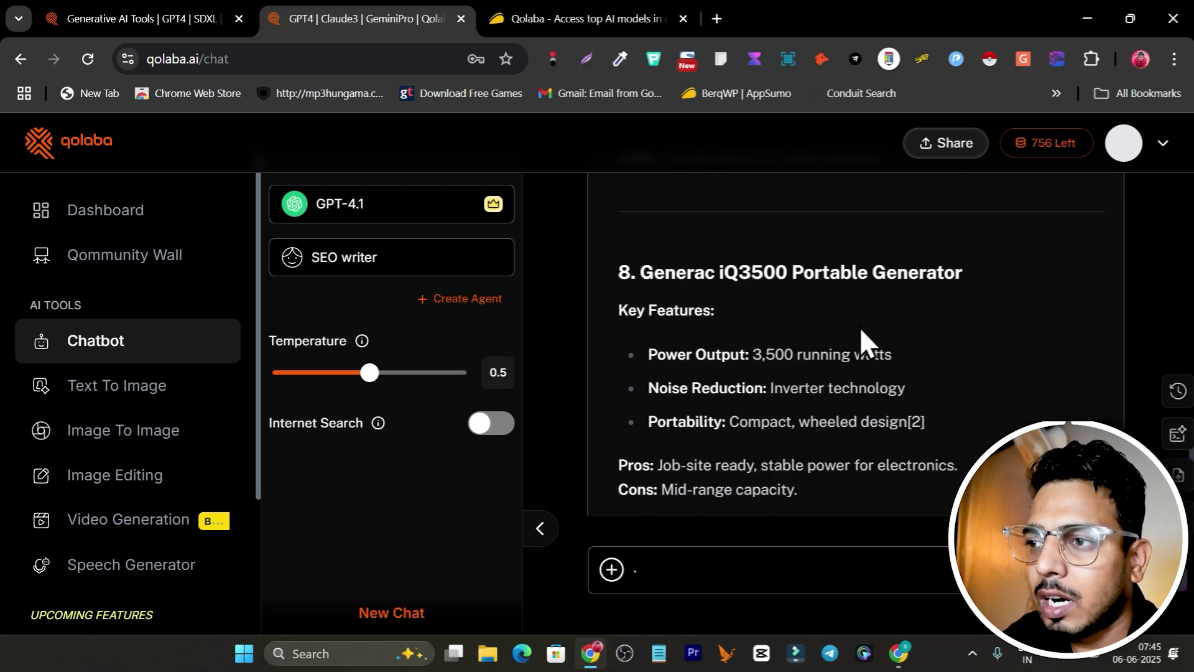
scroll(down, 3)
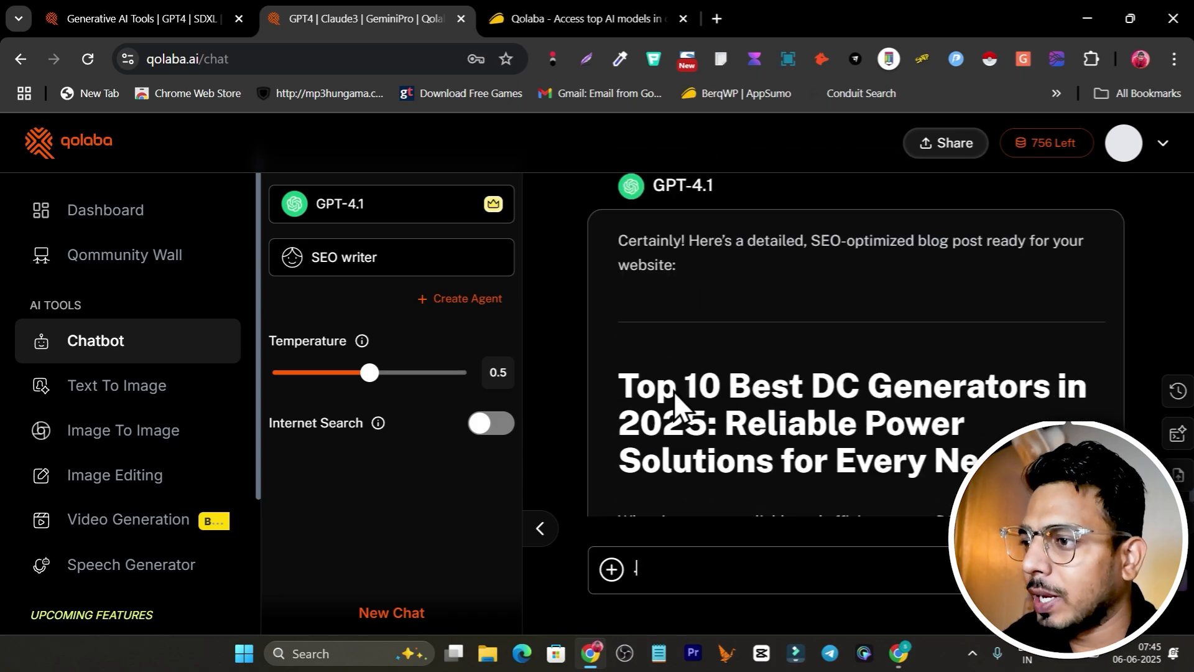
scroll(down, 3)
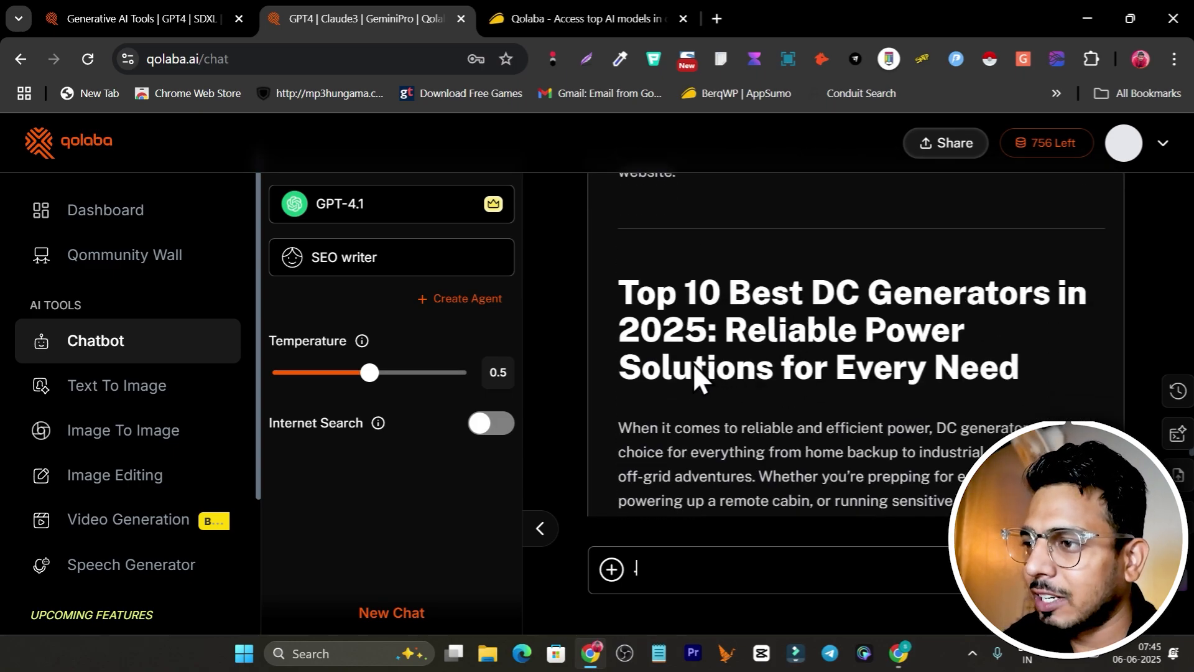
scroll(down, 3)
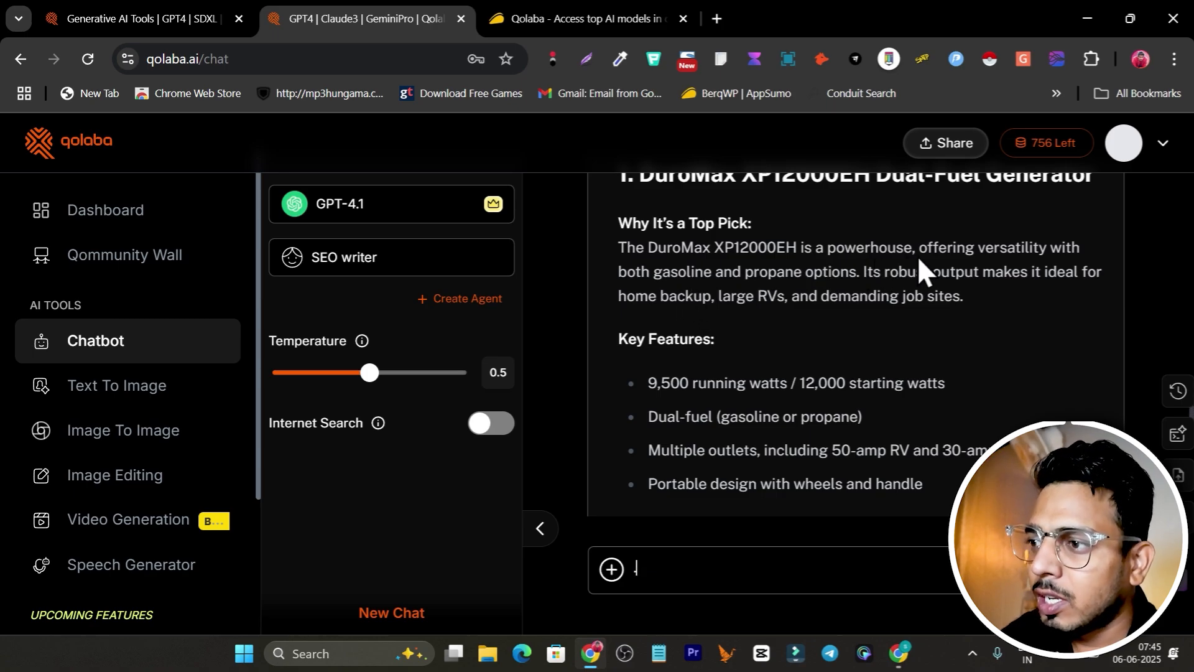
scroll(down, 3)
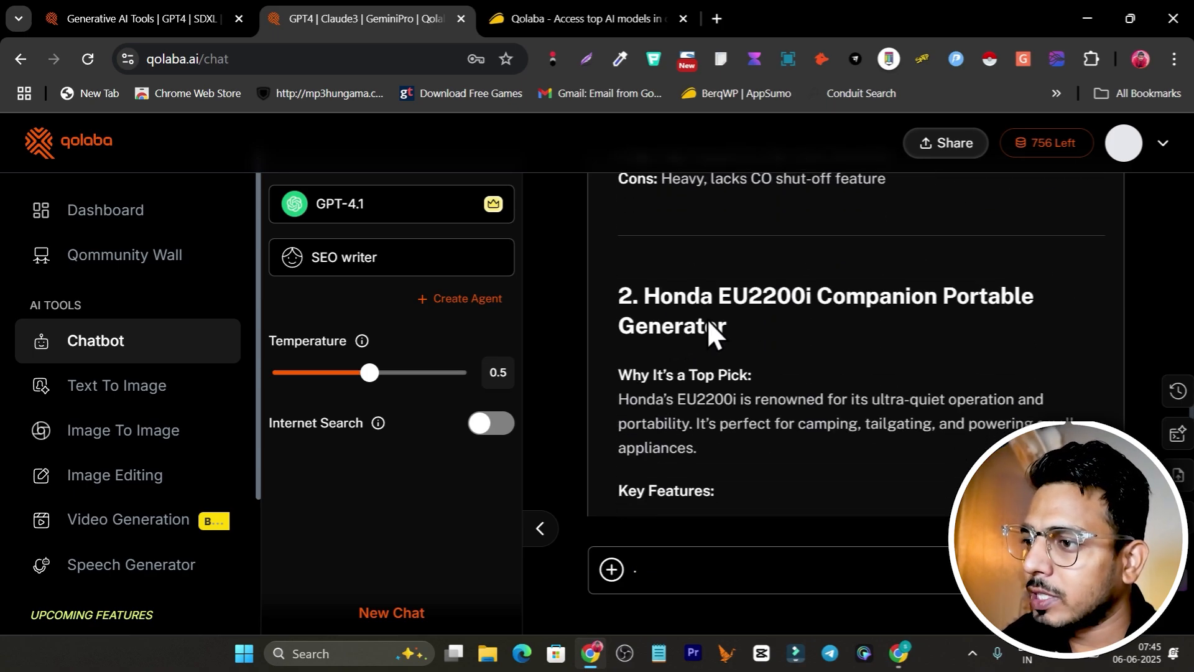
scroll(down, 3)
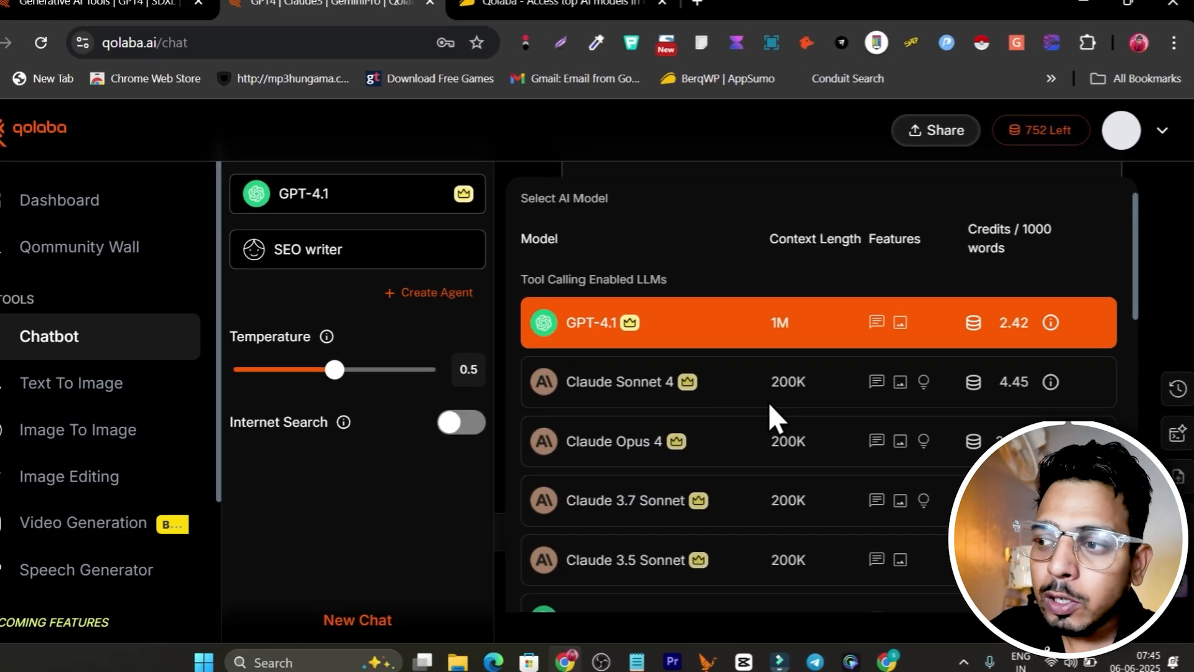
Step: Switch to Text To Image and browse its Select Model list of image generation models
scroll(down, 3)
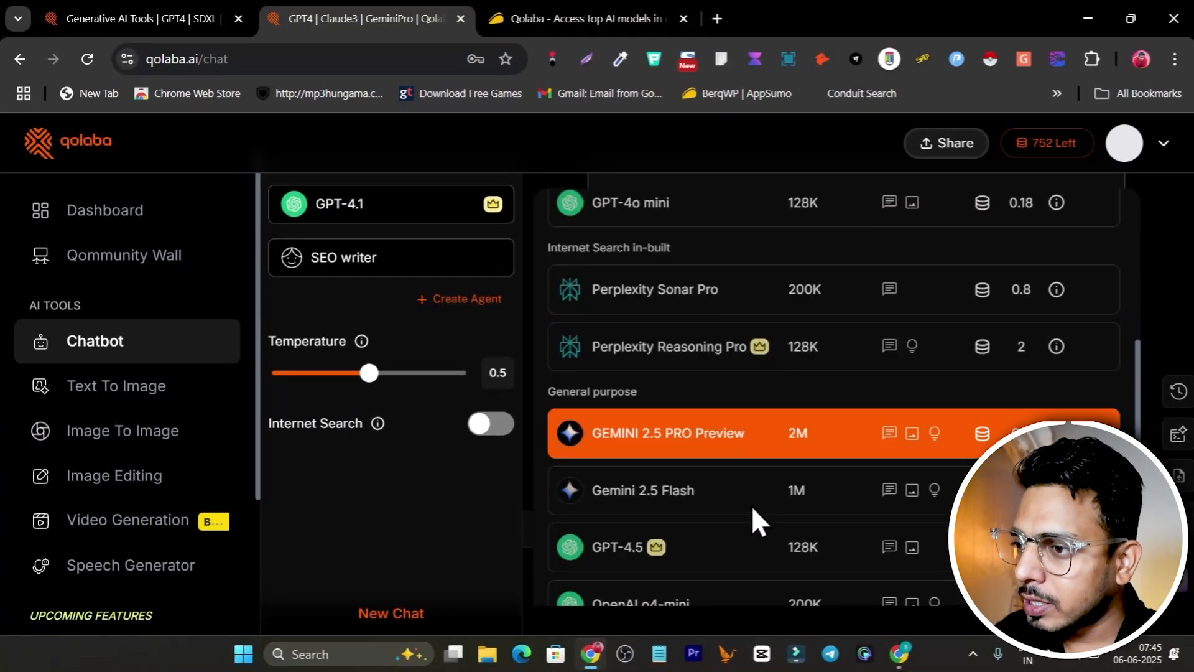
scroll(down, 3)
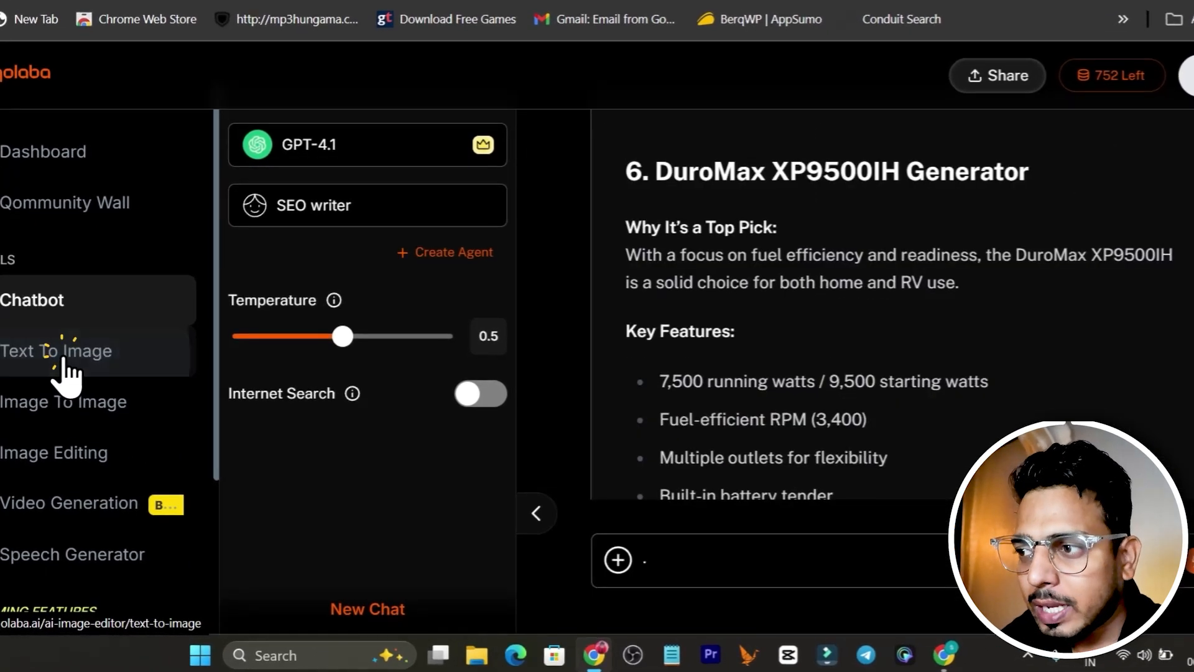
click(58, 350)
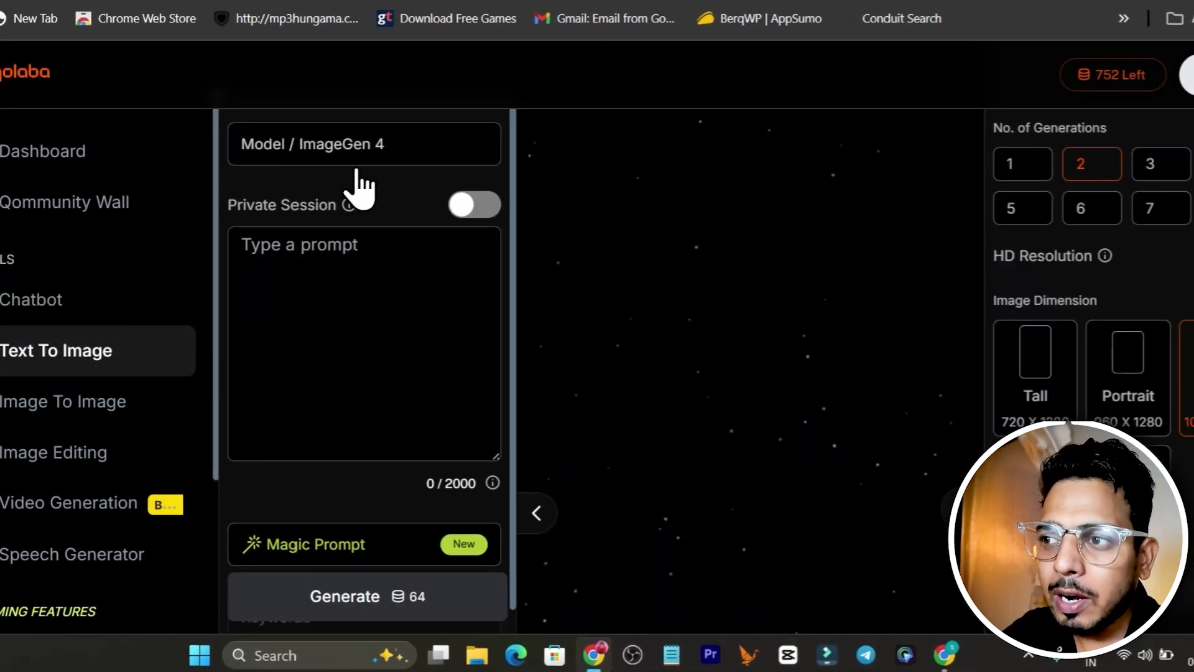
click(364, 144)
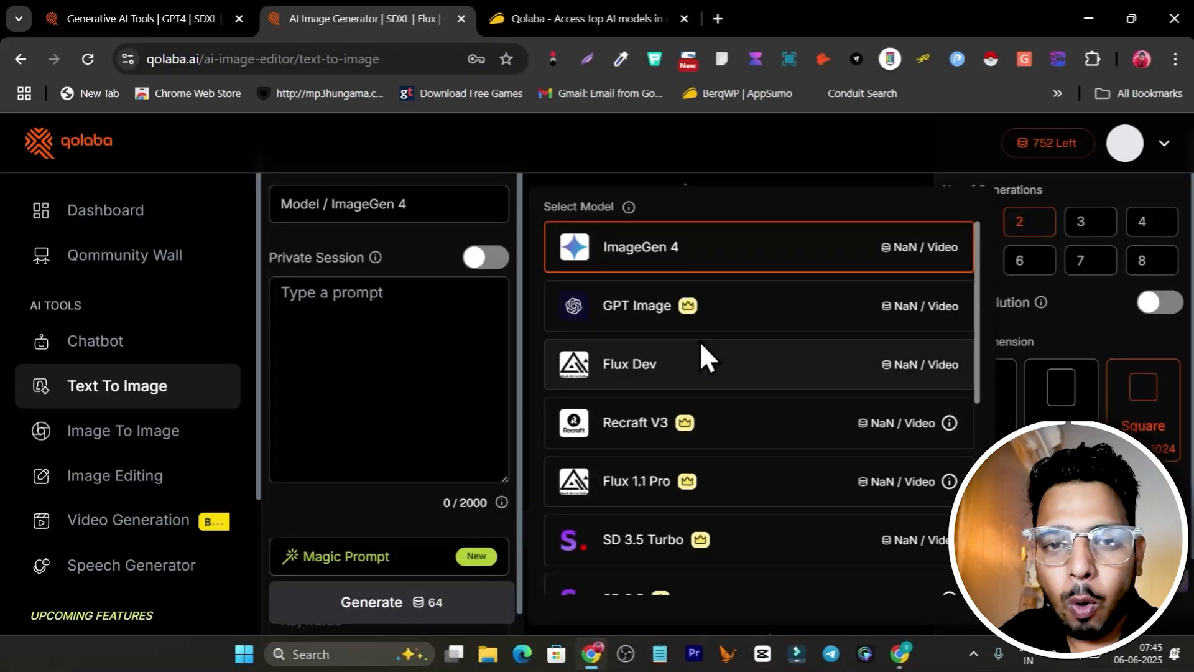
scroll(down, 3)
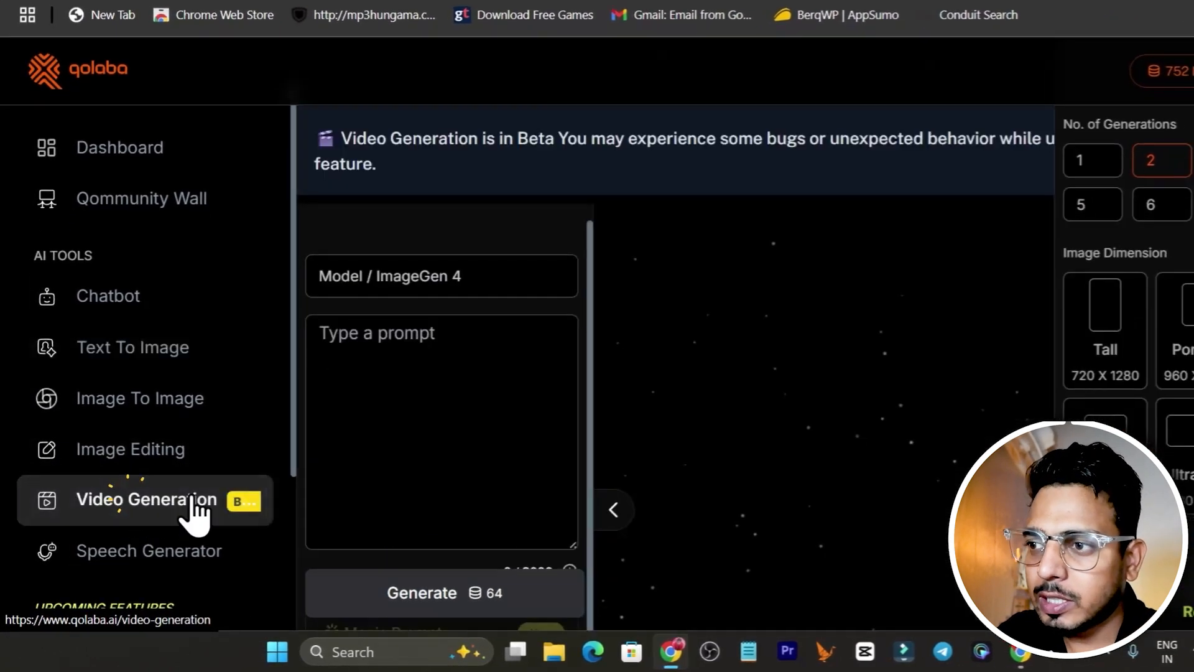
Step: Review the Video Generation model list, then move on to the Speech Generator's voice choices
click(442, 276)
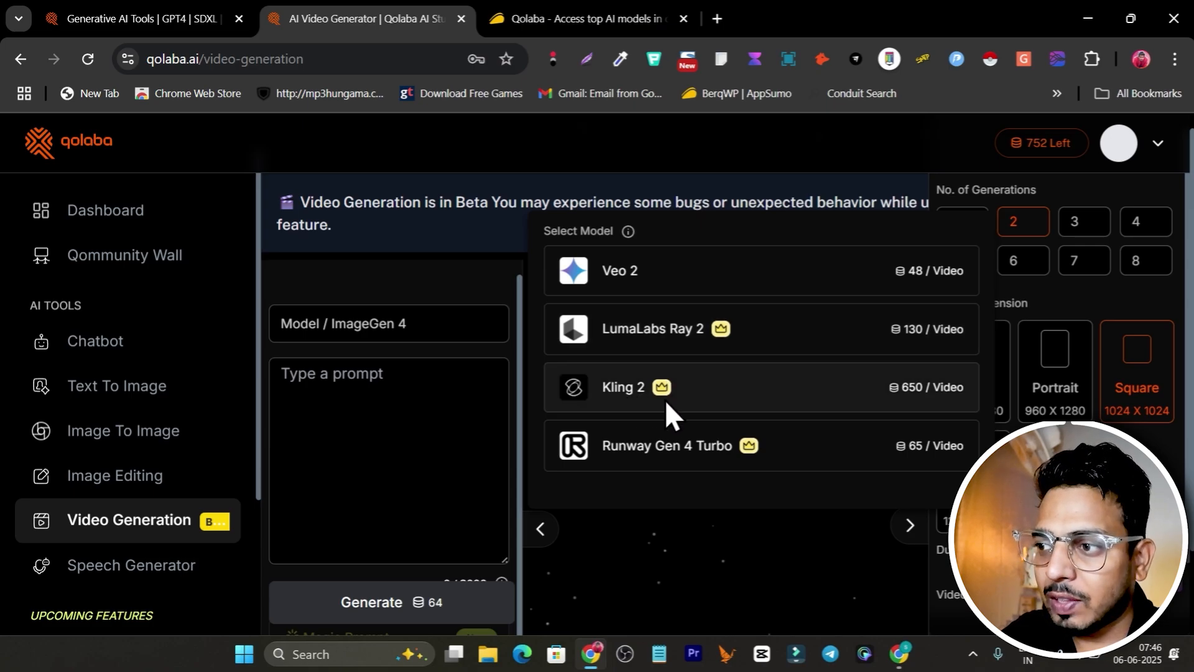
mouse_move(809, 485)
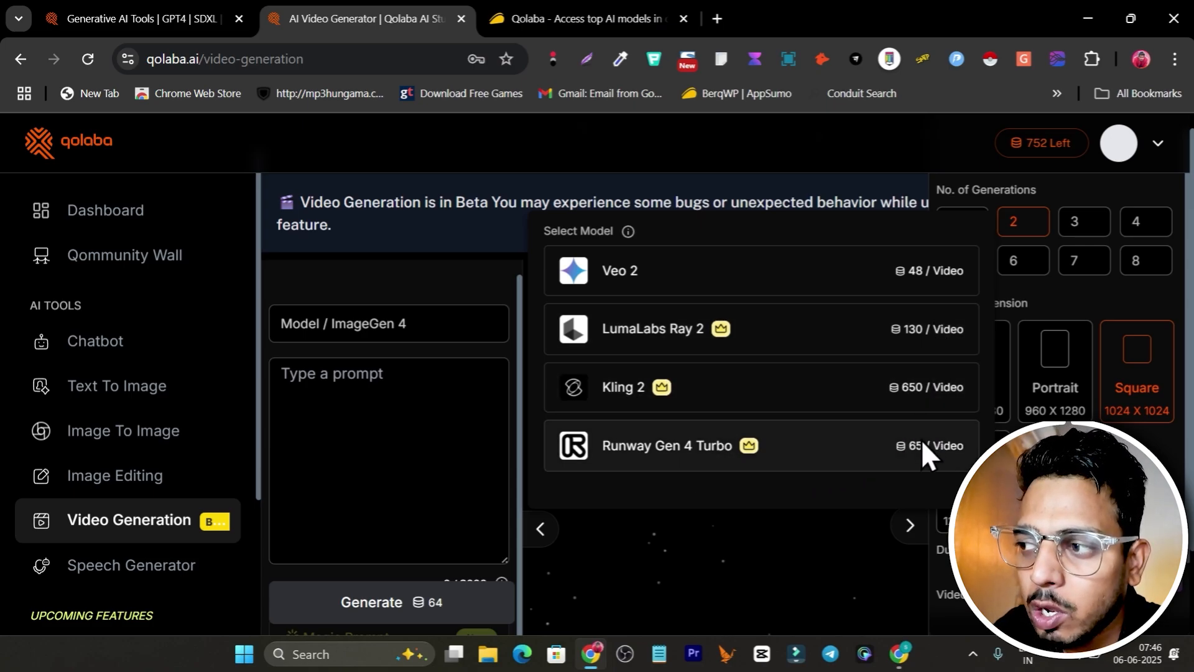
mouse_move(848, 393)
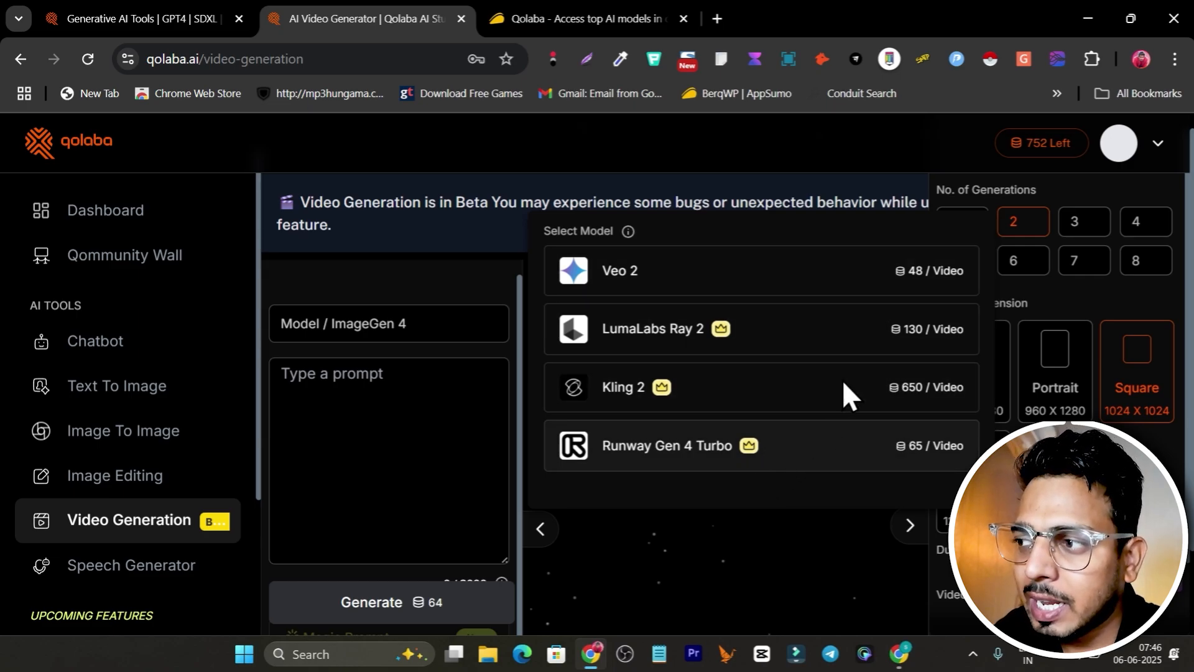
mouse_move(180, 550)
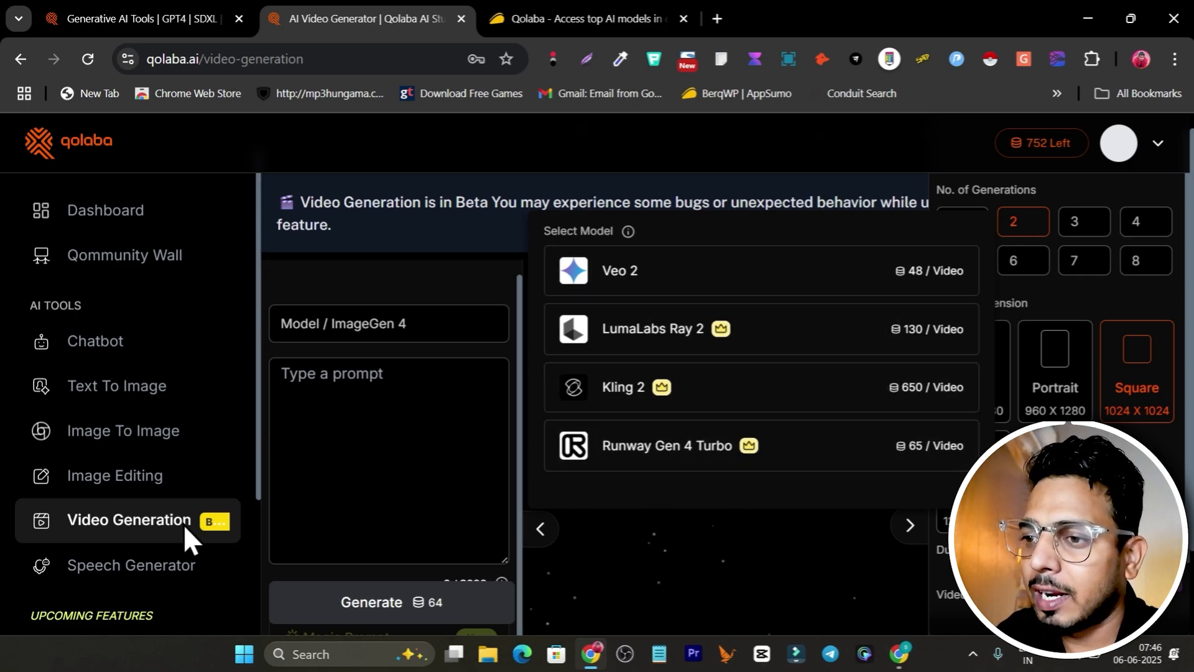
mouse_move(168, 269)
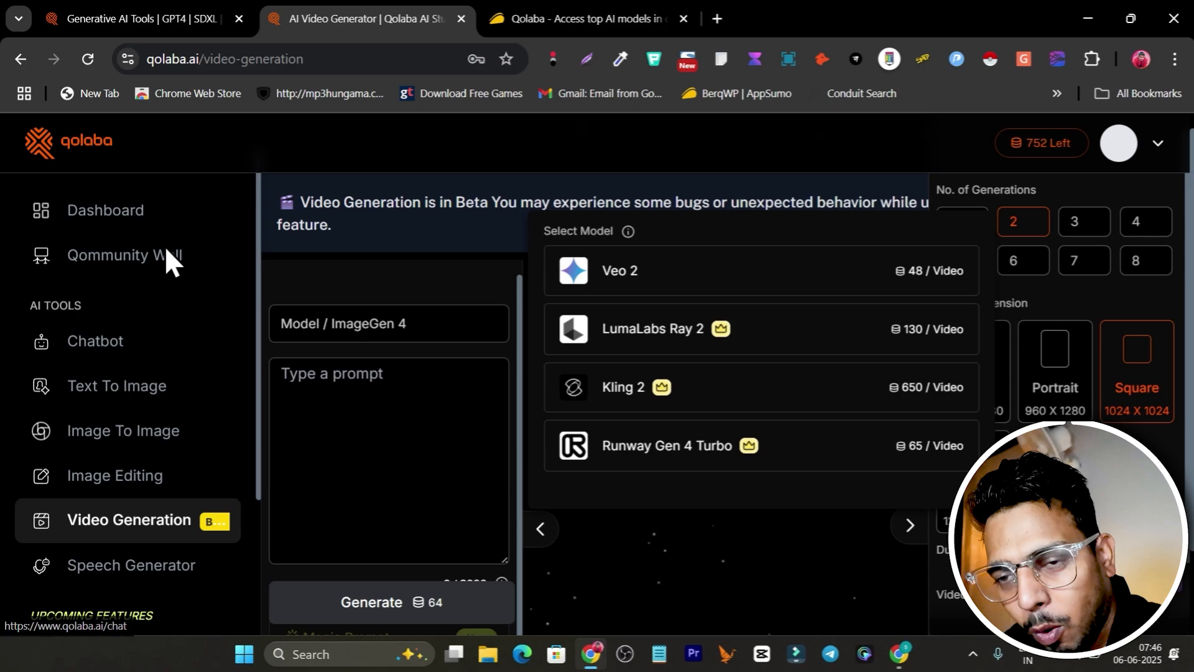
scroll(down, 3)
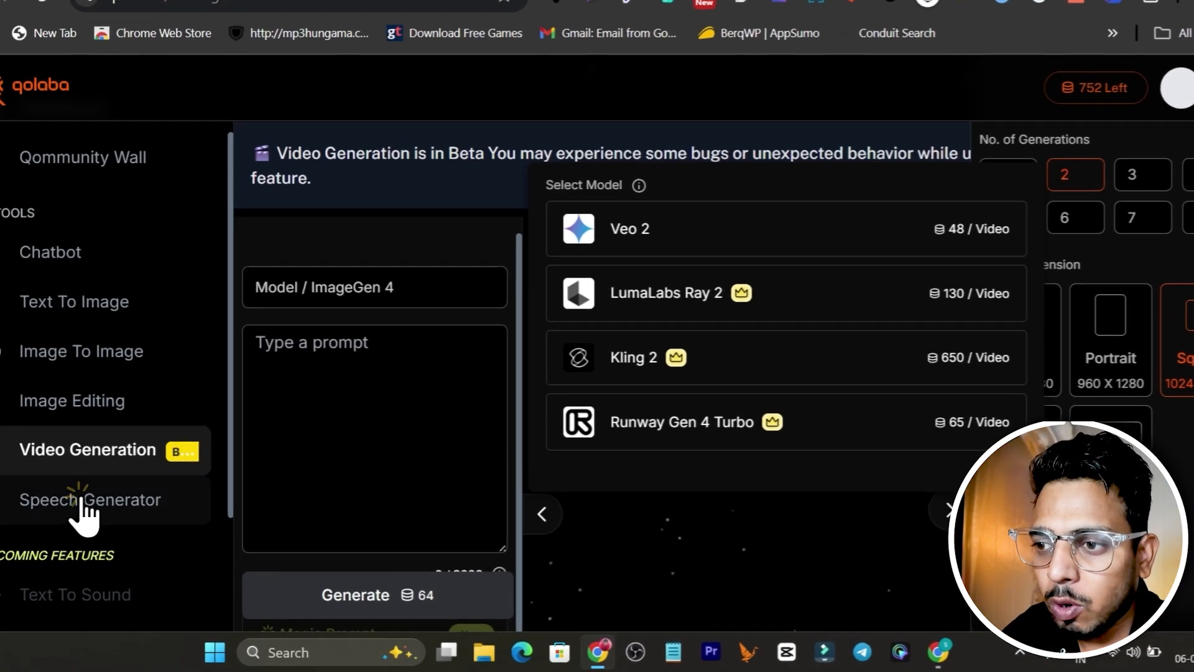
click(90, 500)
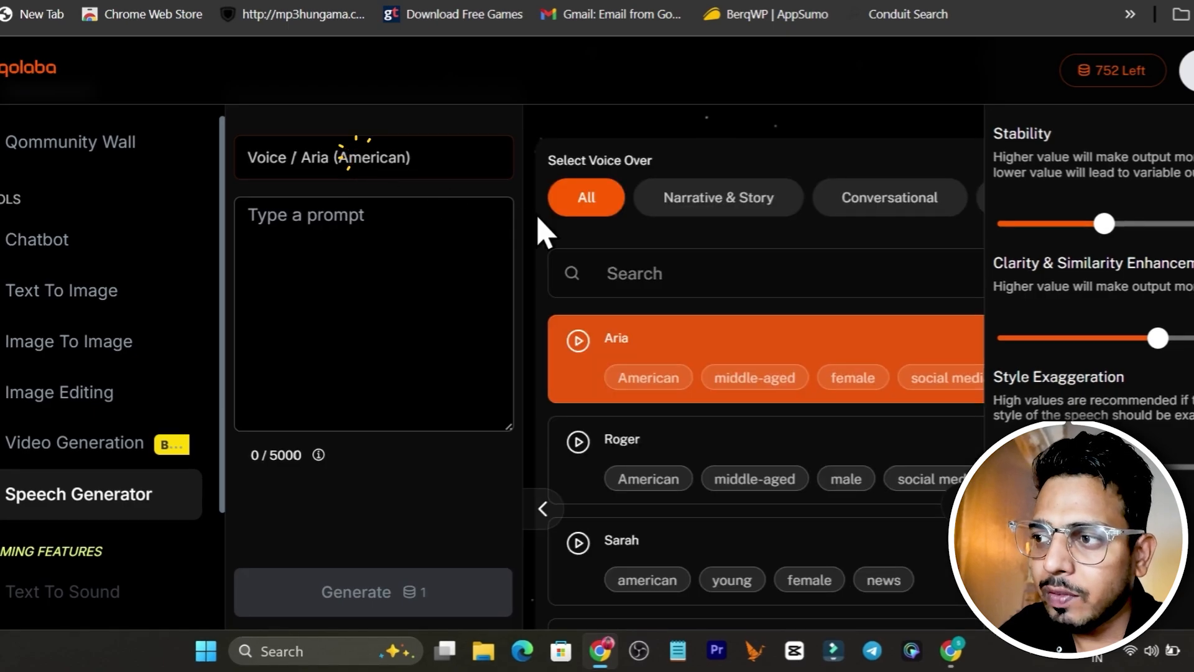